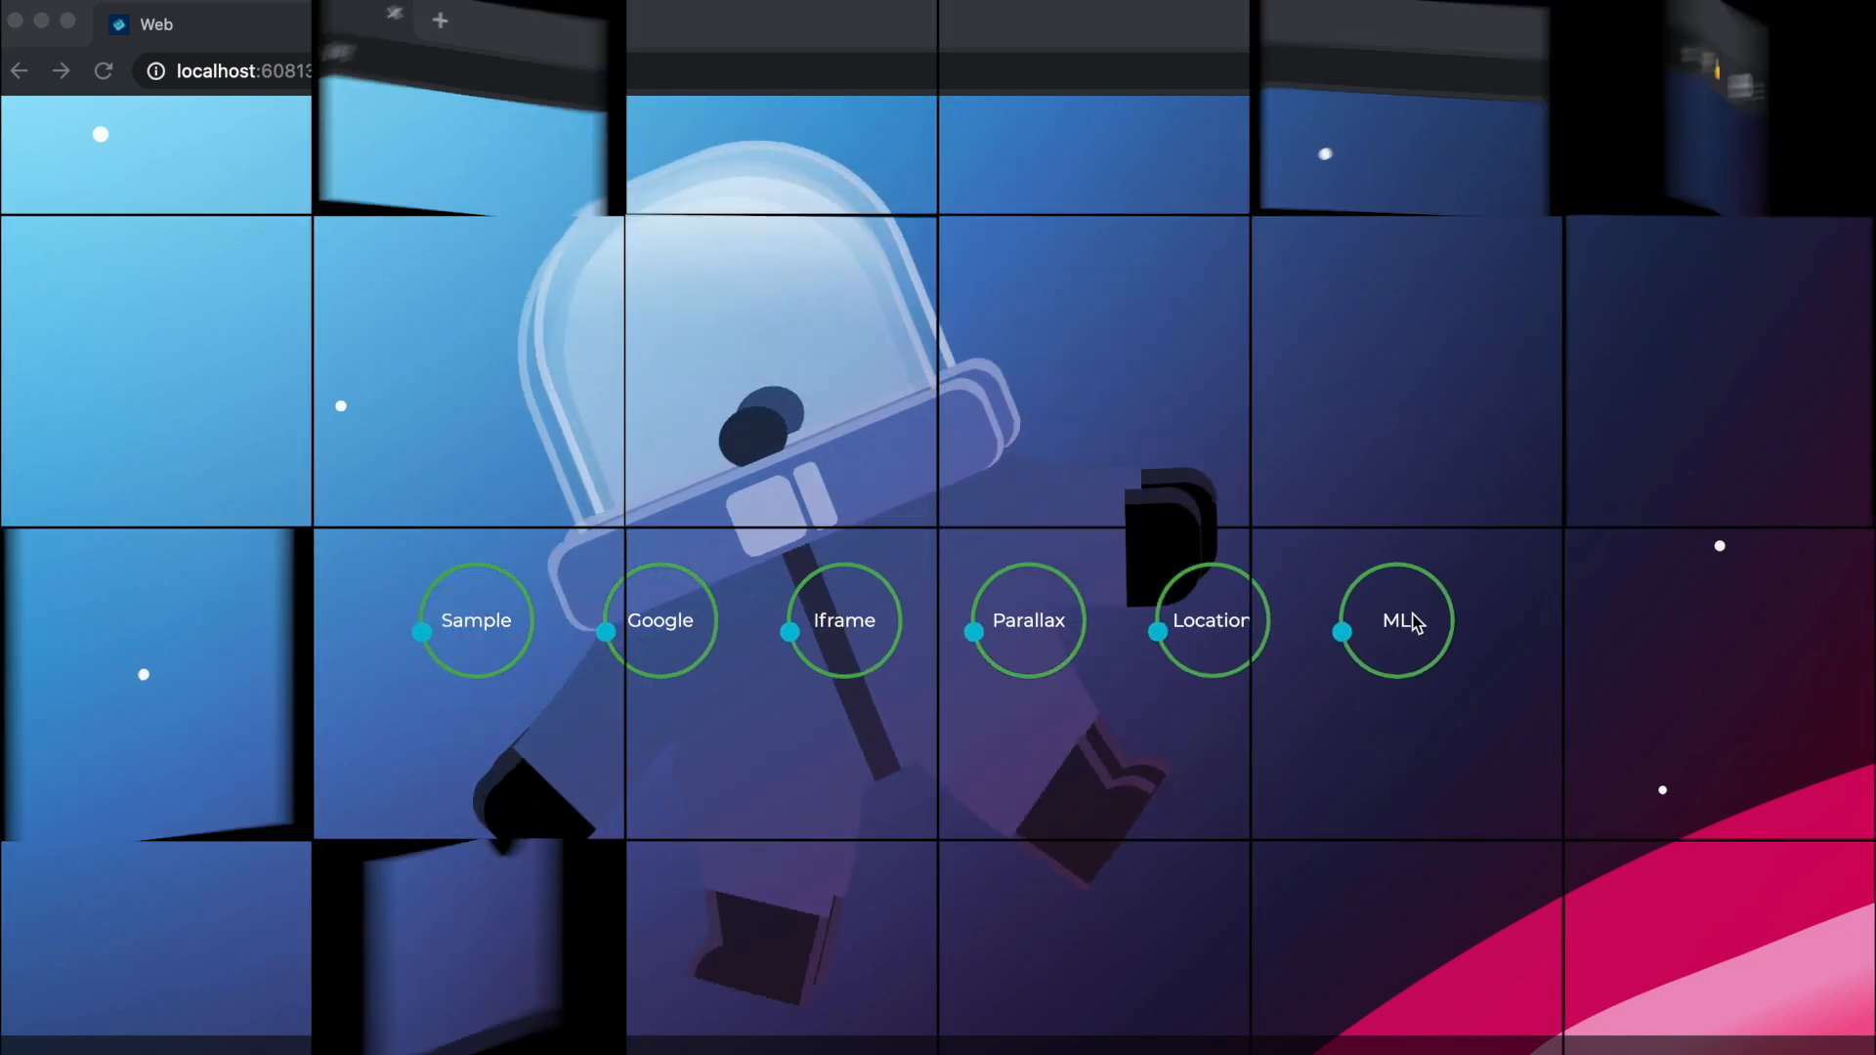
Enter the ML demo from the home screen's ML circle.
{"action": "left_click", "coordinate": [1393, 620]}
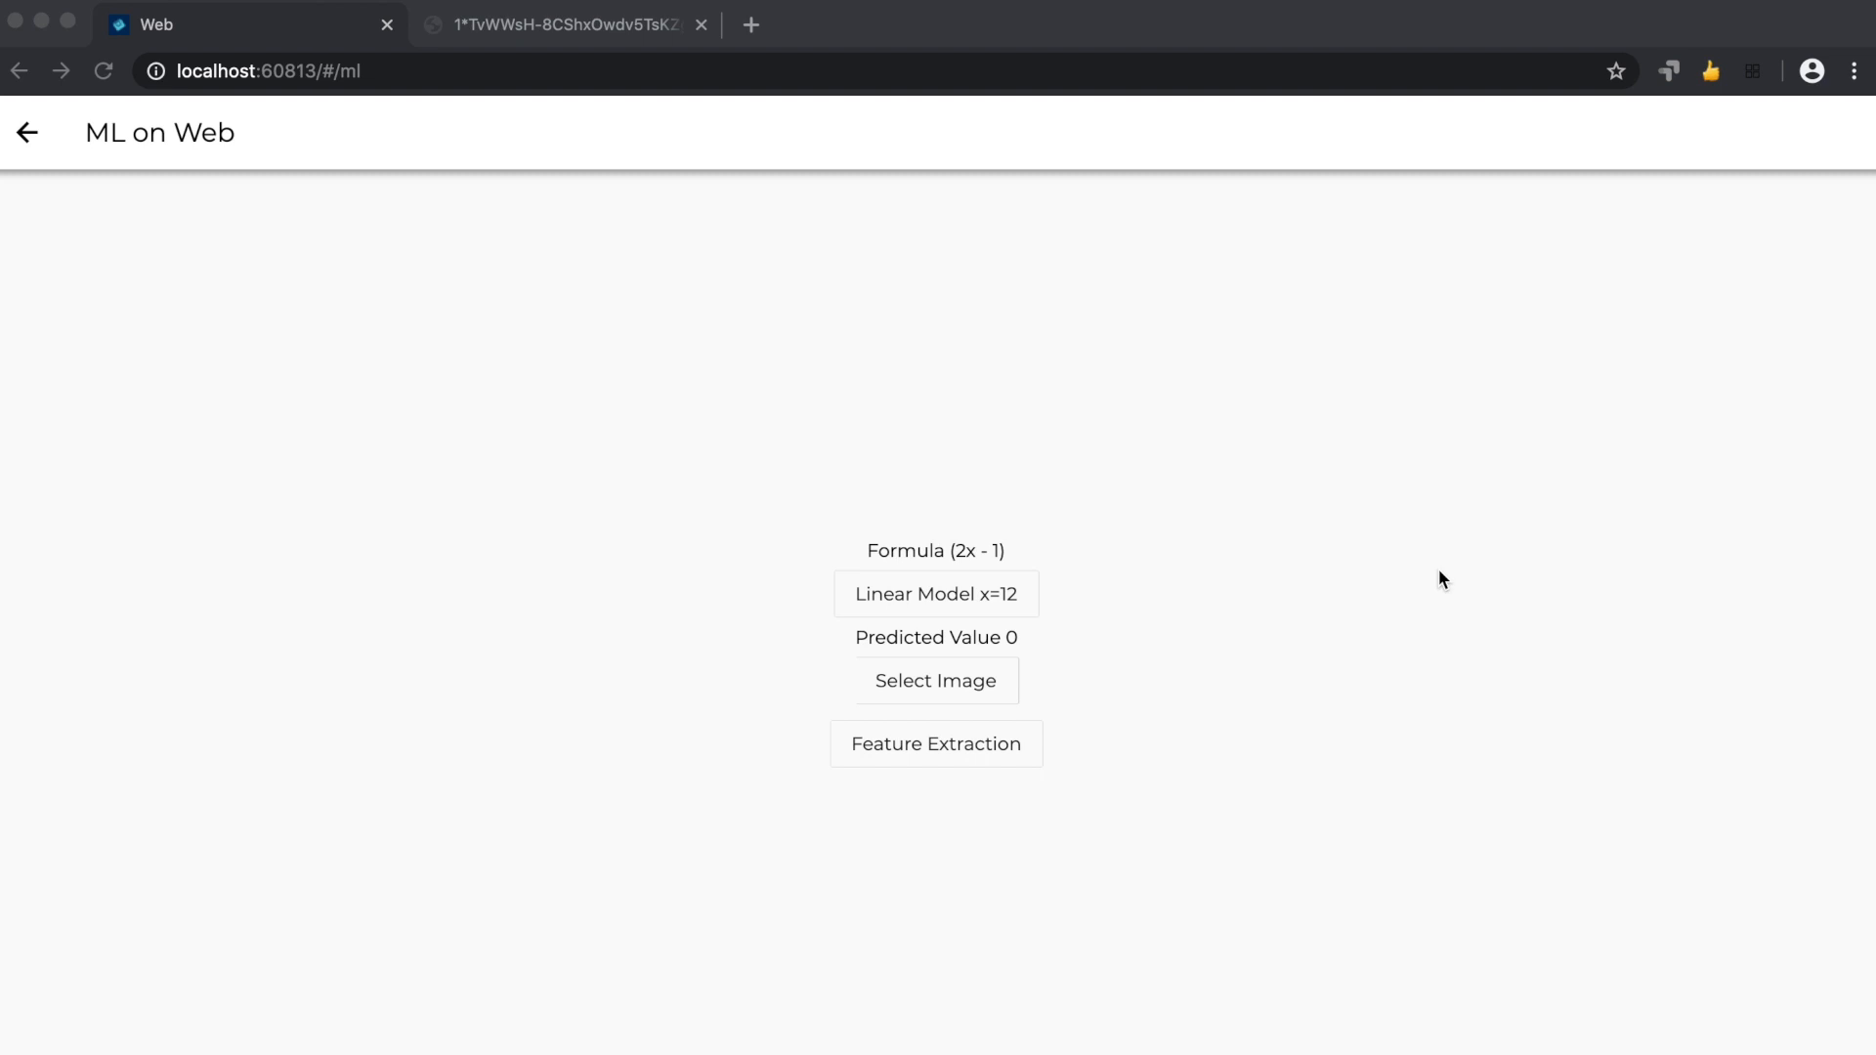
{"action": "mouse_move", "coordinate": [1033, 583]}
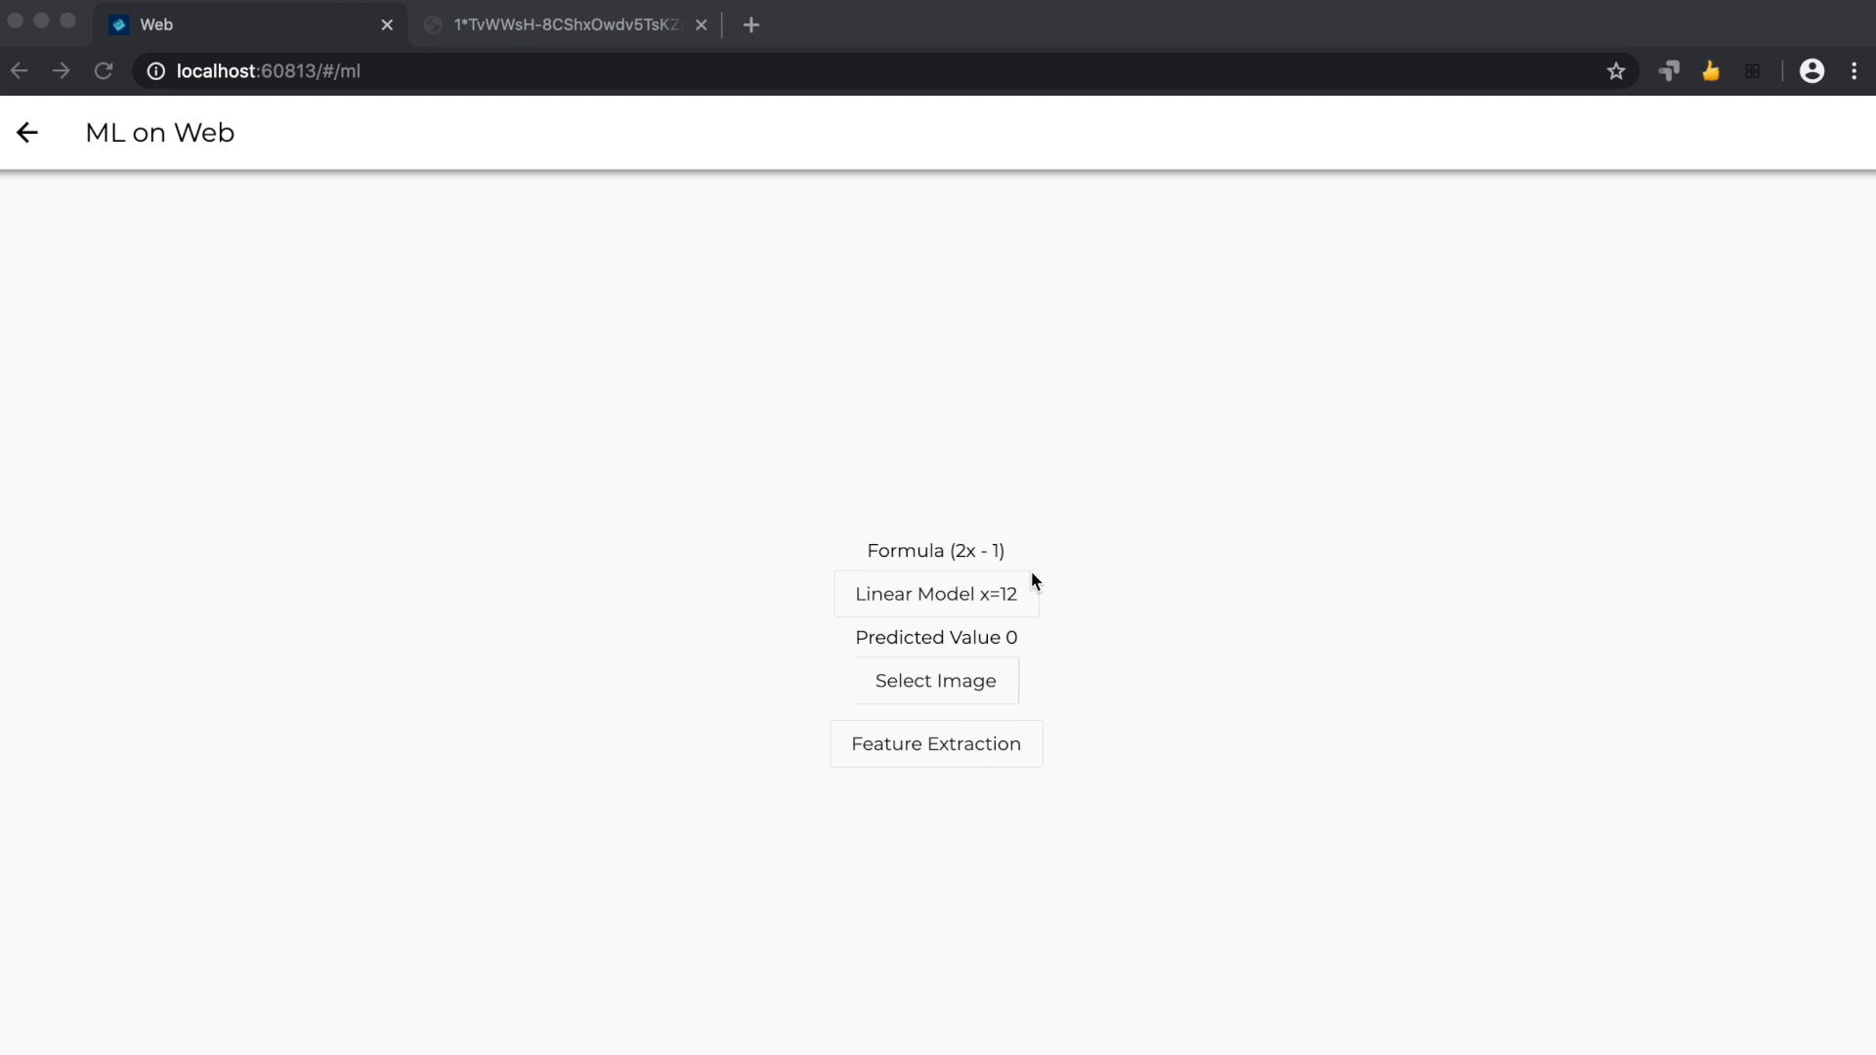
View the downloaded linear regression chart (y = 2x − 1) in the second Chrome tab.
{"action": "left_click", "coordinate": [559, 23]}
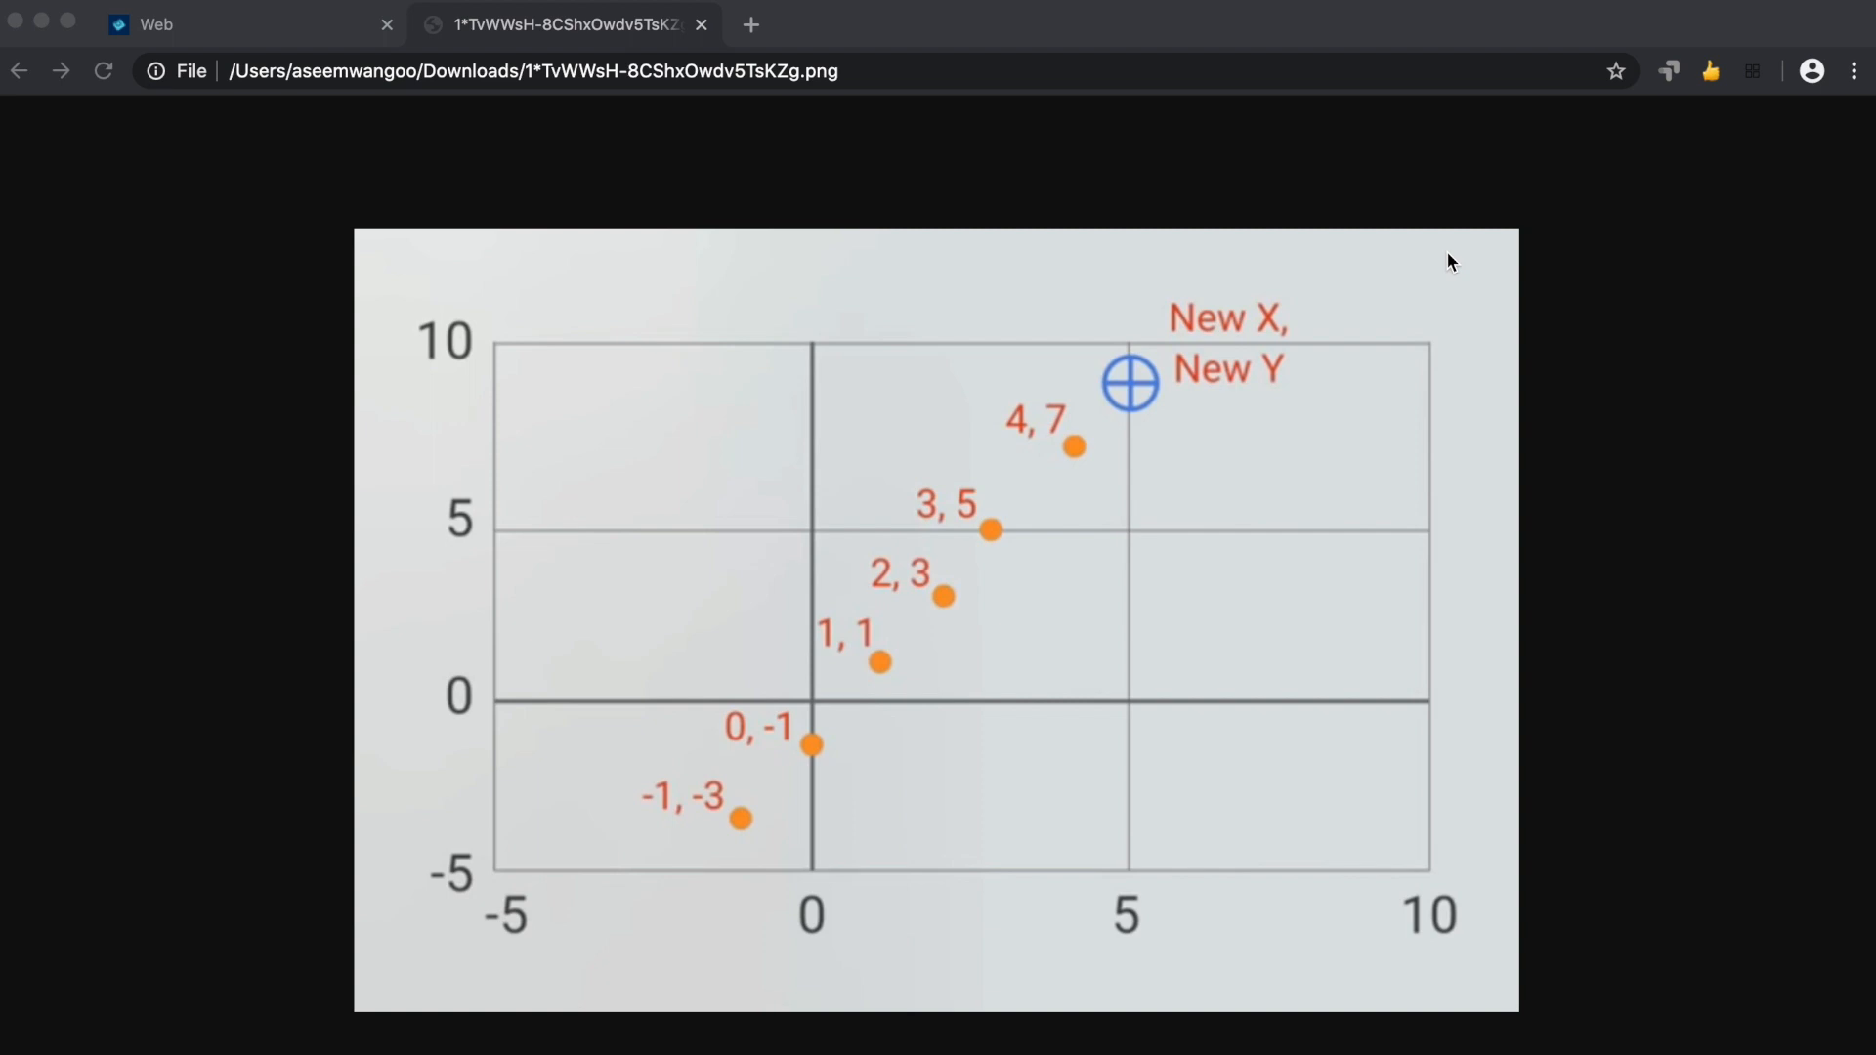
{"action": "mouse_move", "coordinate": [519, 508]}
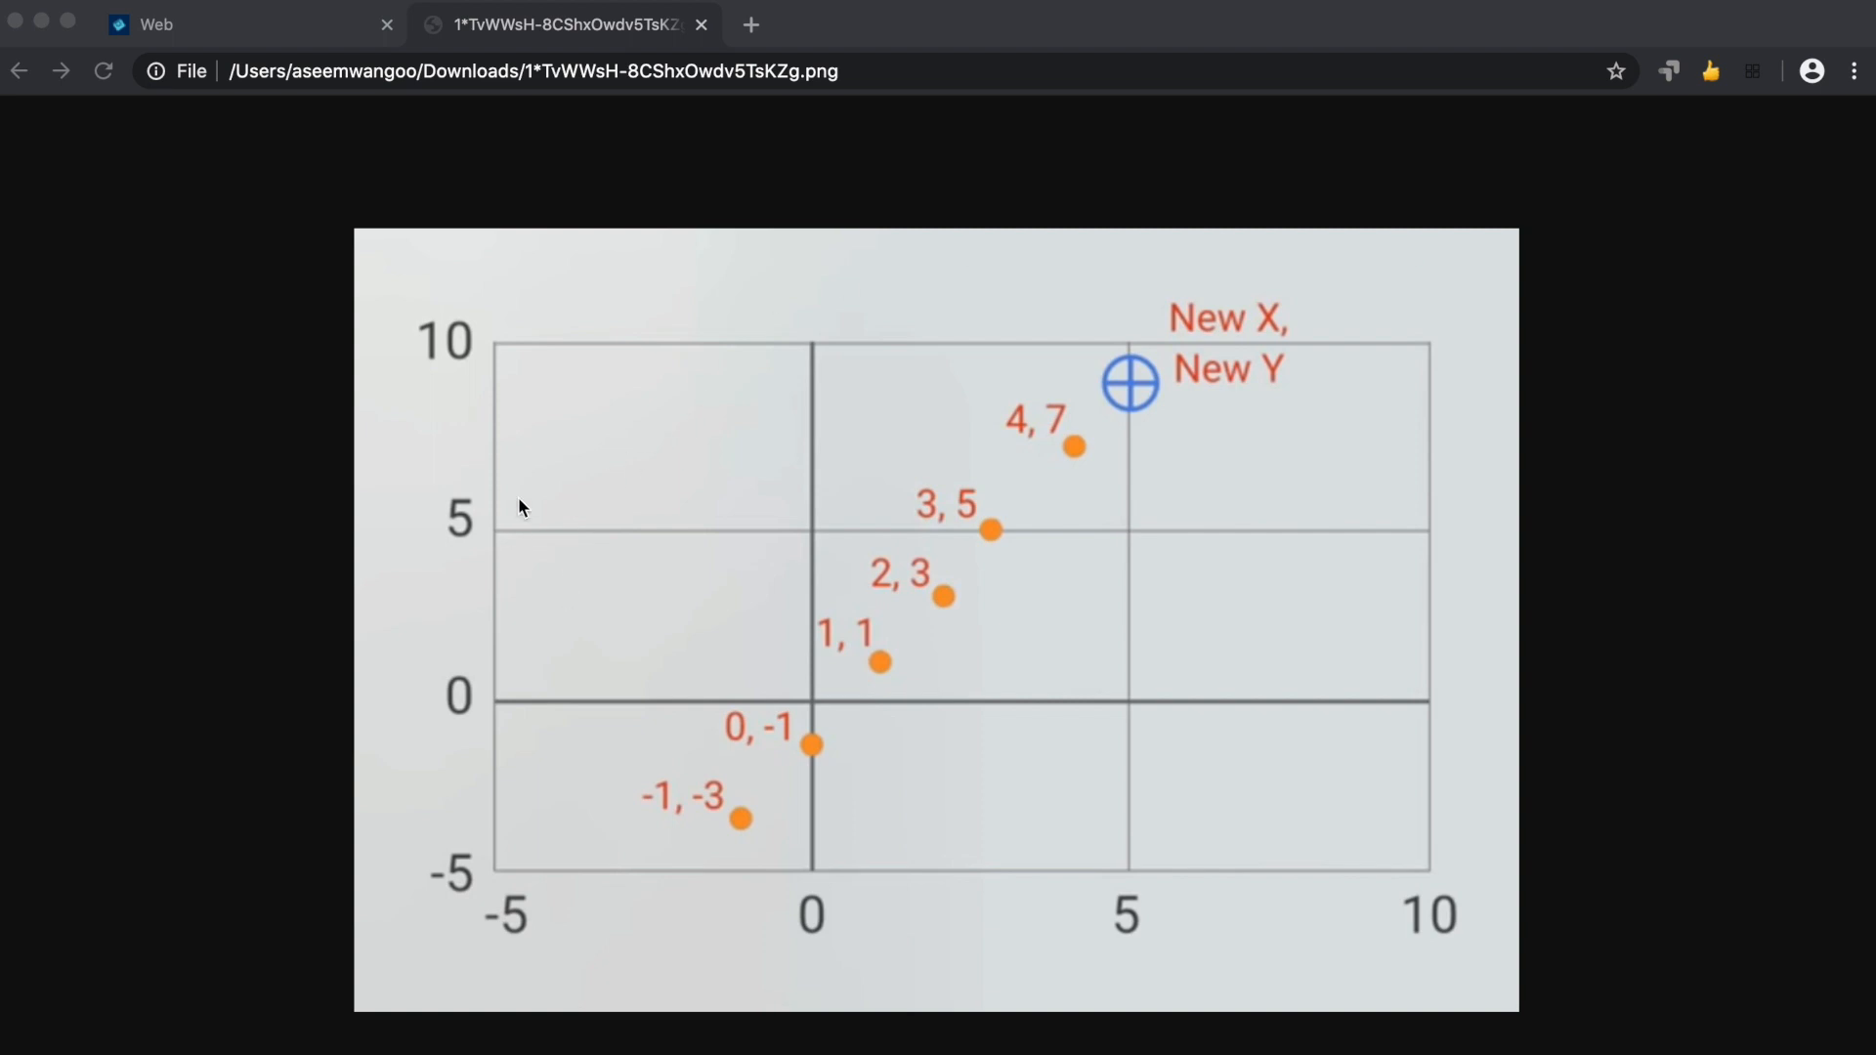
{"action": "mouse_move", "coordinate": [666, 829]}
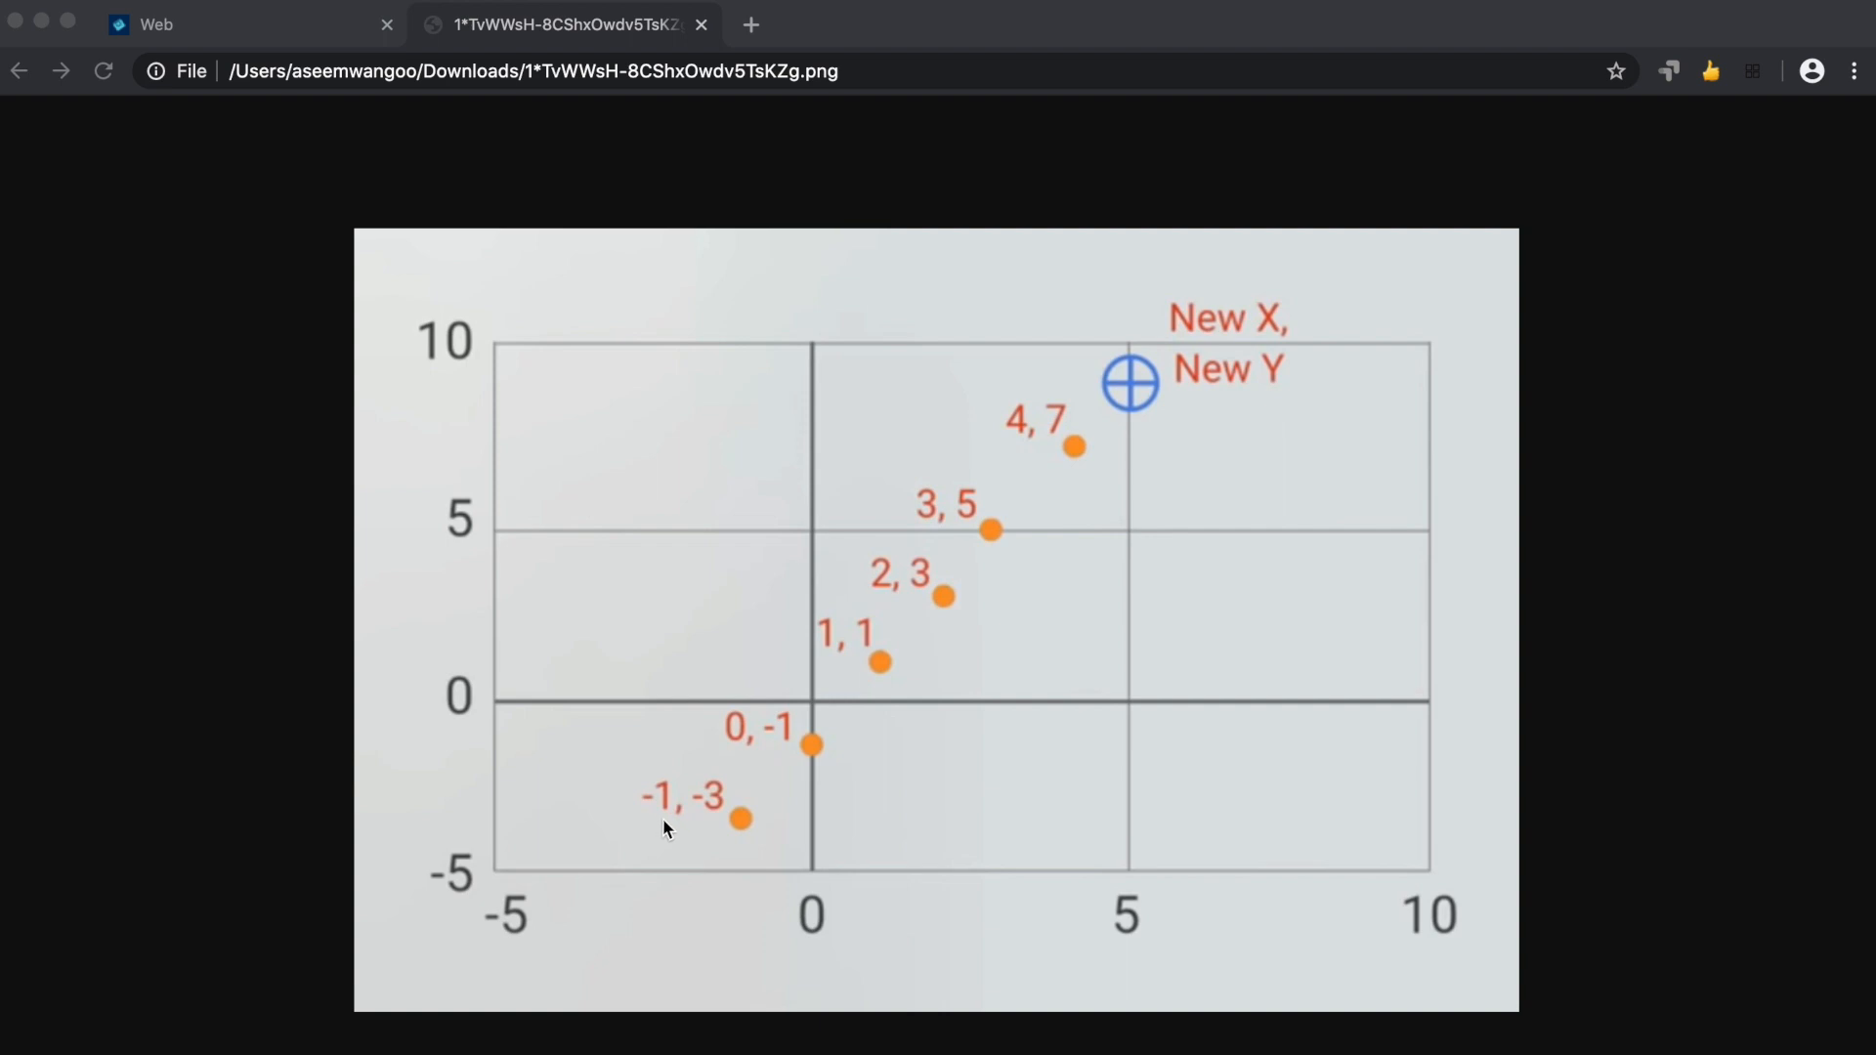
{"action": "mouse_move", "coordinate": [731, 824]}
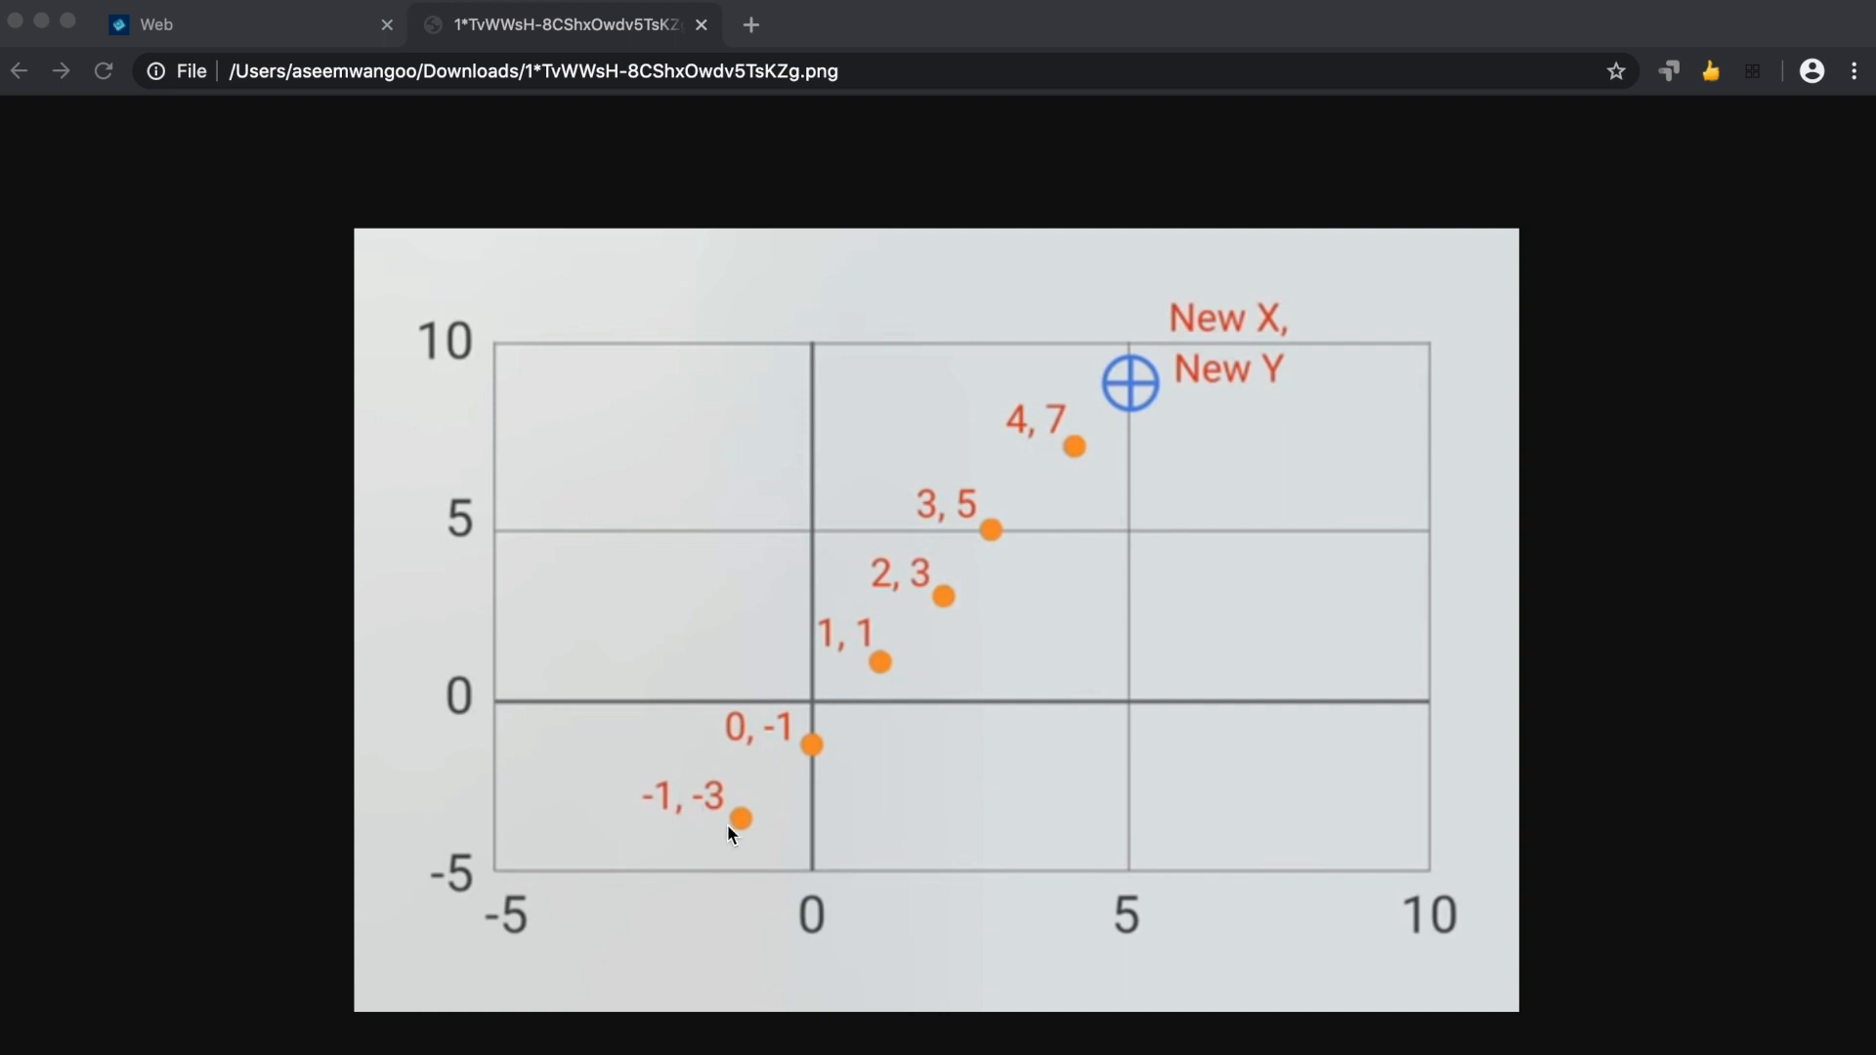
{"action": "mouse_move", "coordinate": [738, 768]}
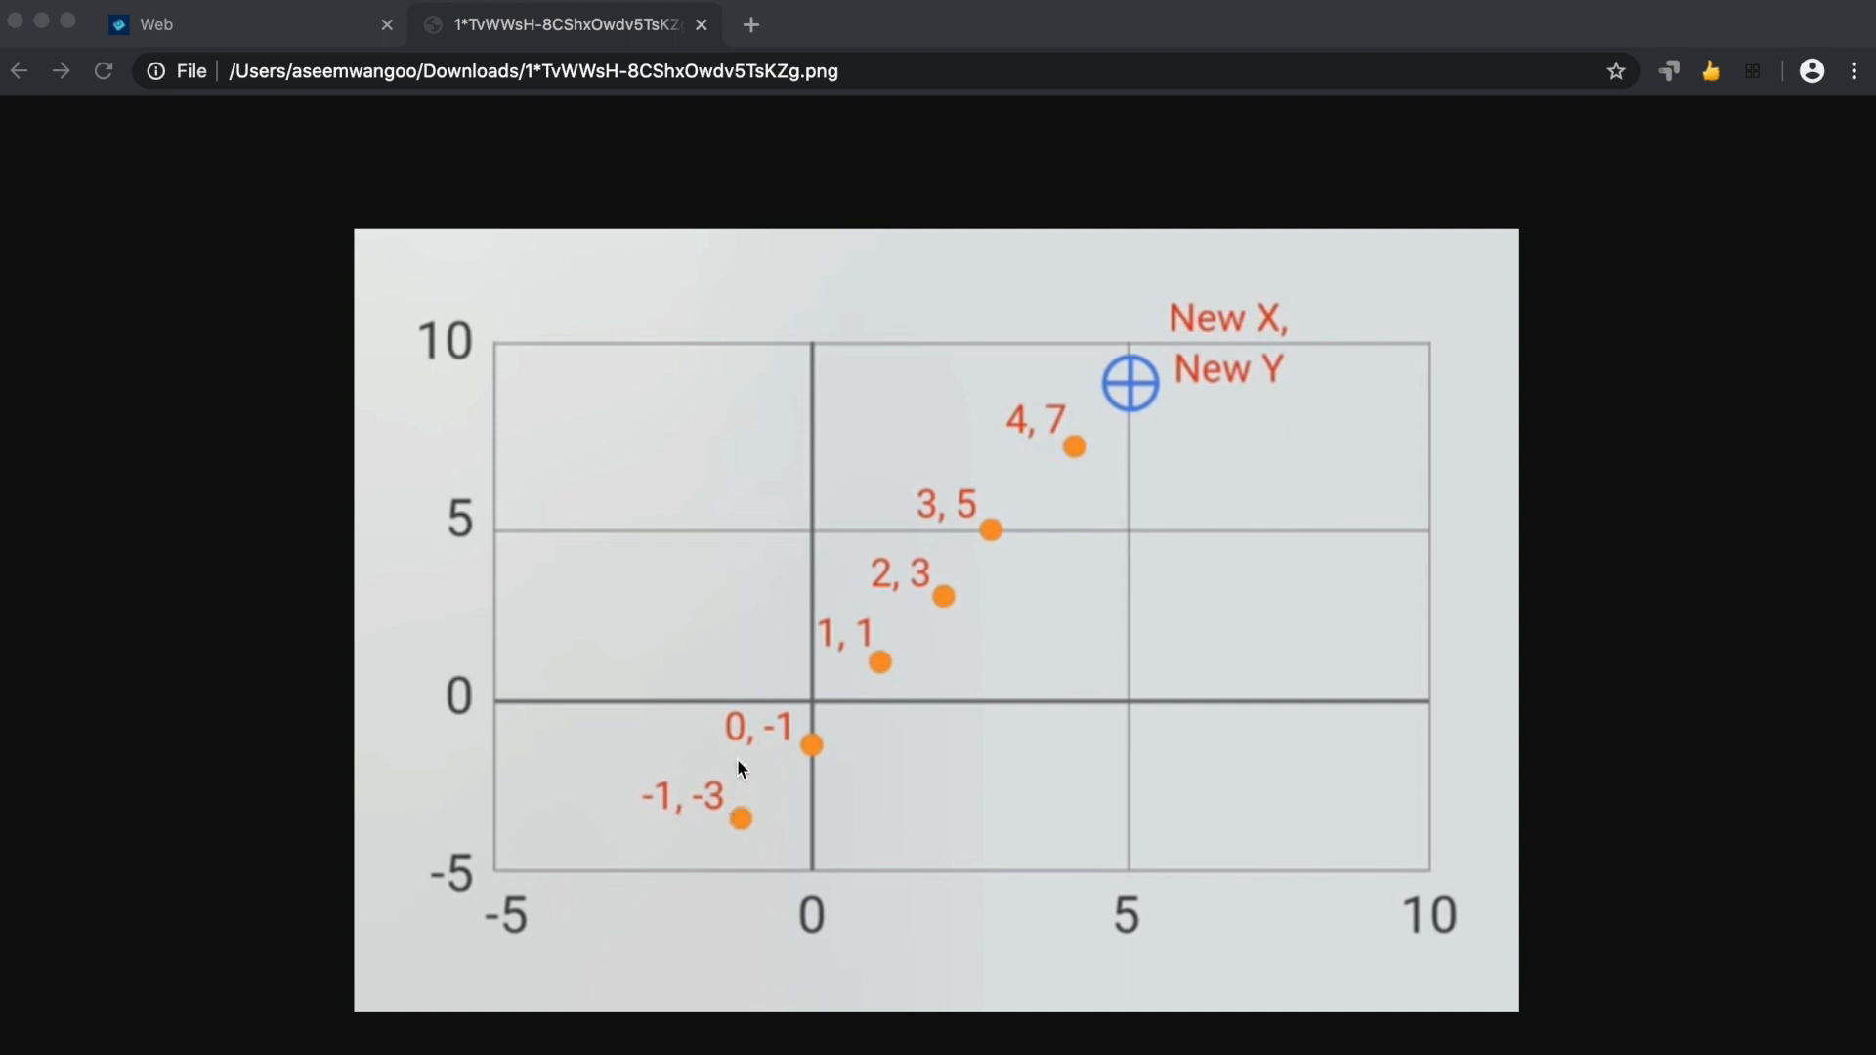
{"action": "mouse_move", "coordinate": [825, 689]}
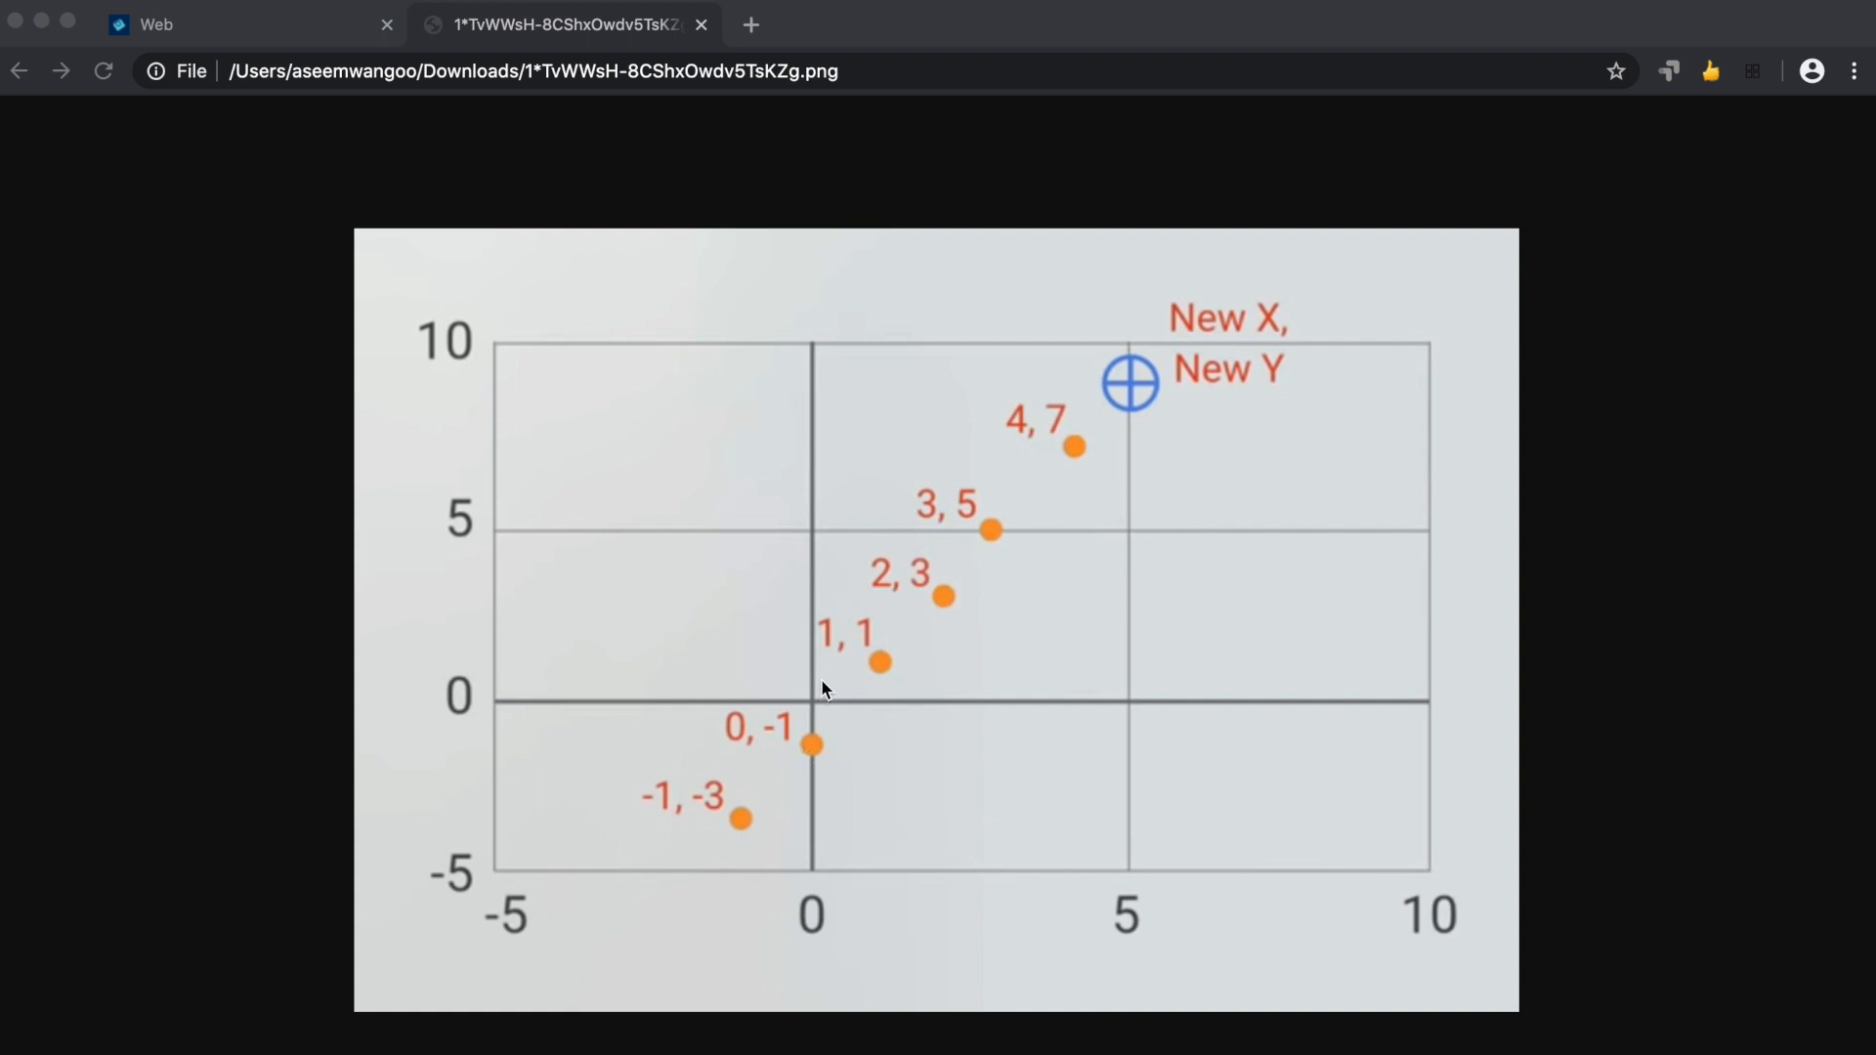
{"action": "mouse_move", "coordinate": [873, 648]}
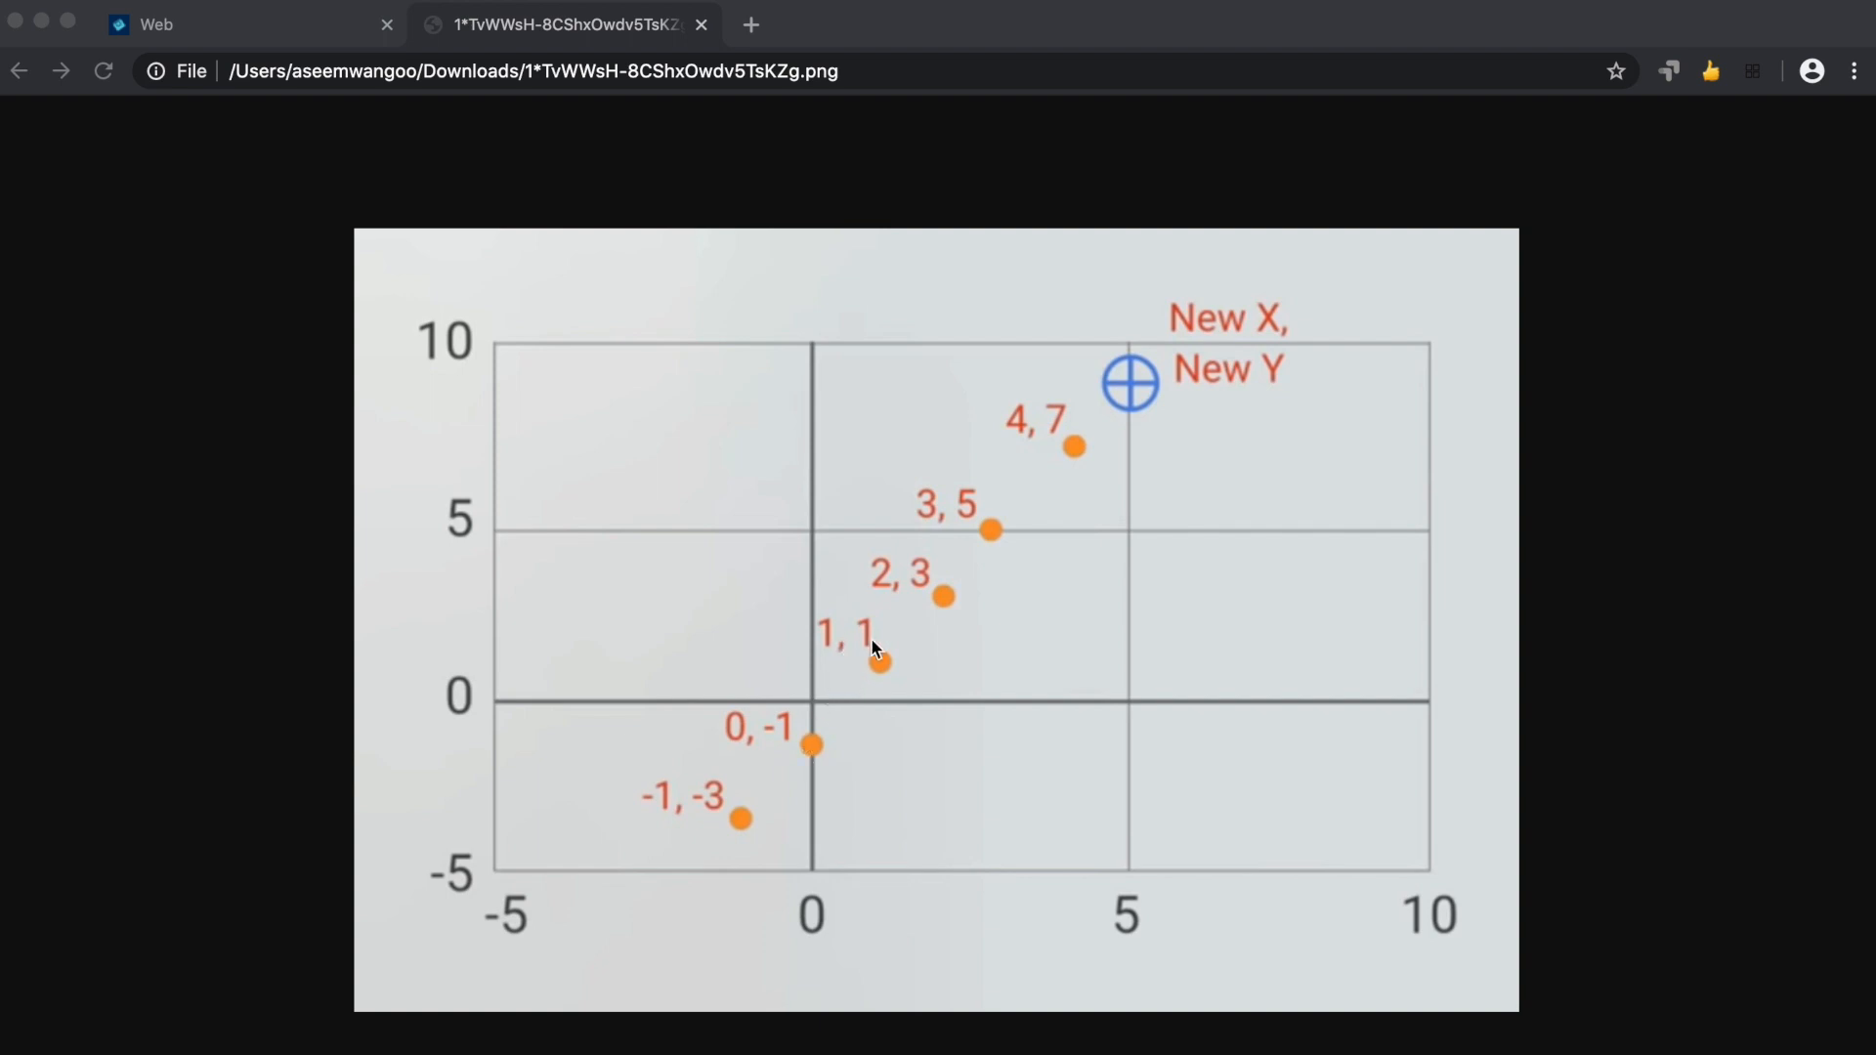
{"action": "mouse_move", "coordinate": [1030, 426]}
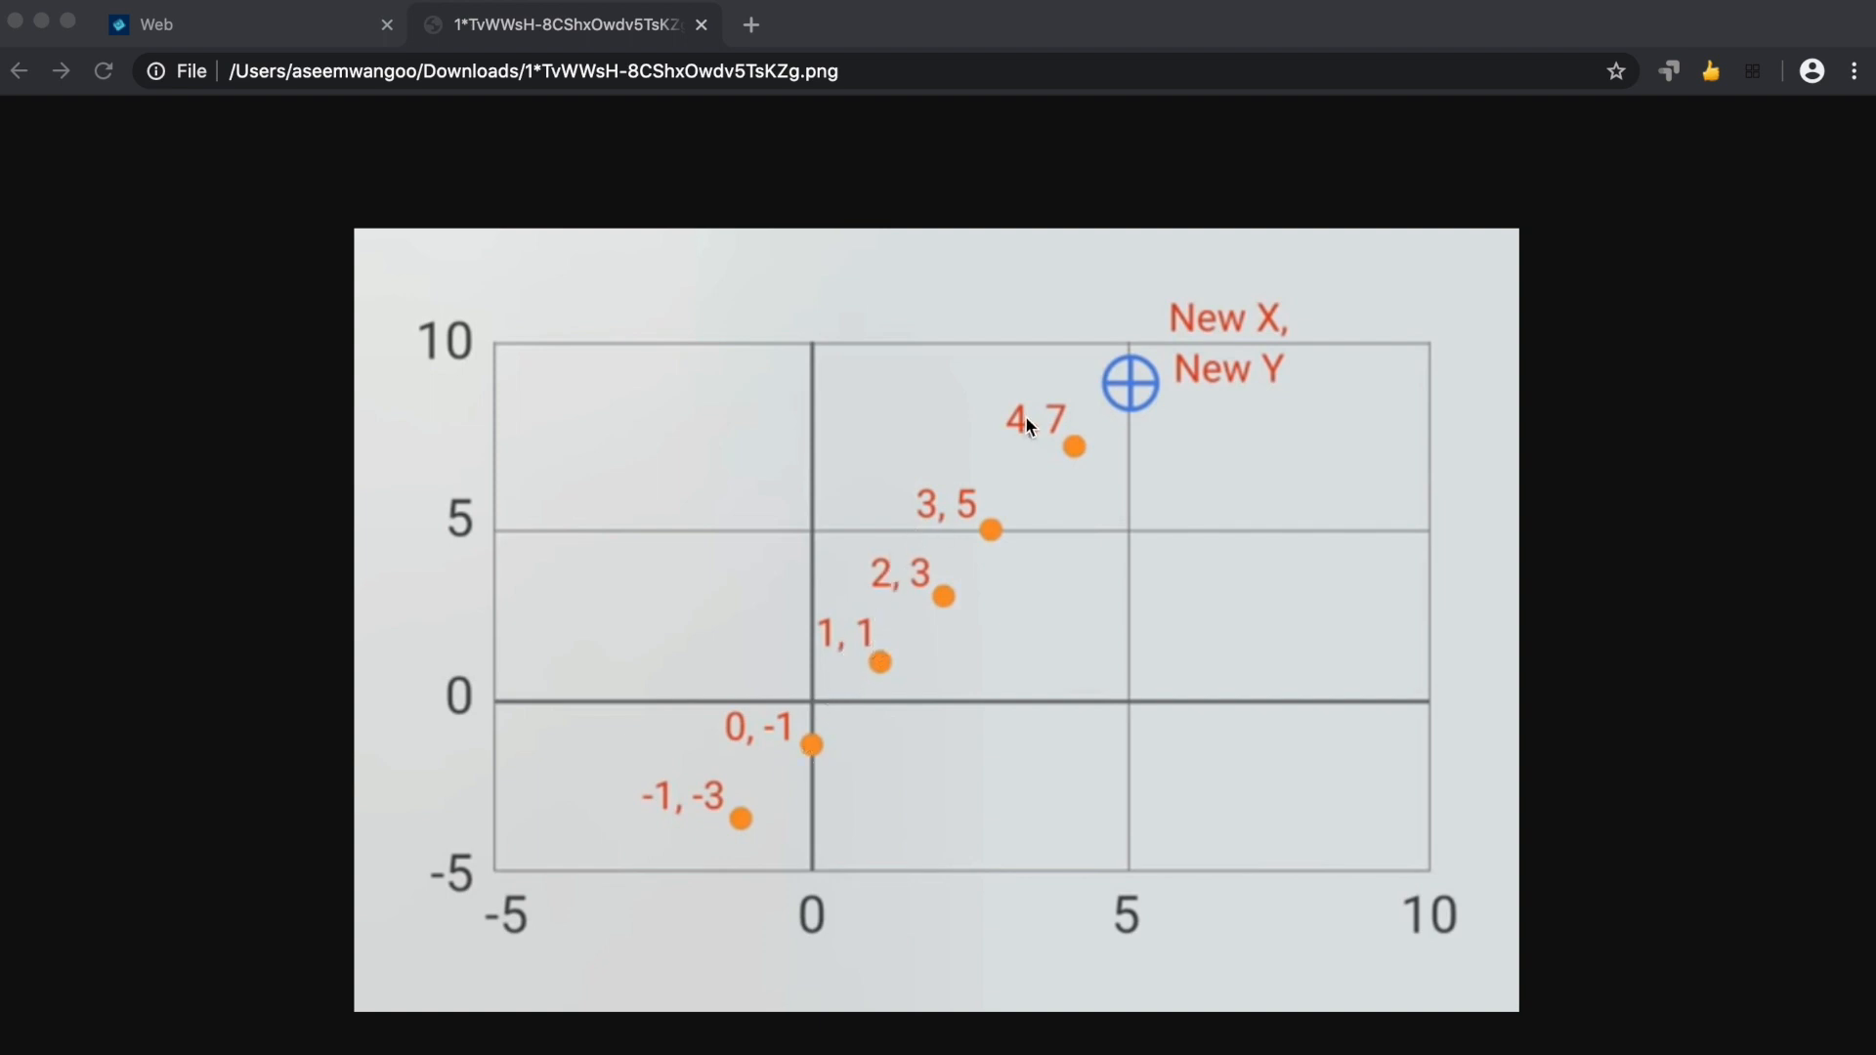
{"action": "mouse_move", "coordinate": [1025, 451]}
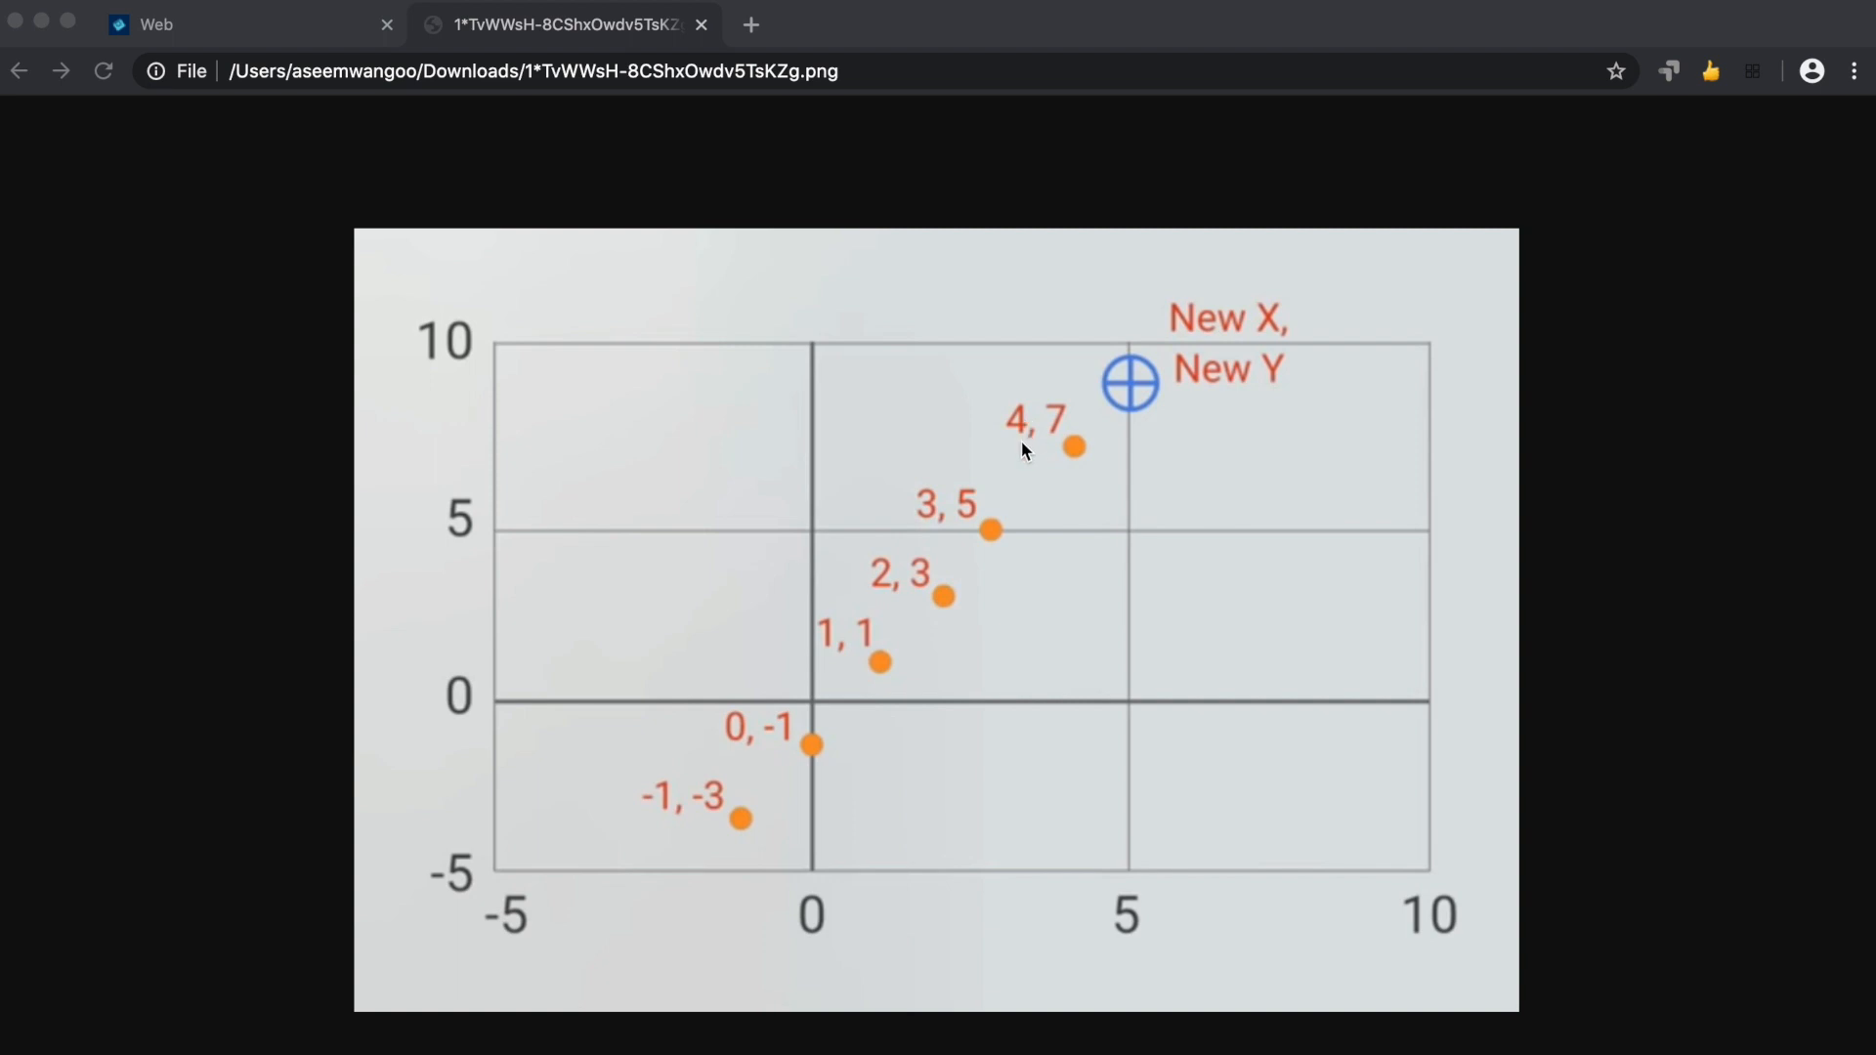
{"action": "mouse_move", "coordinate": [1125, 425]}
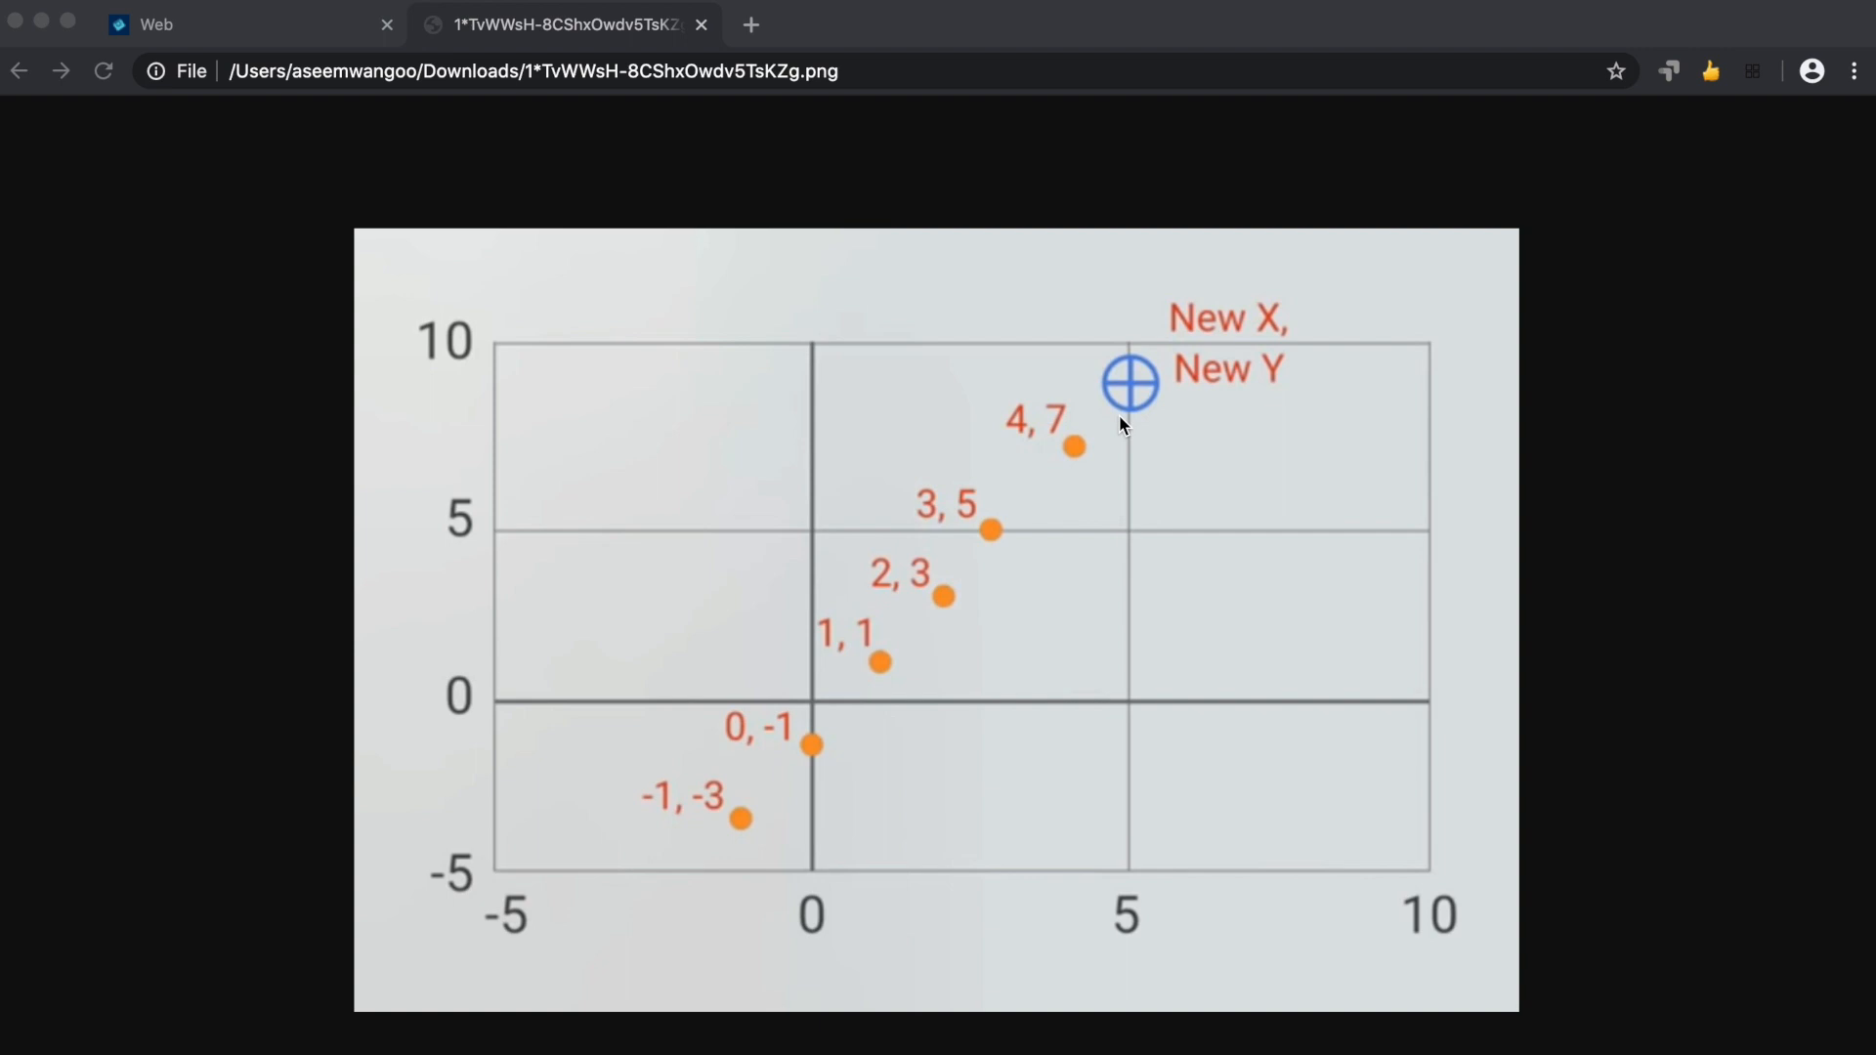
Run the linear model for x=12, giving a predicted value of about 22.71.
{"action": "left_click", "coordinate": [702, 24]}
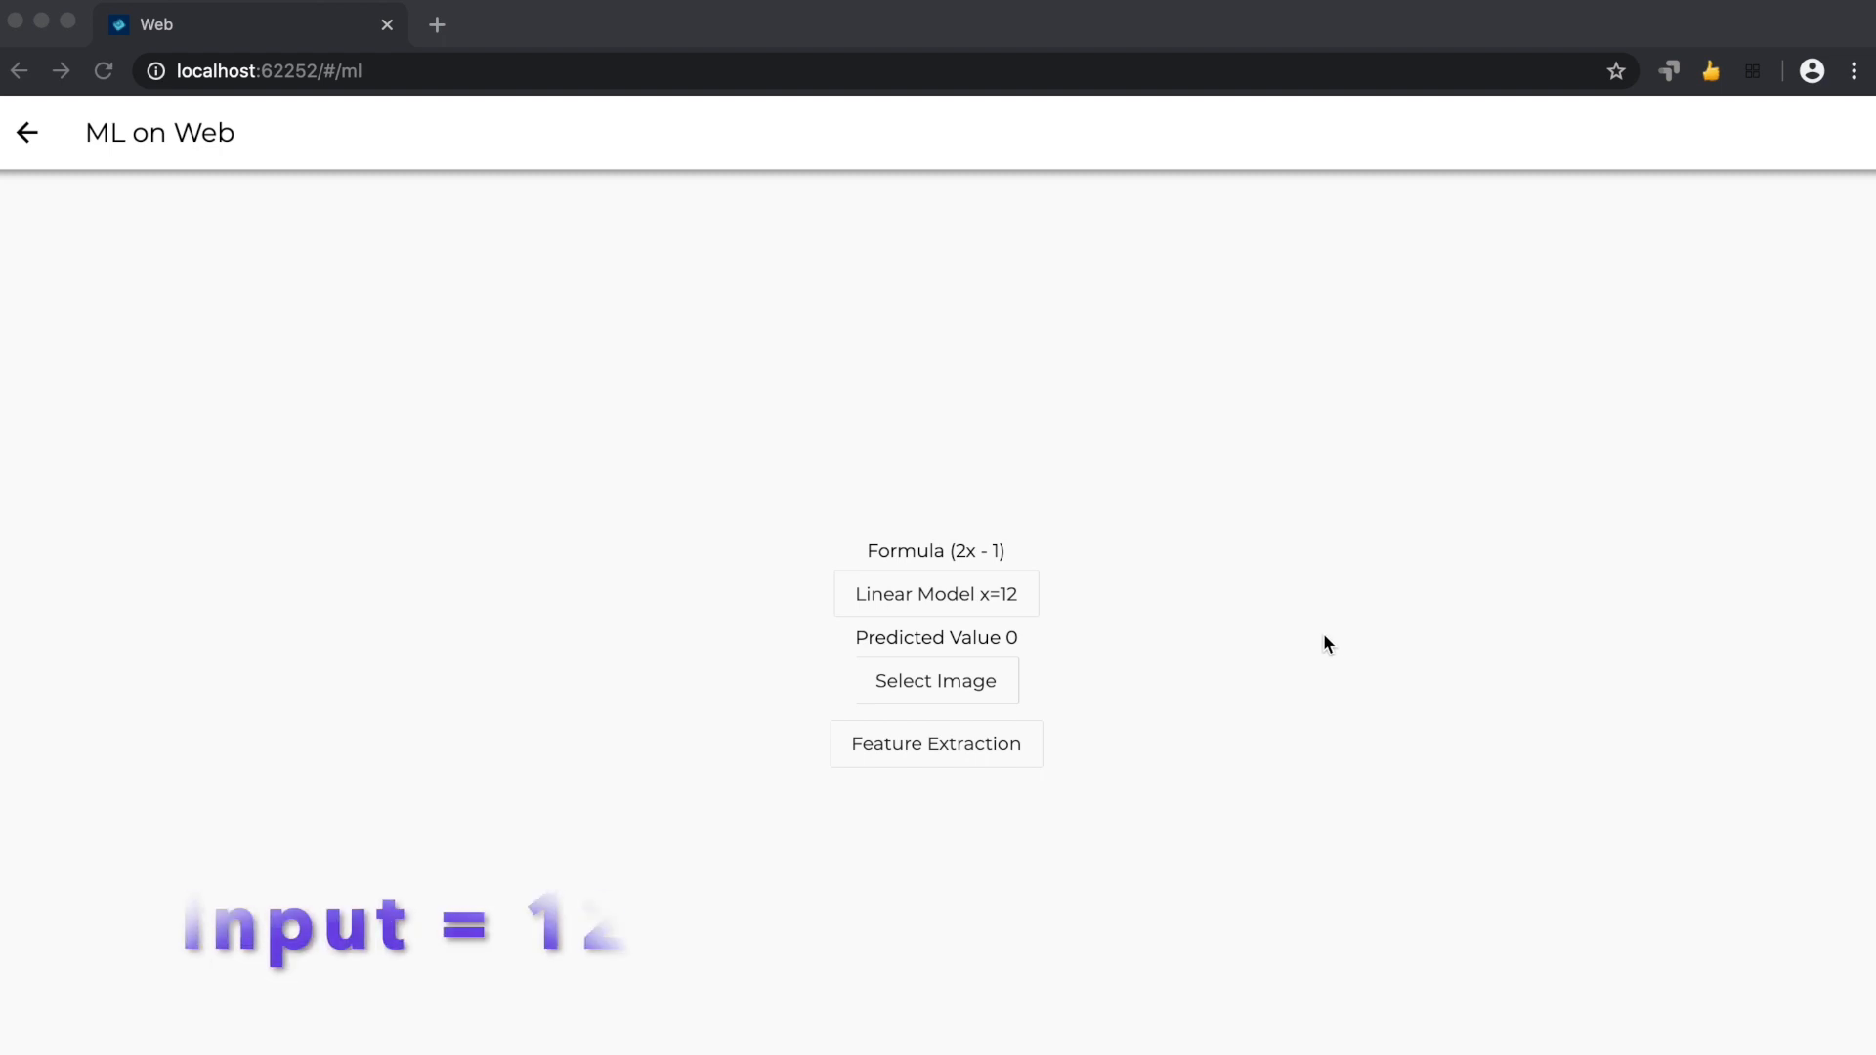
{"action": "left_click", "coordinate": [936, 594]}
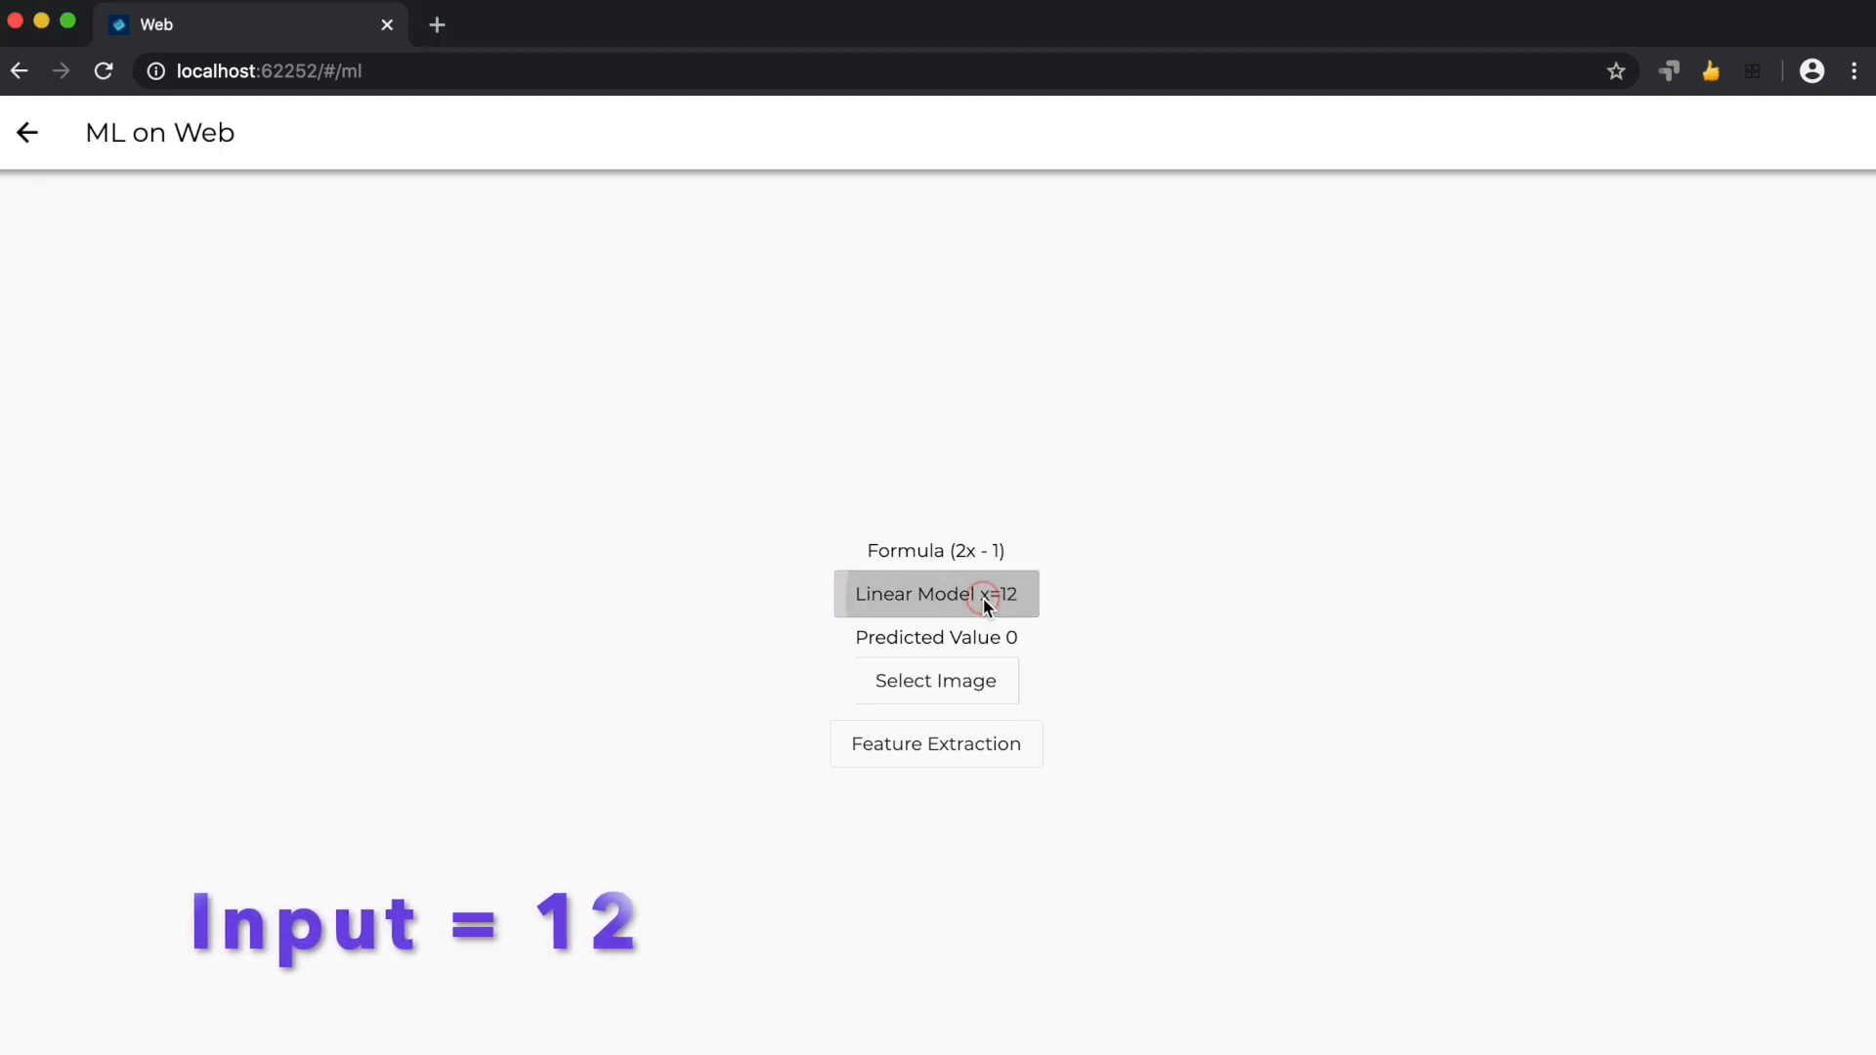
{"action": "left_click", "coordinate": [936, 594]}
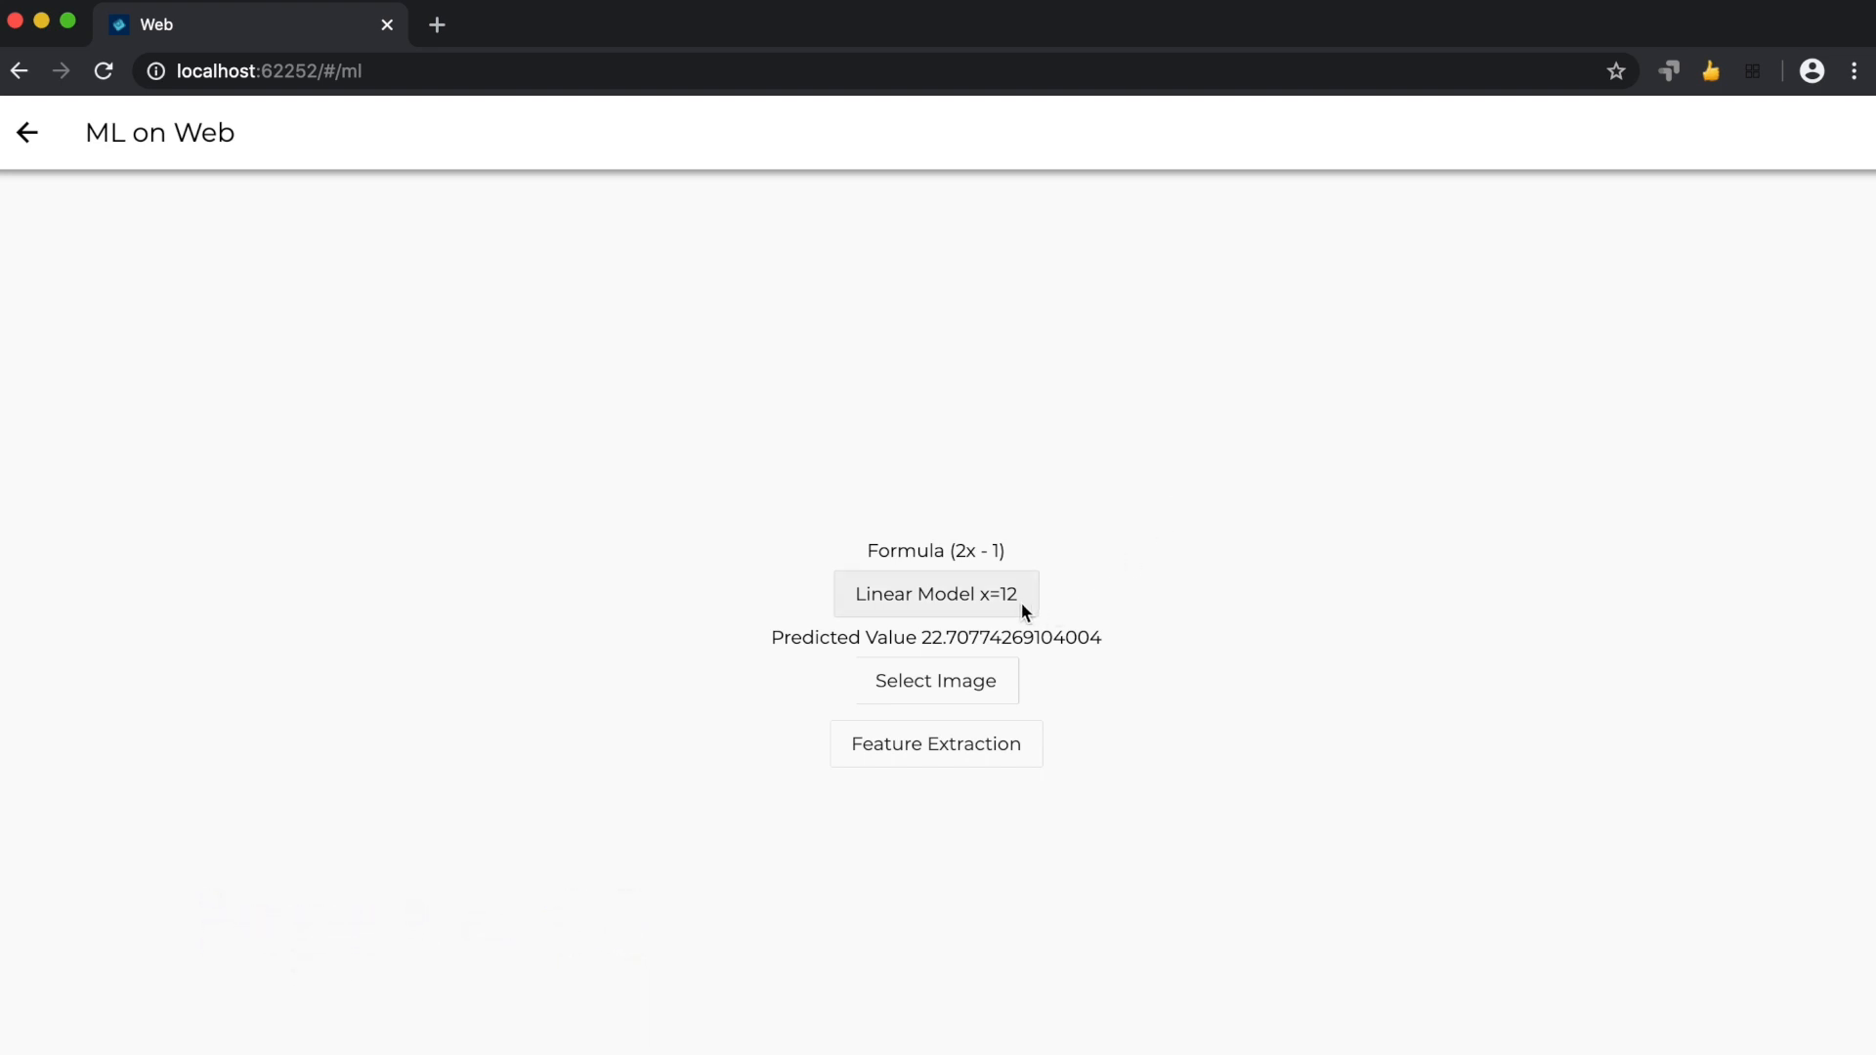
{"action": "mouse_move", "coordinate": [932, 659]}
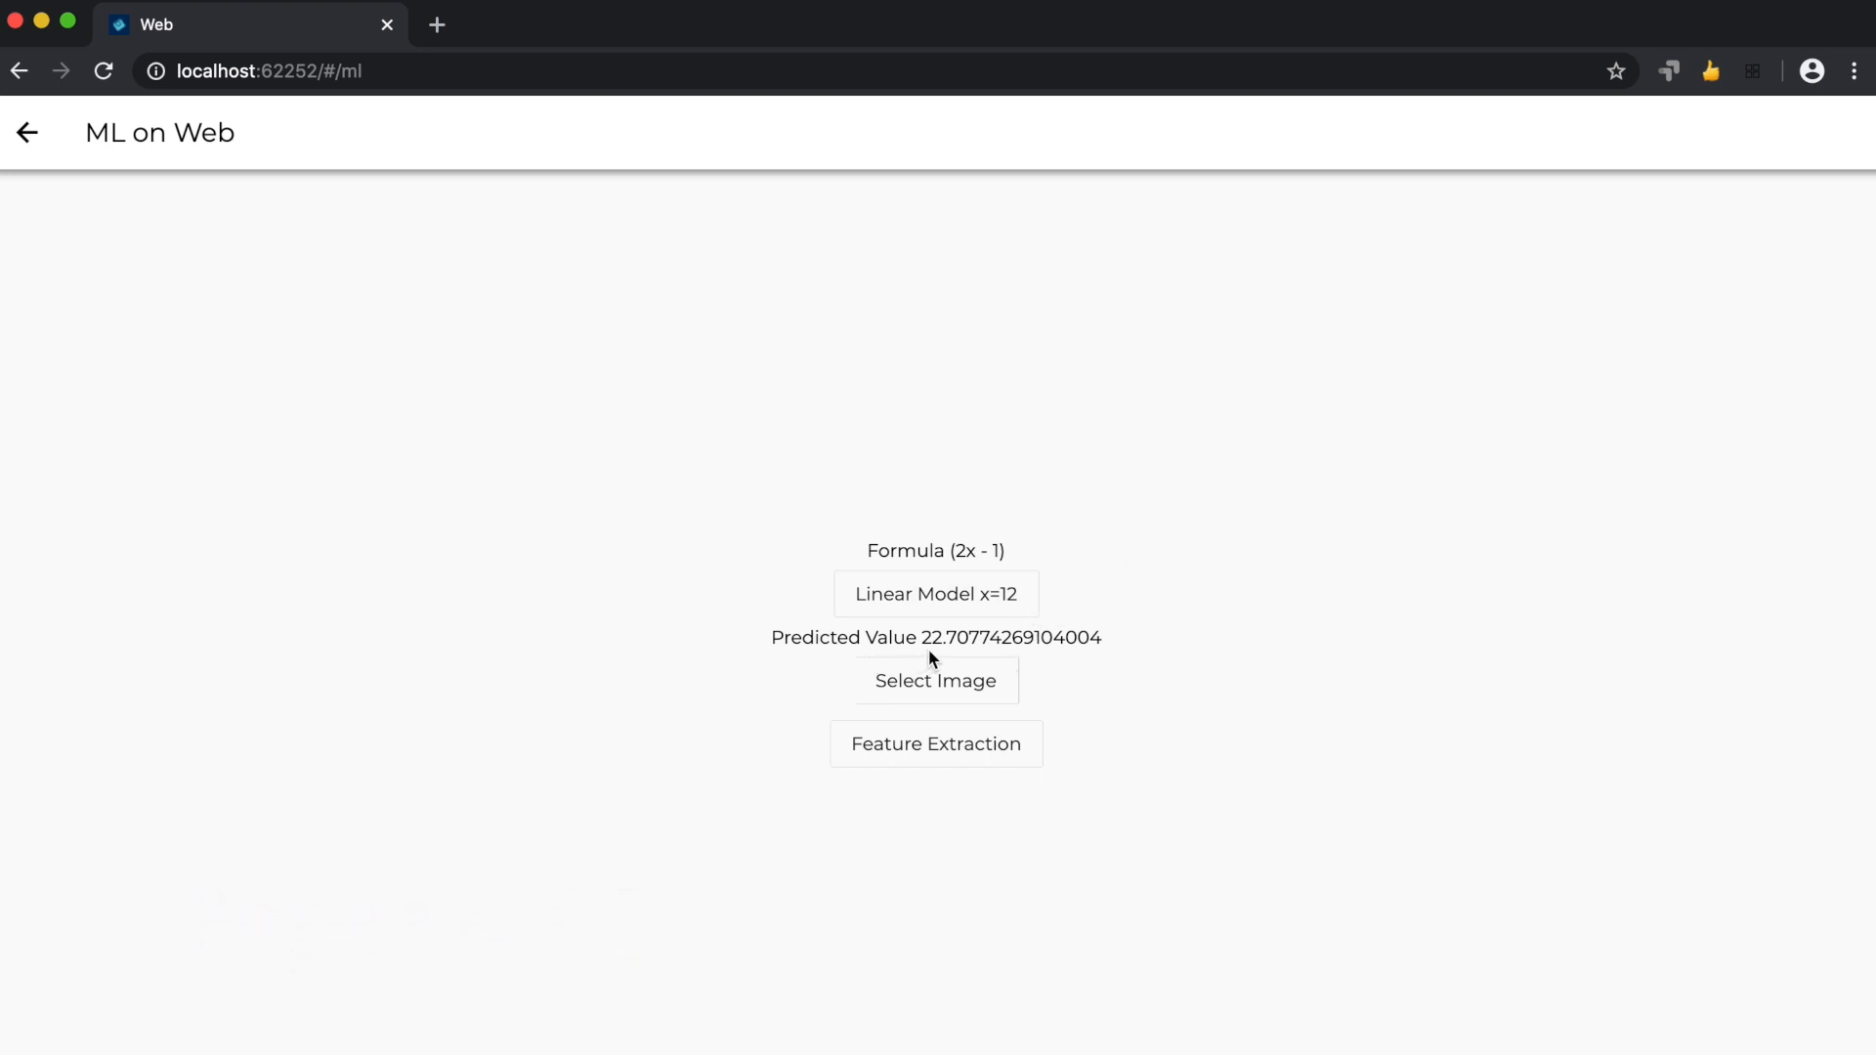
{"action": "mouse_move", "coordinate": [963, 656]}
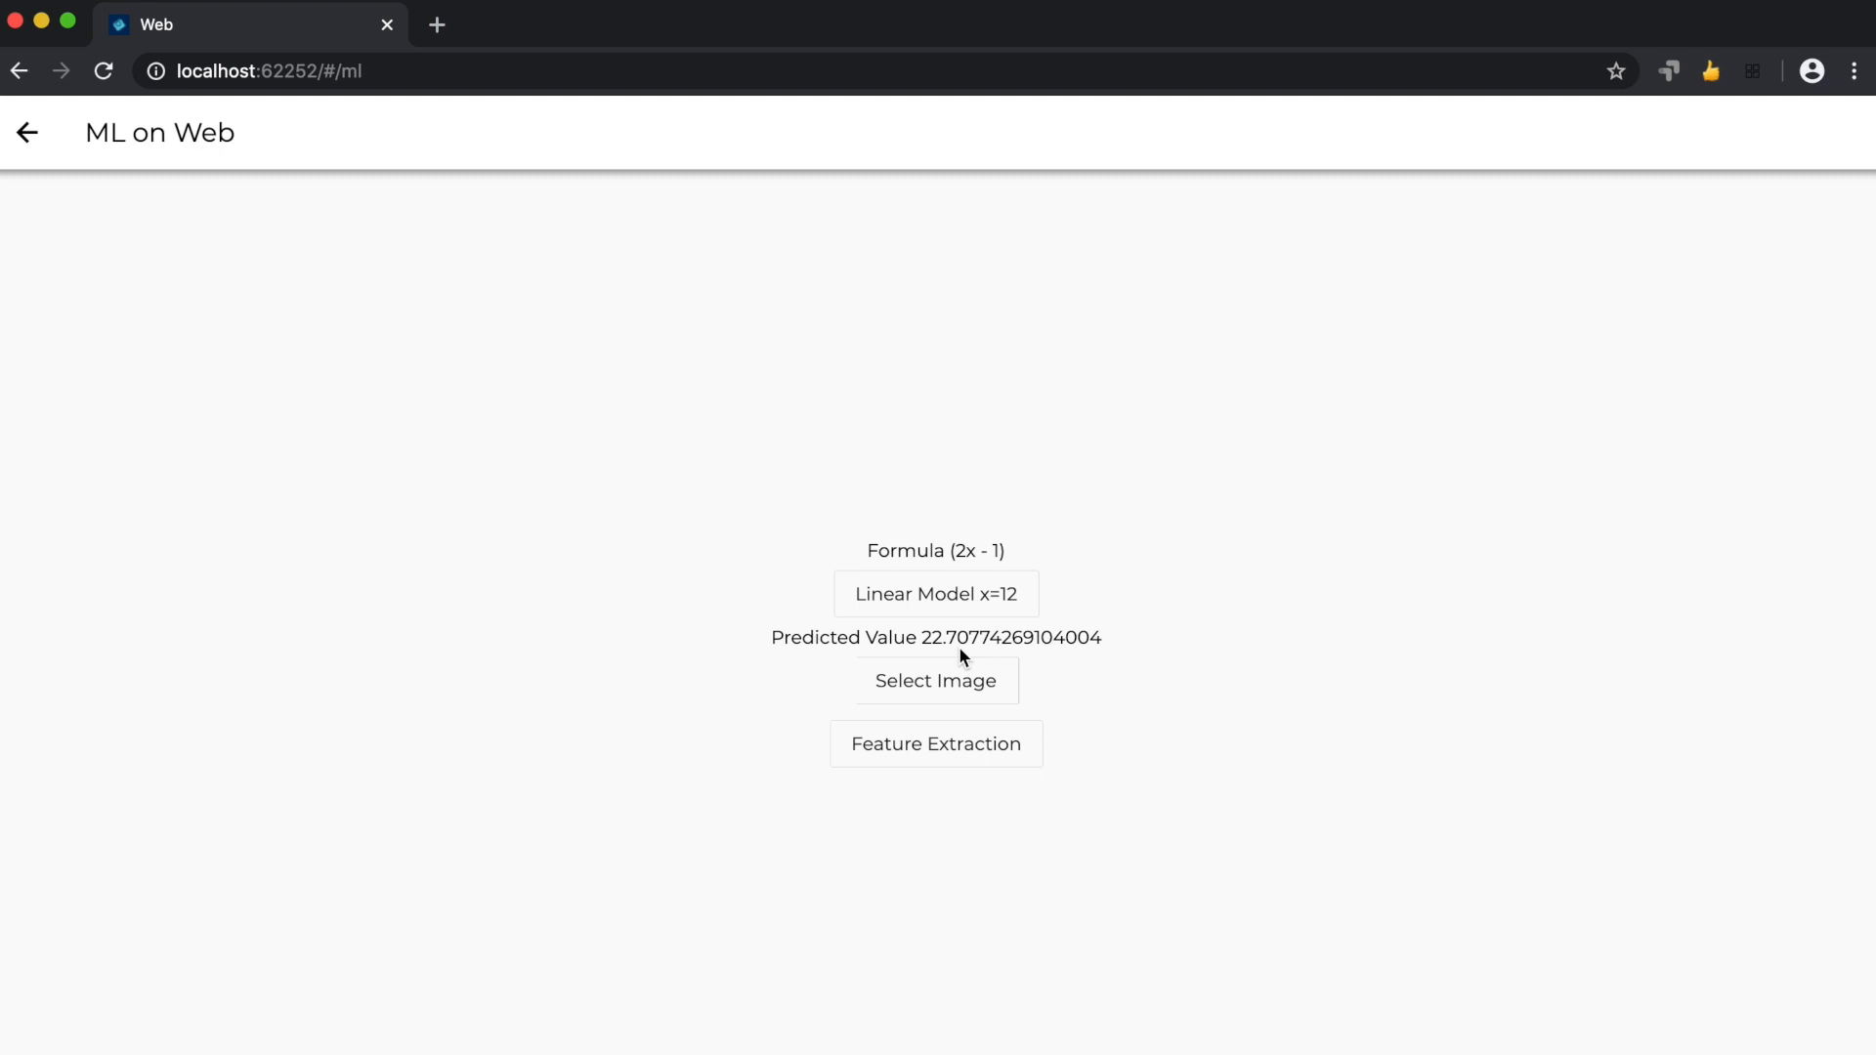
Reload the ML page to reset the prediction and load cat.jpg as the image.
{"action": "left_click", "coordinate": [936, 594]}
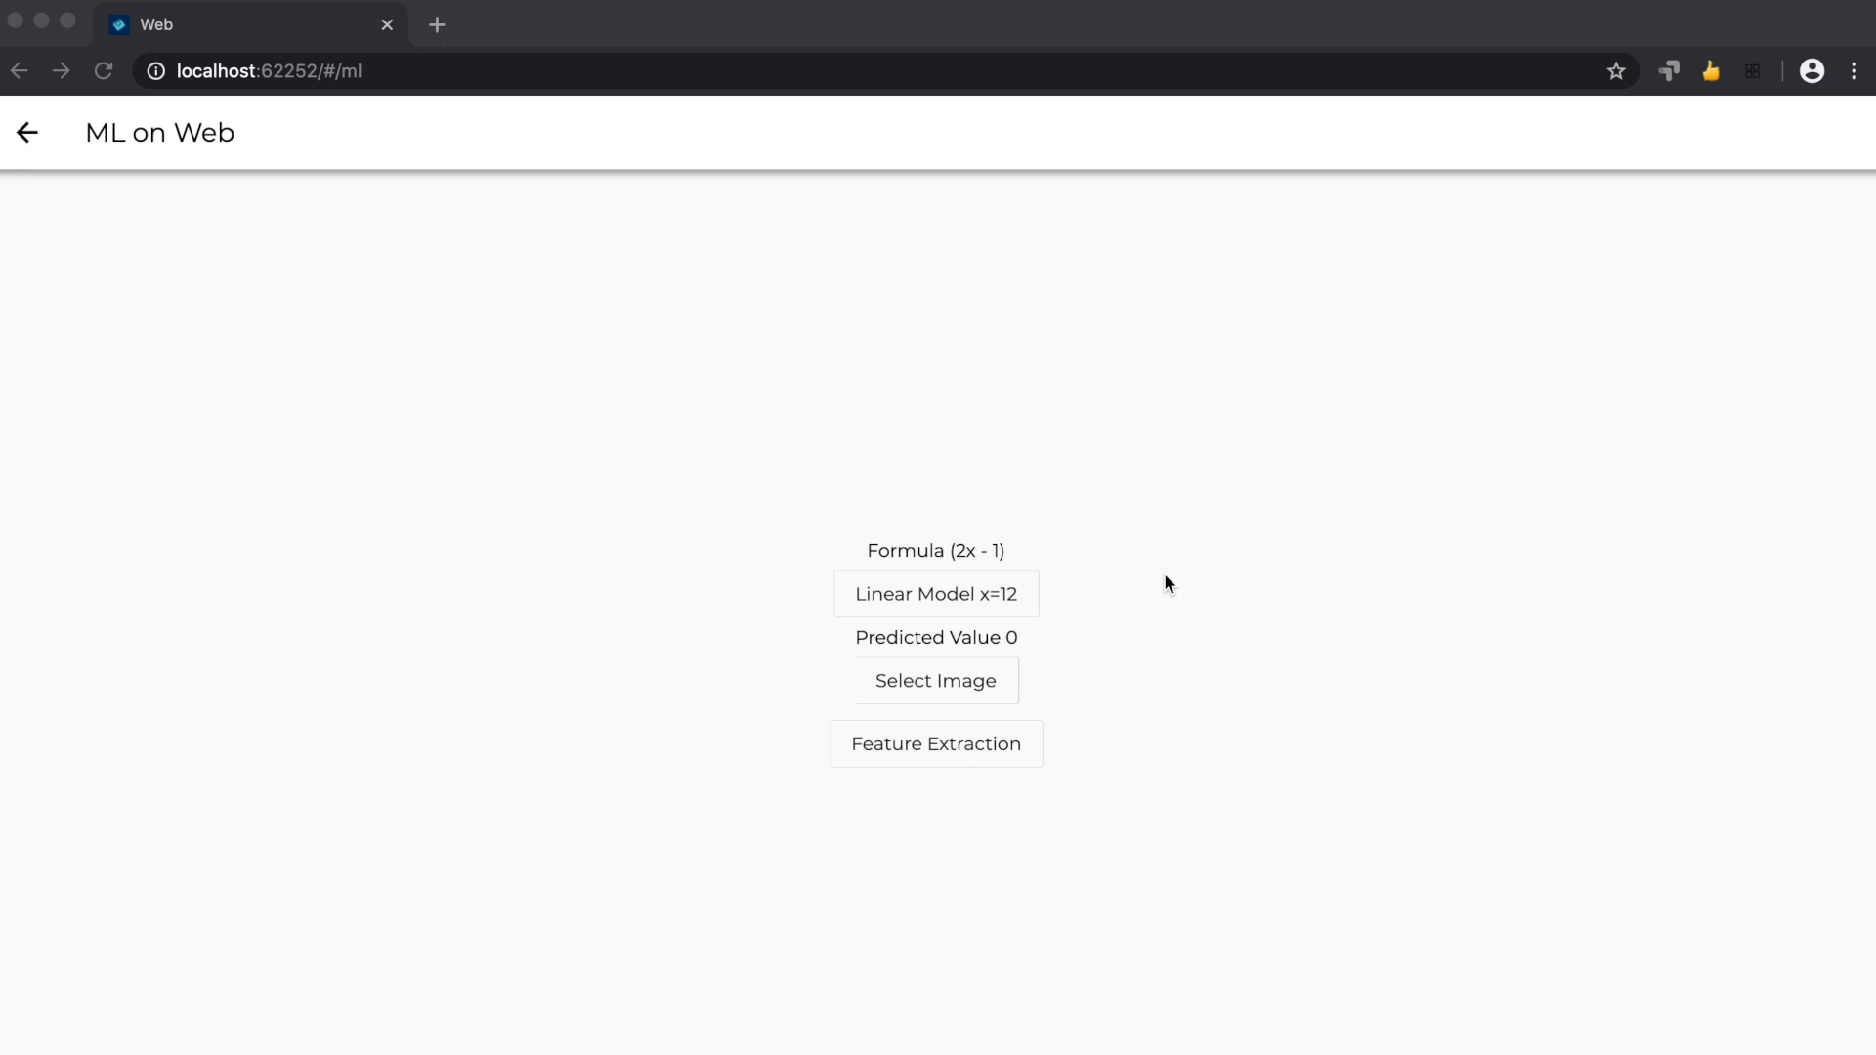
{"action": "mouse_move", "coordinate": [983, 684]}
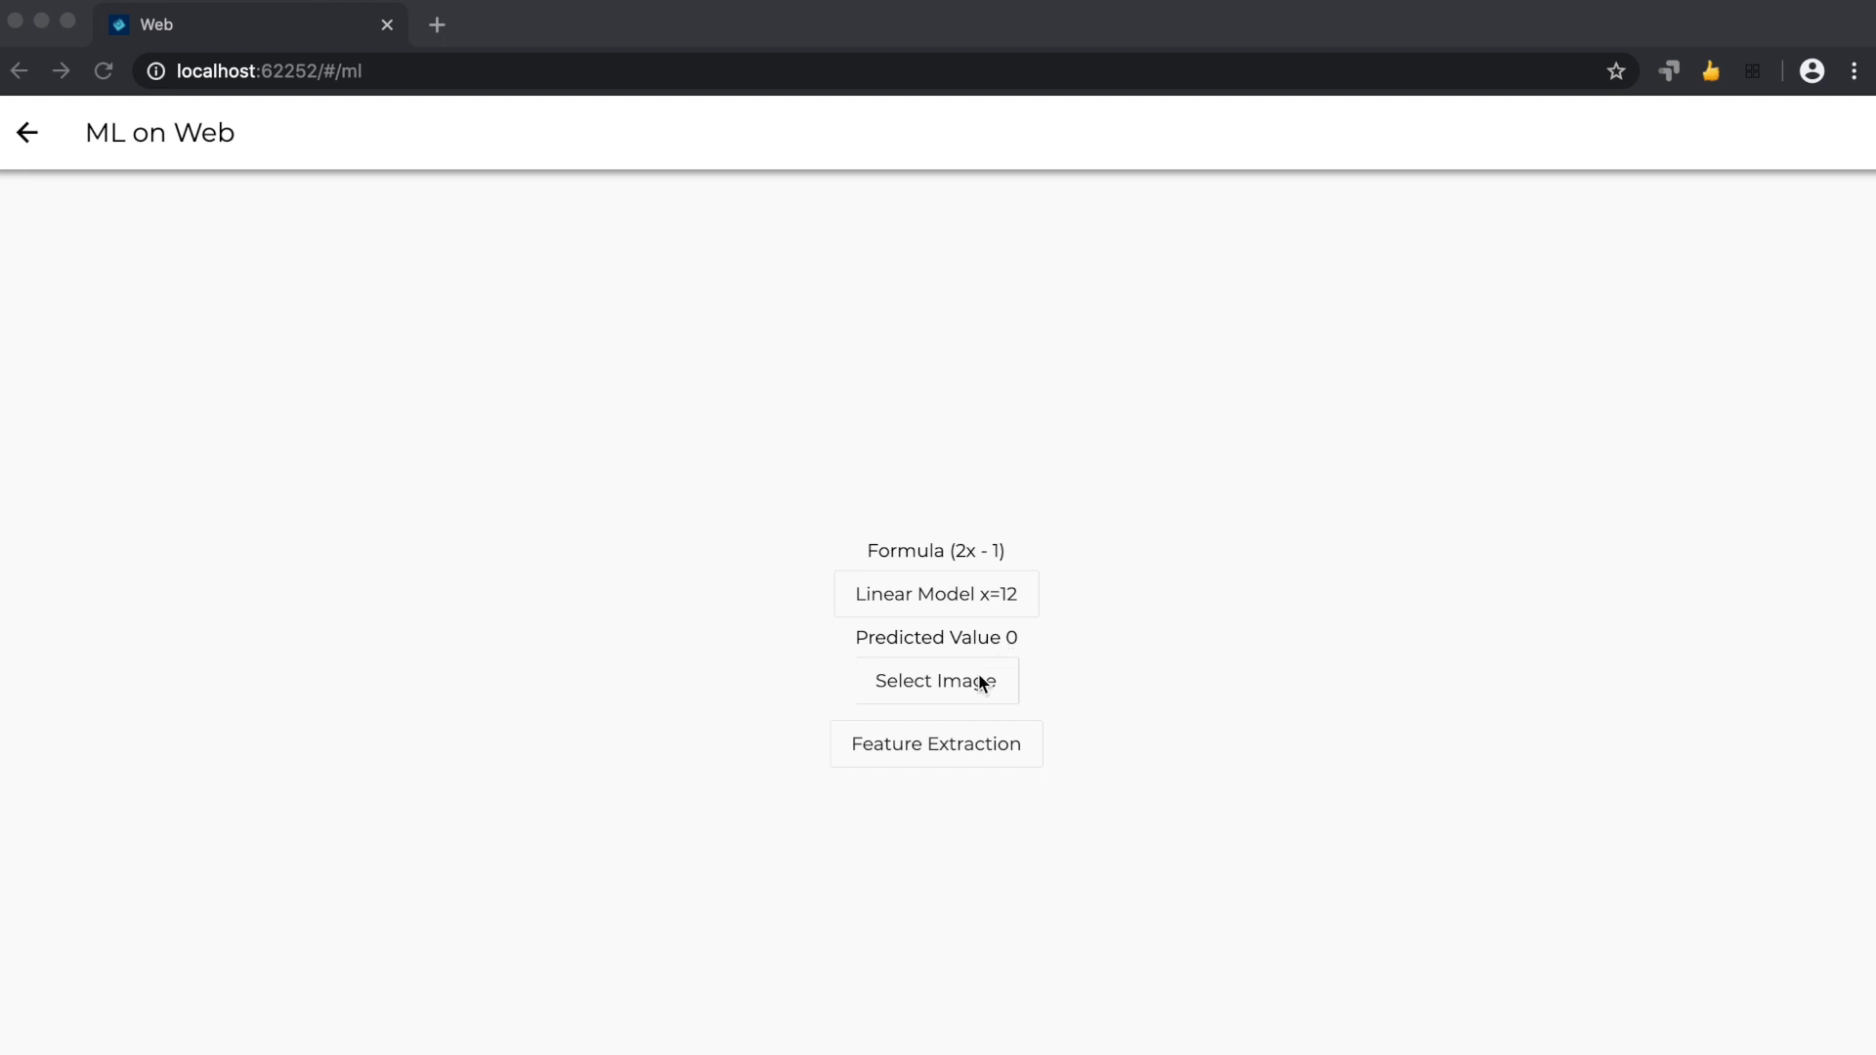
{"action": "left_click", "coordinate": [936, 680]}
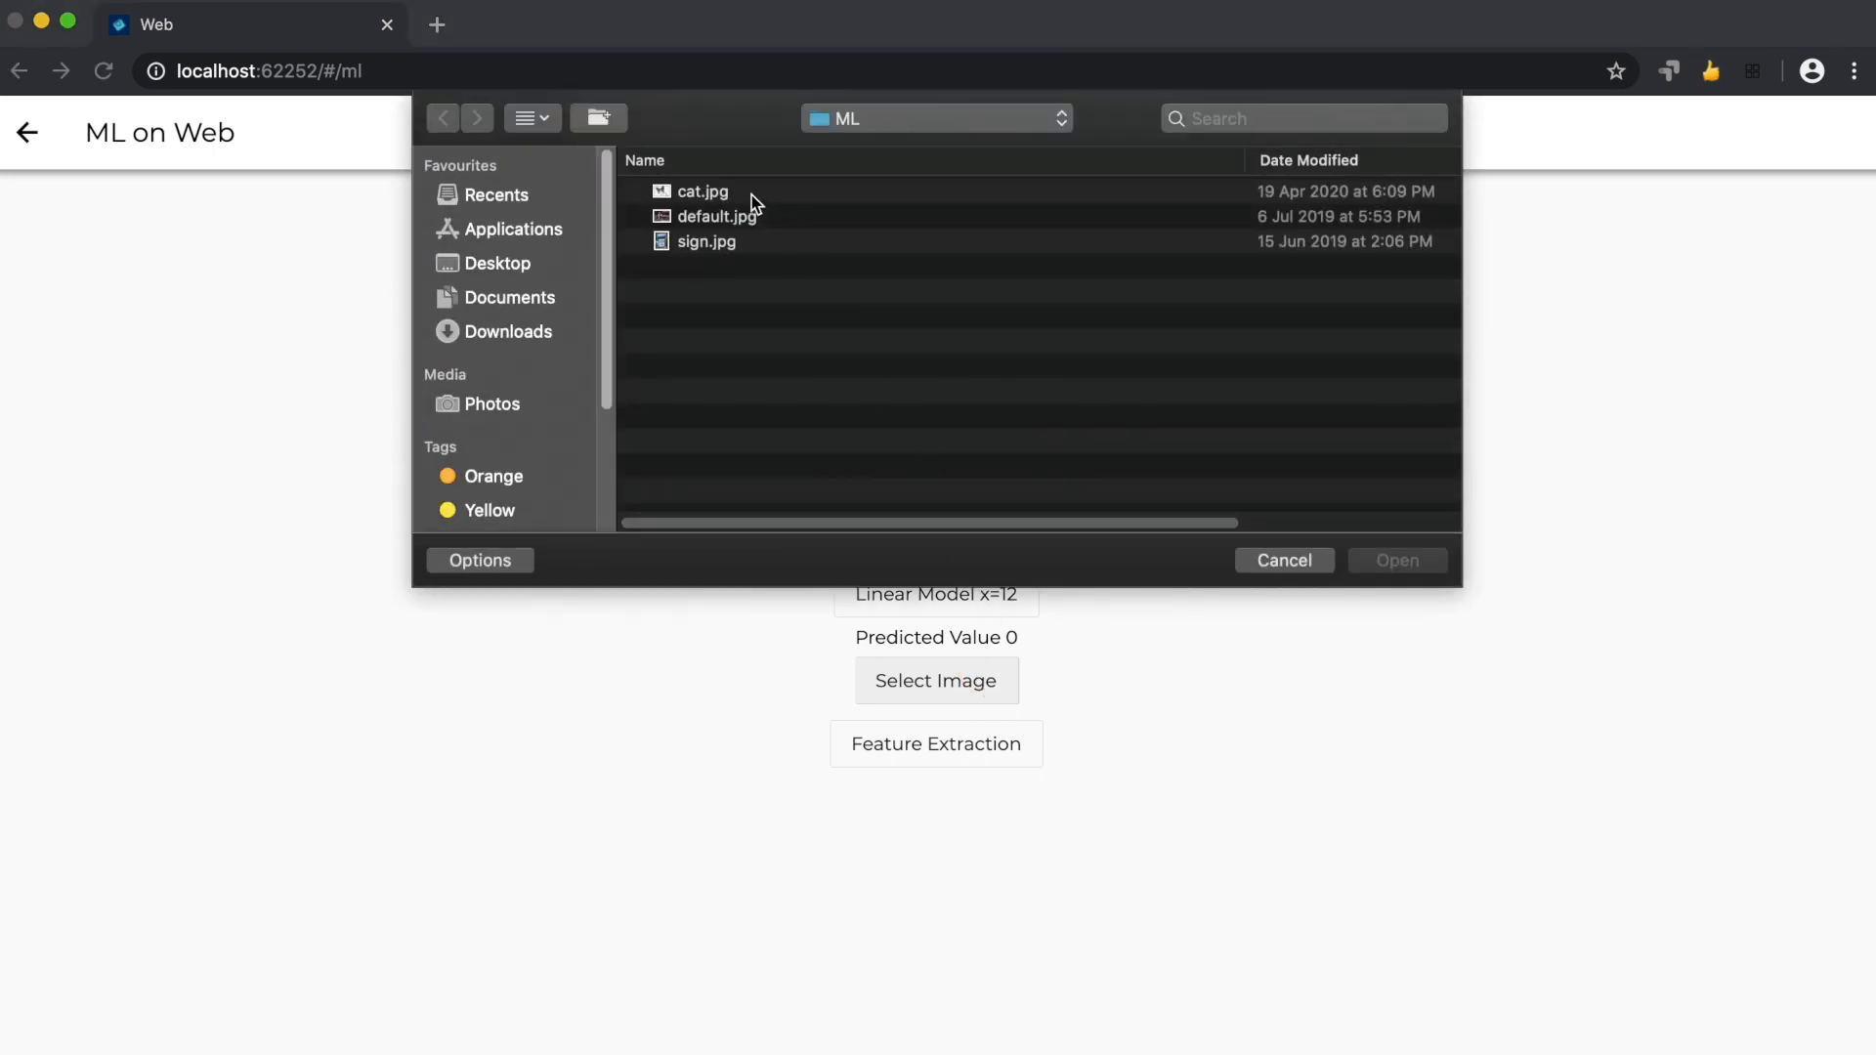
{"action": "left_click", "coordinate": [1282, 561]}
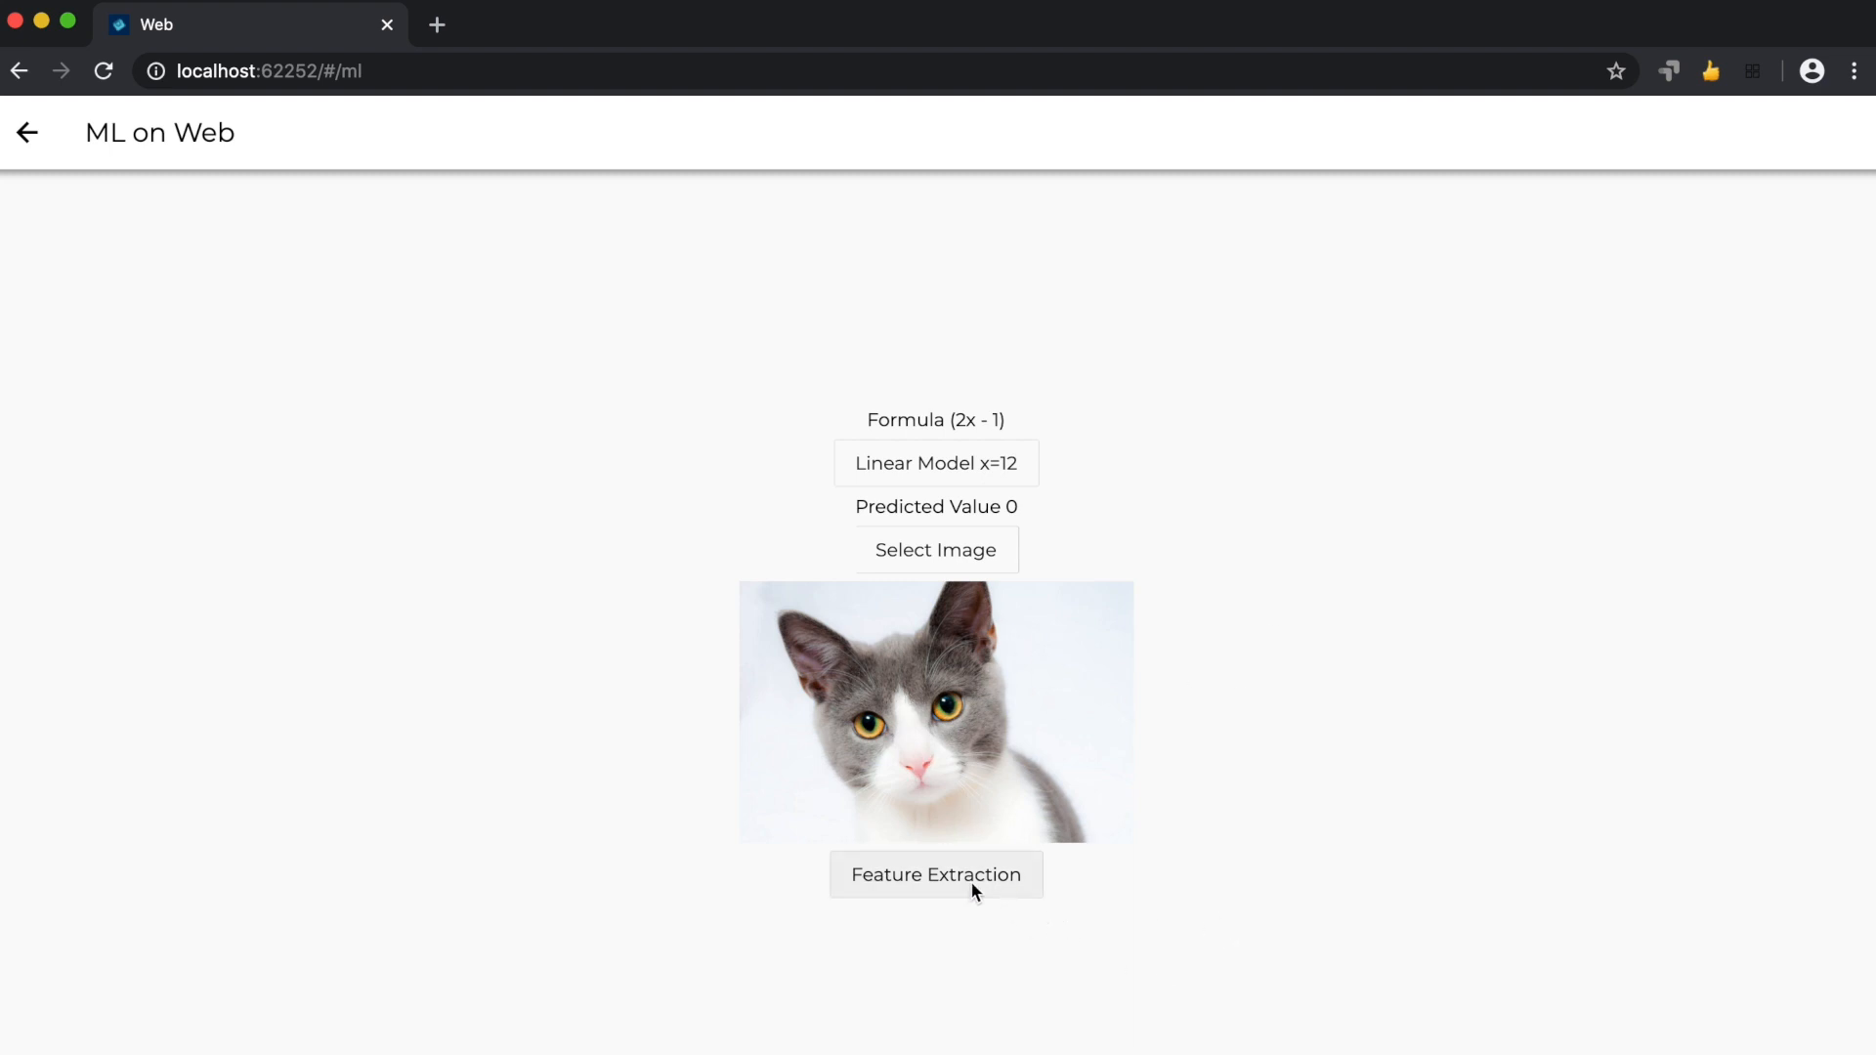
Run Feature Extraction on the cat photo, yielding Egyptian cat at about 0.64.
{"action": "left_click", "coordinate": [935, 874]}
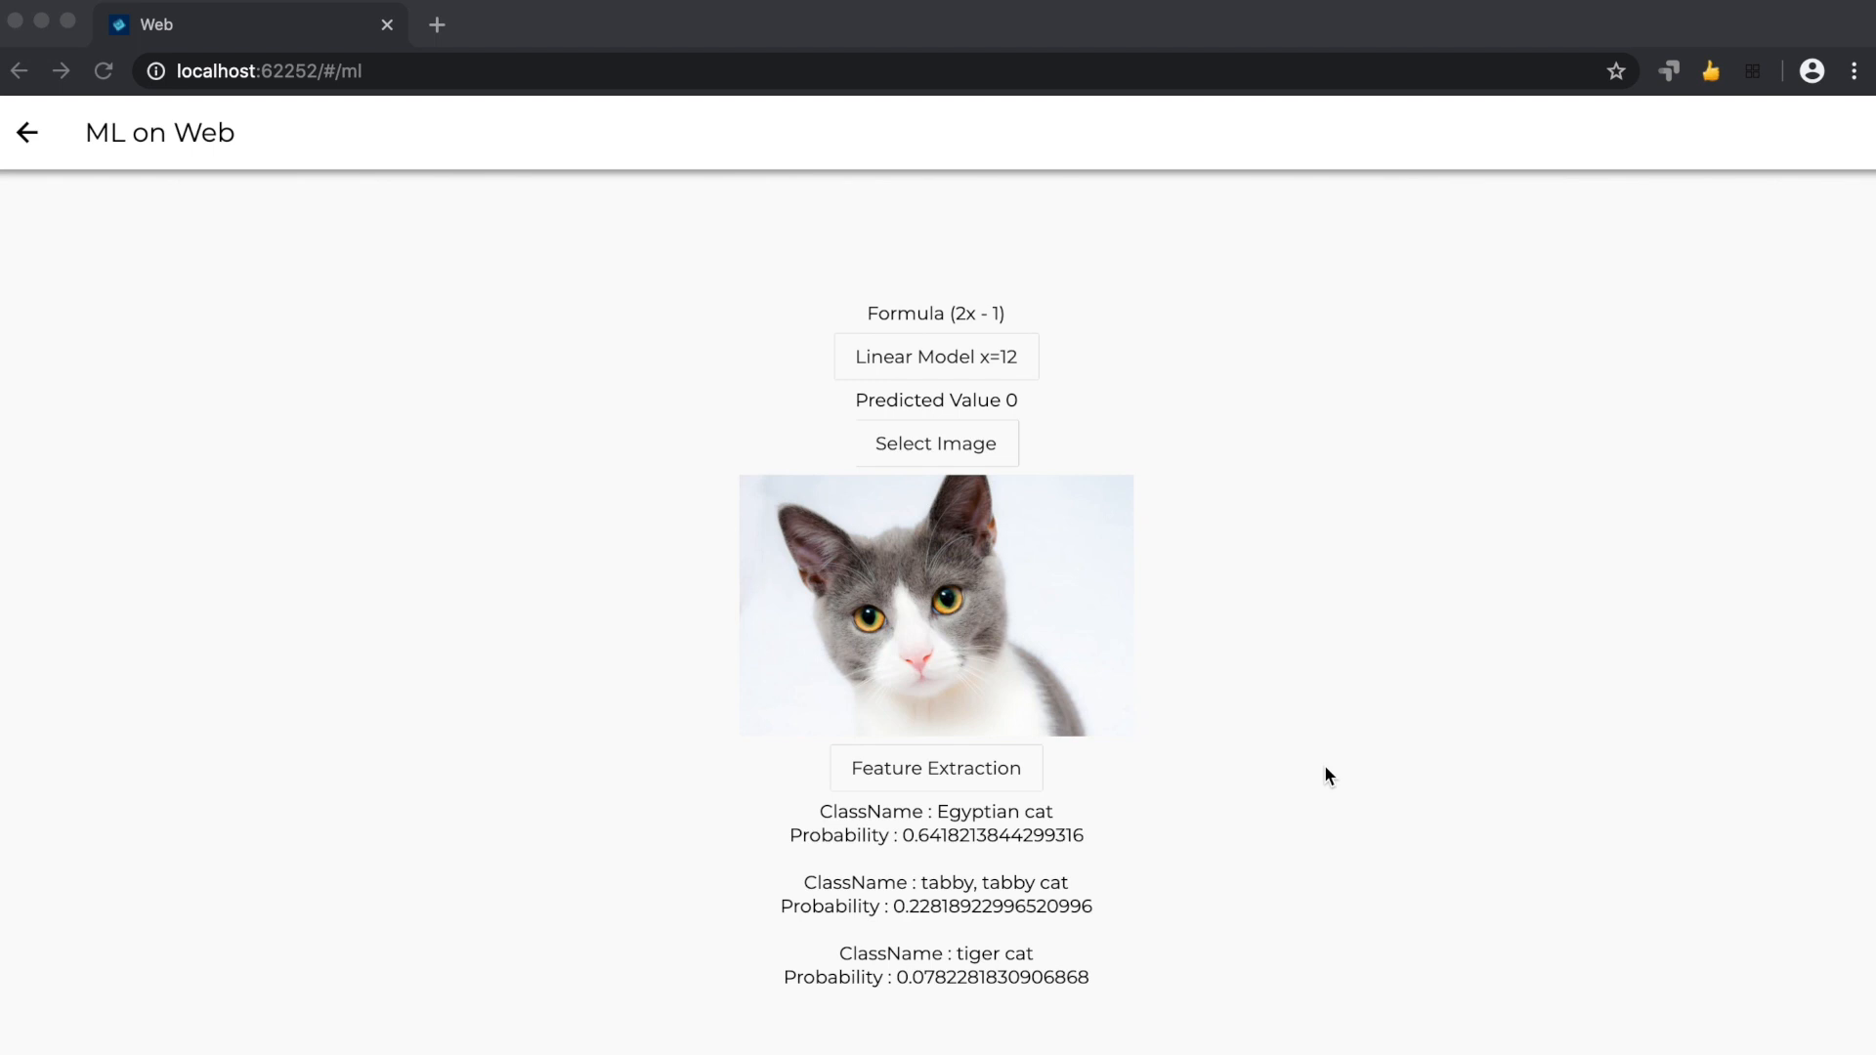
{"action": "mouse_move", "coordinate": [927, 833]}
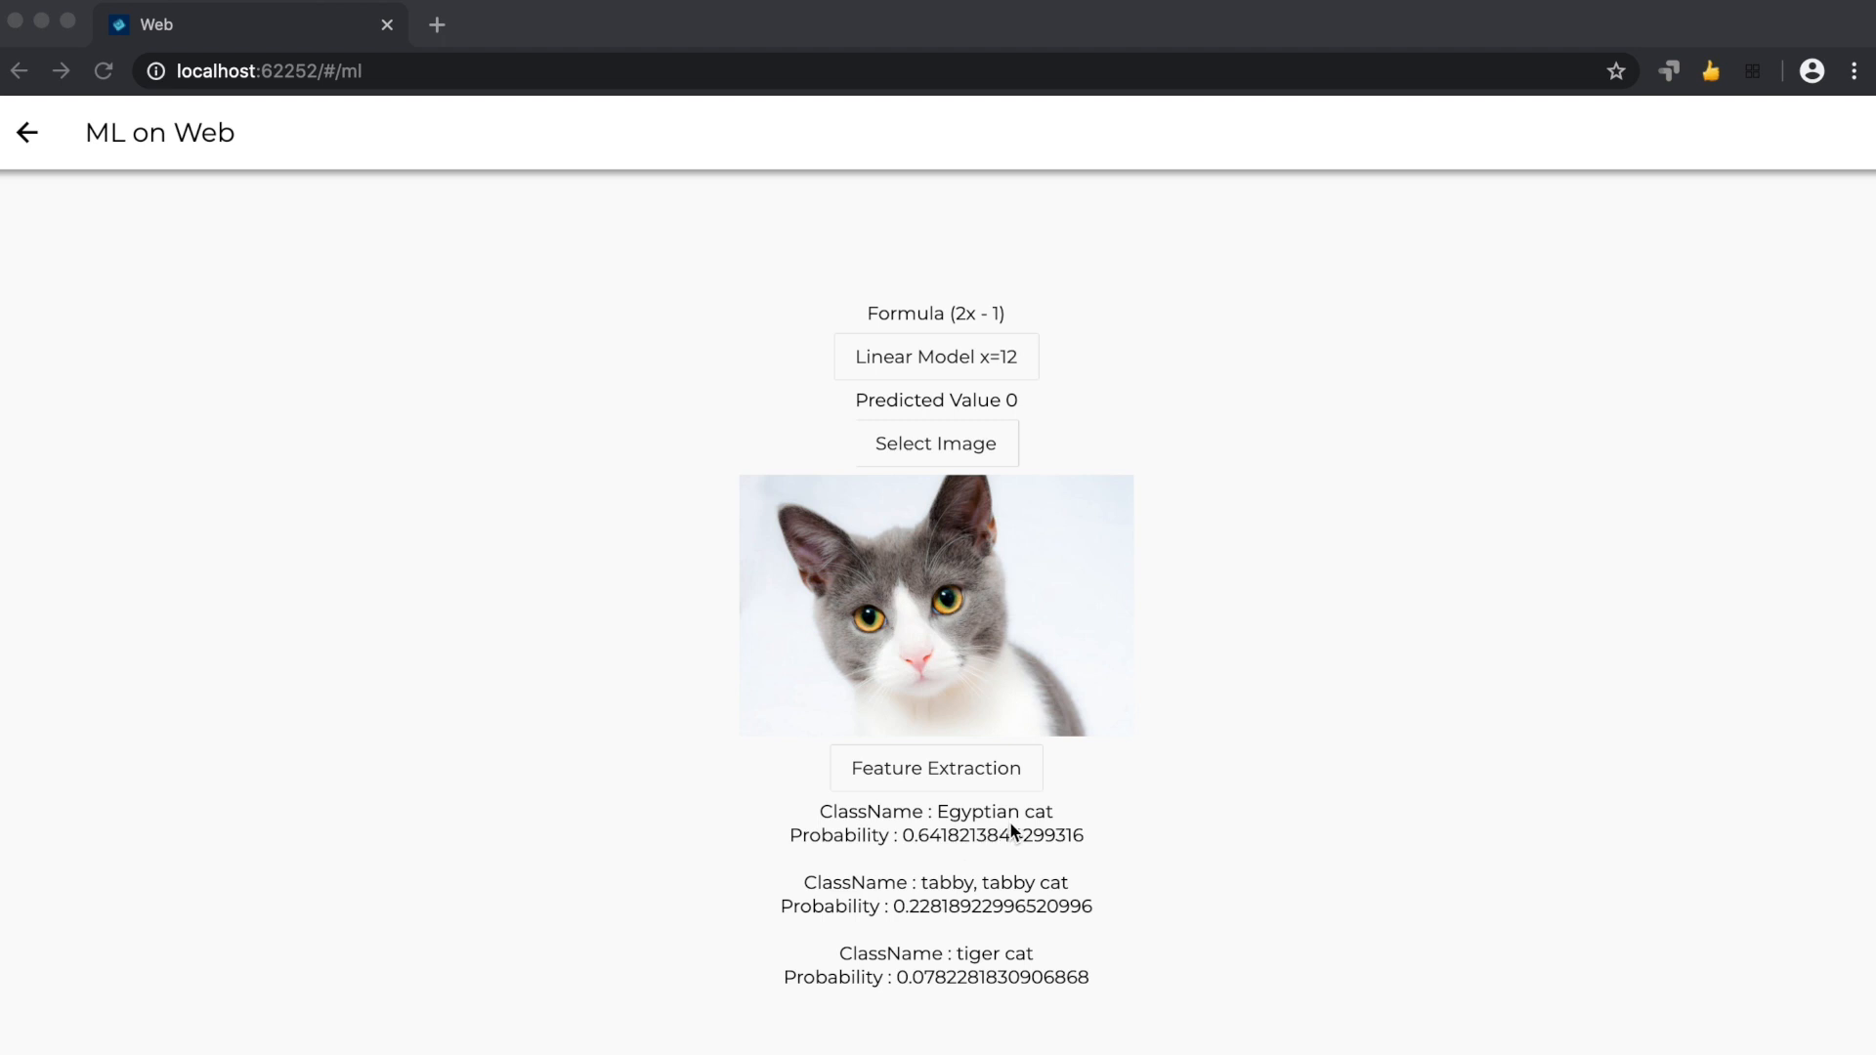
{"action": "mouse_move", "coordinate": [936, 856]}
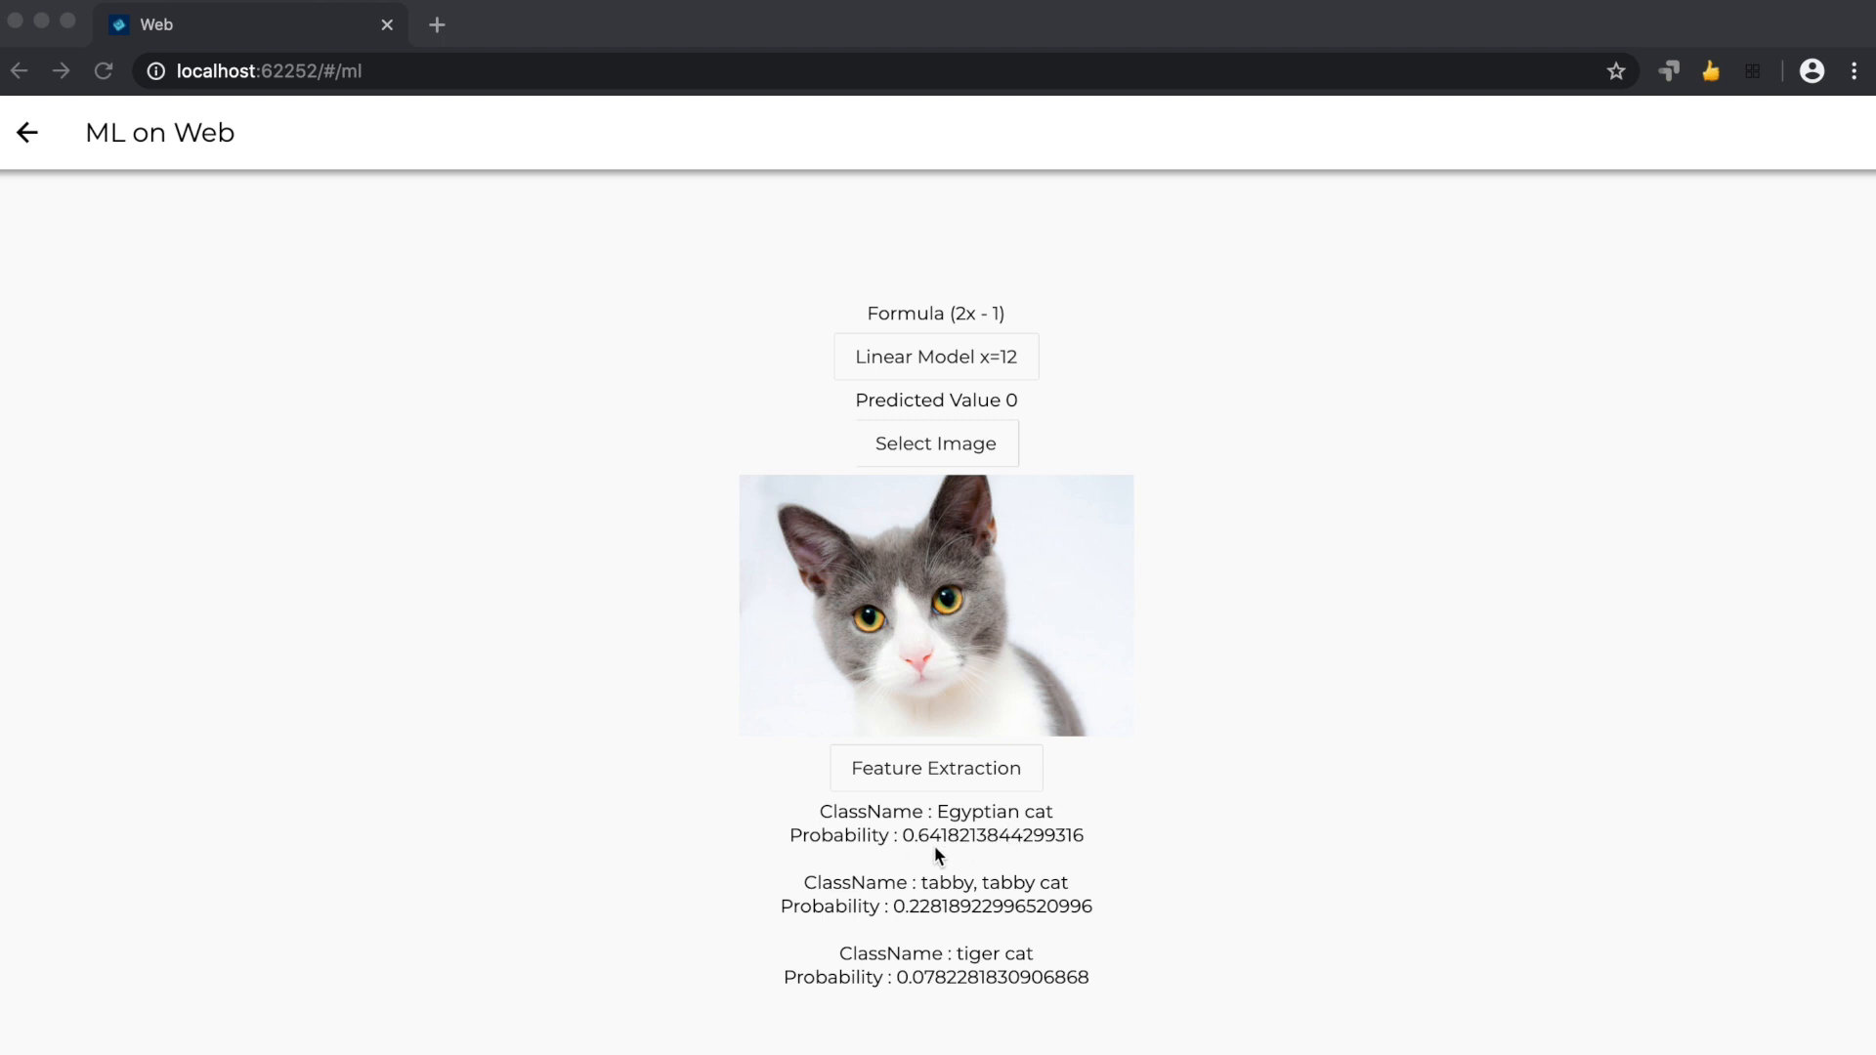
{"action": "mouse_move", "coordinate": [930, 925]}
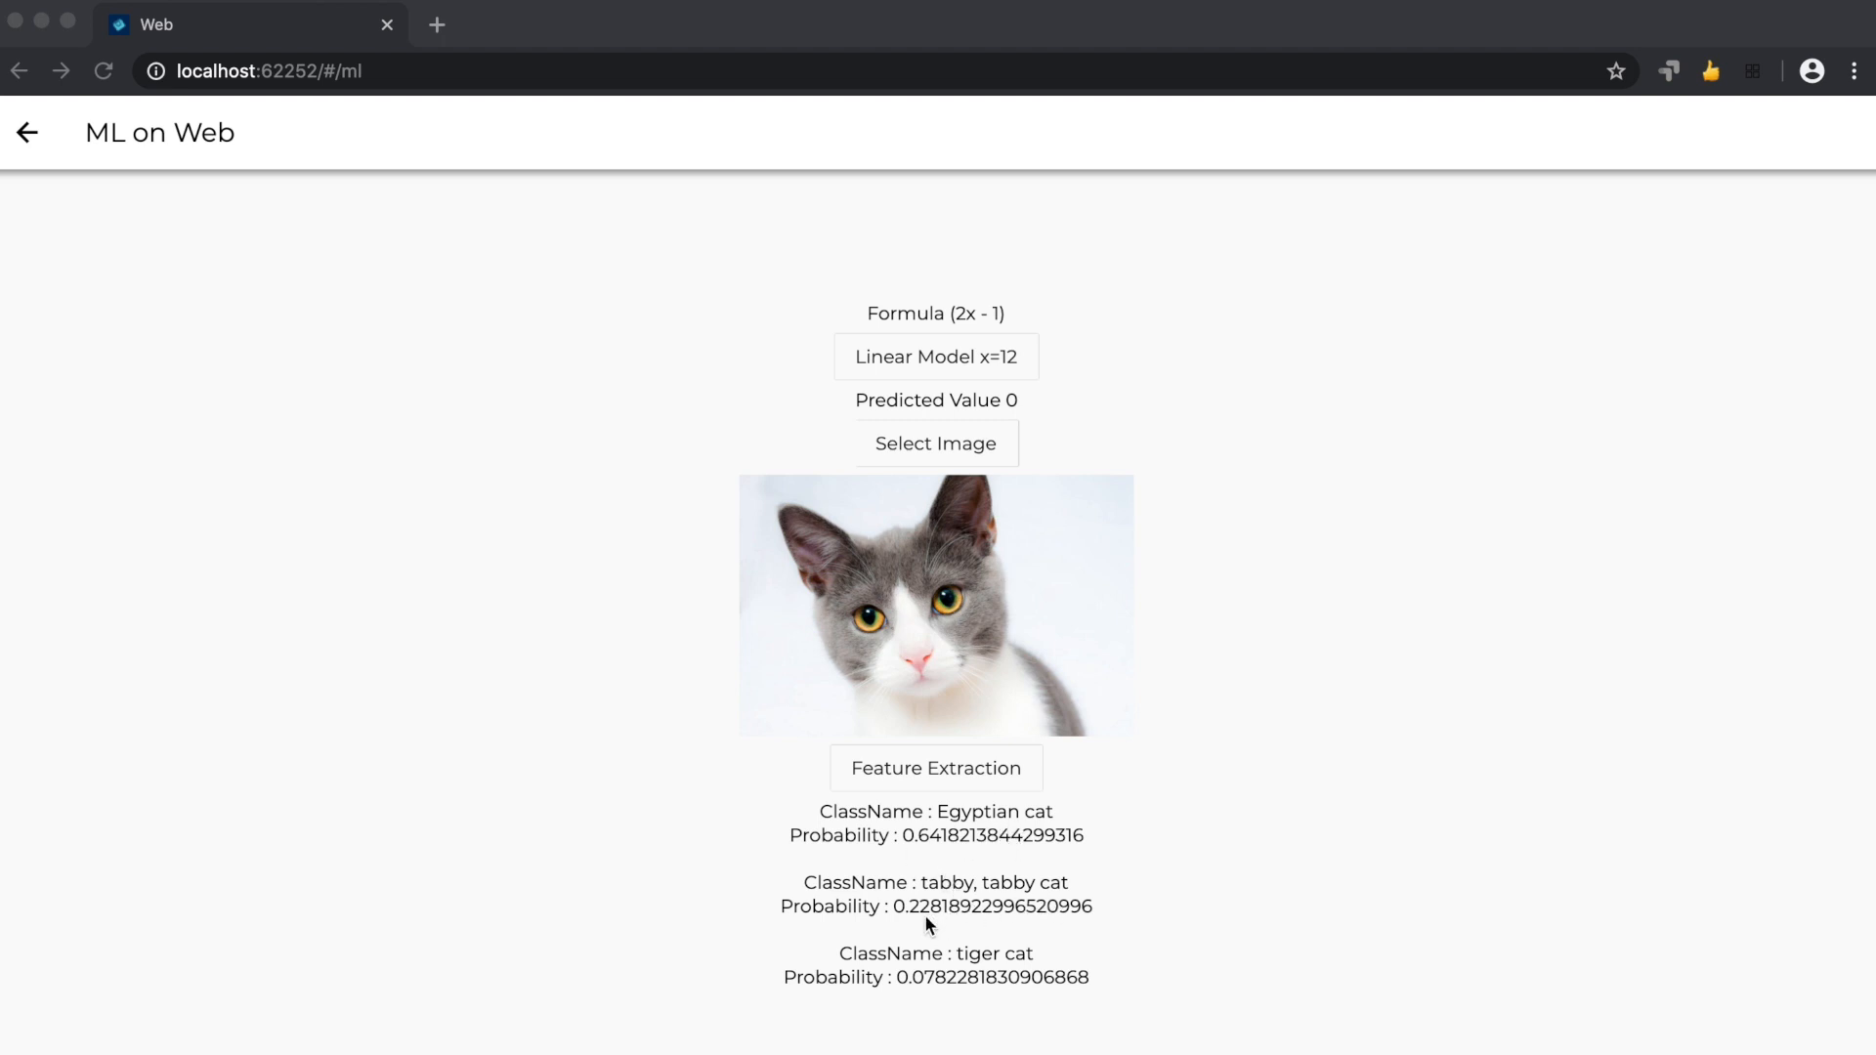
{"action": "mouse_move", "coordinate": [924, 971]}
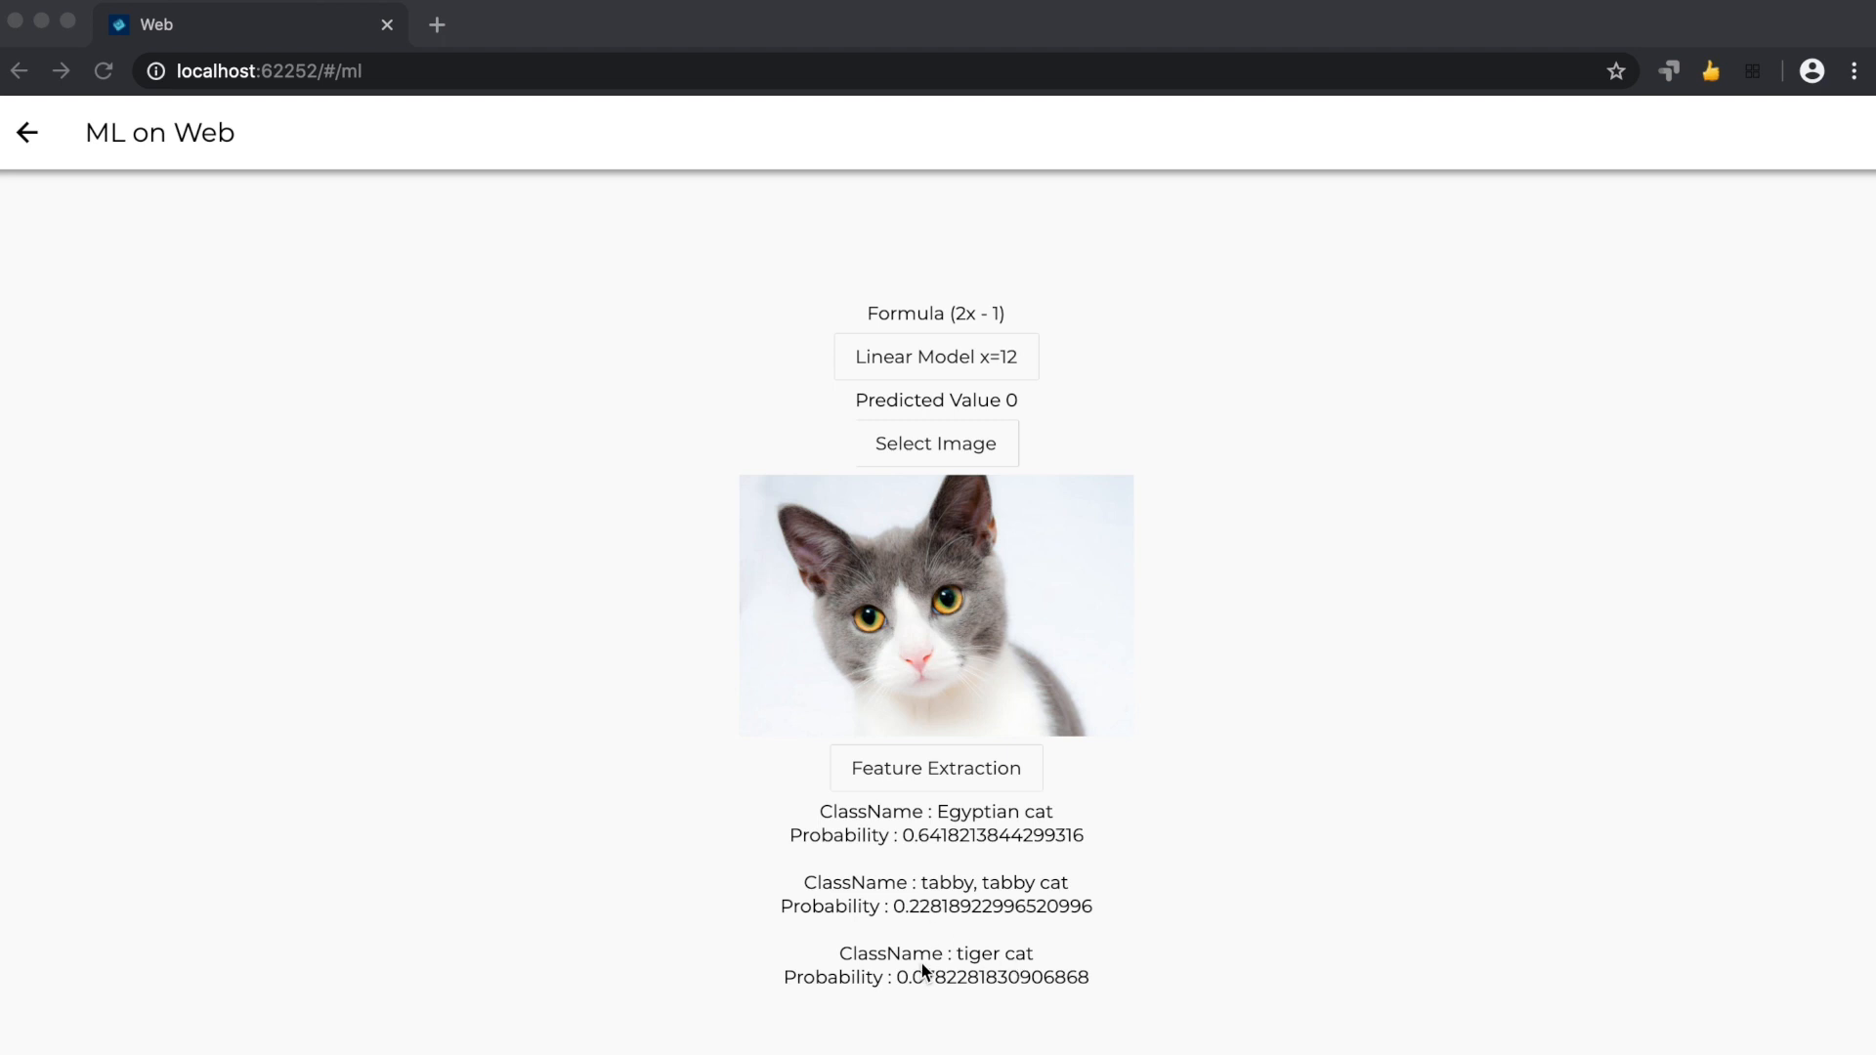
{"action": "mouse_move", "coordinate": [936, 985]}
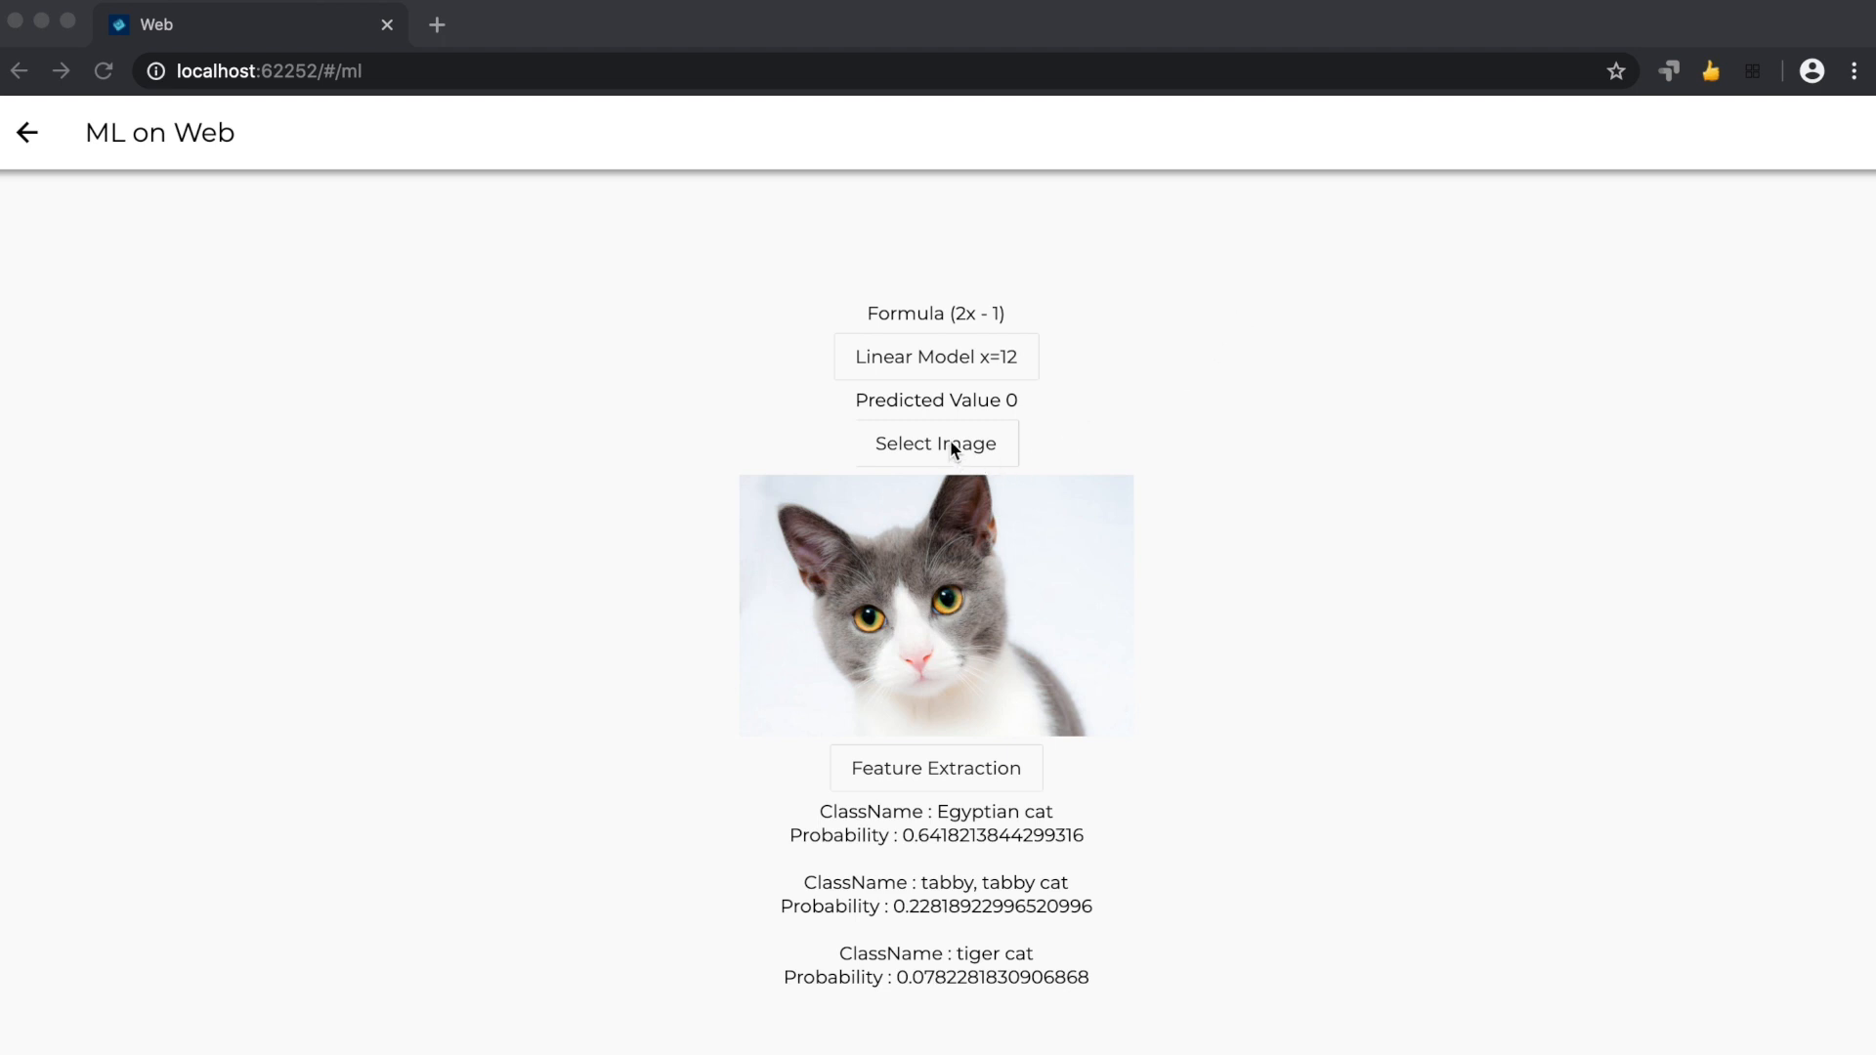
Load default.jpg, the footballer picture, from the ML folder in place of the cat.
{"action": "left_click", "coordinate": [936, 443]}
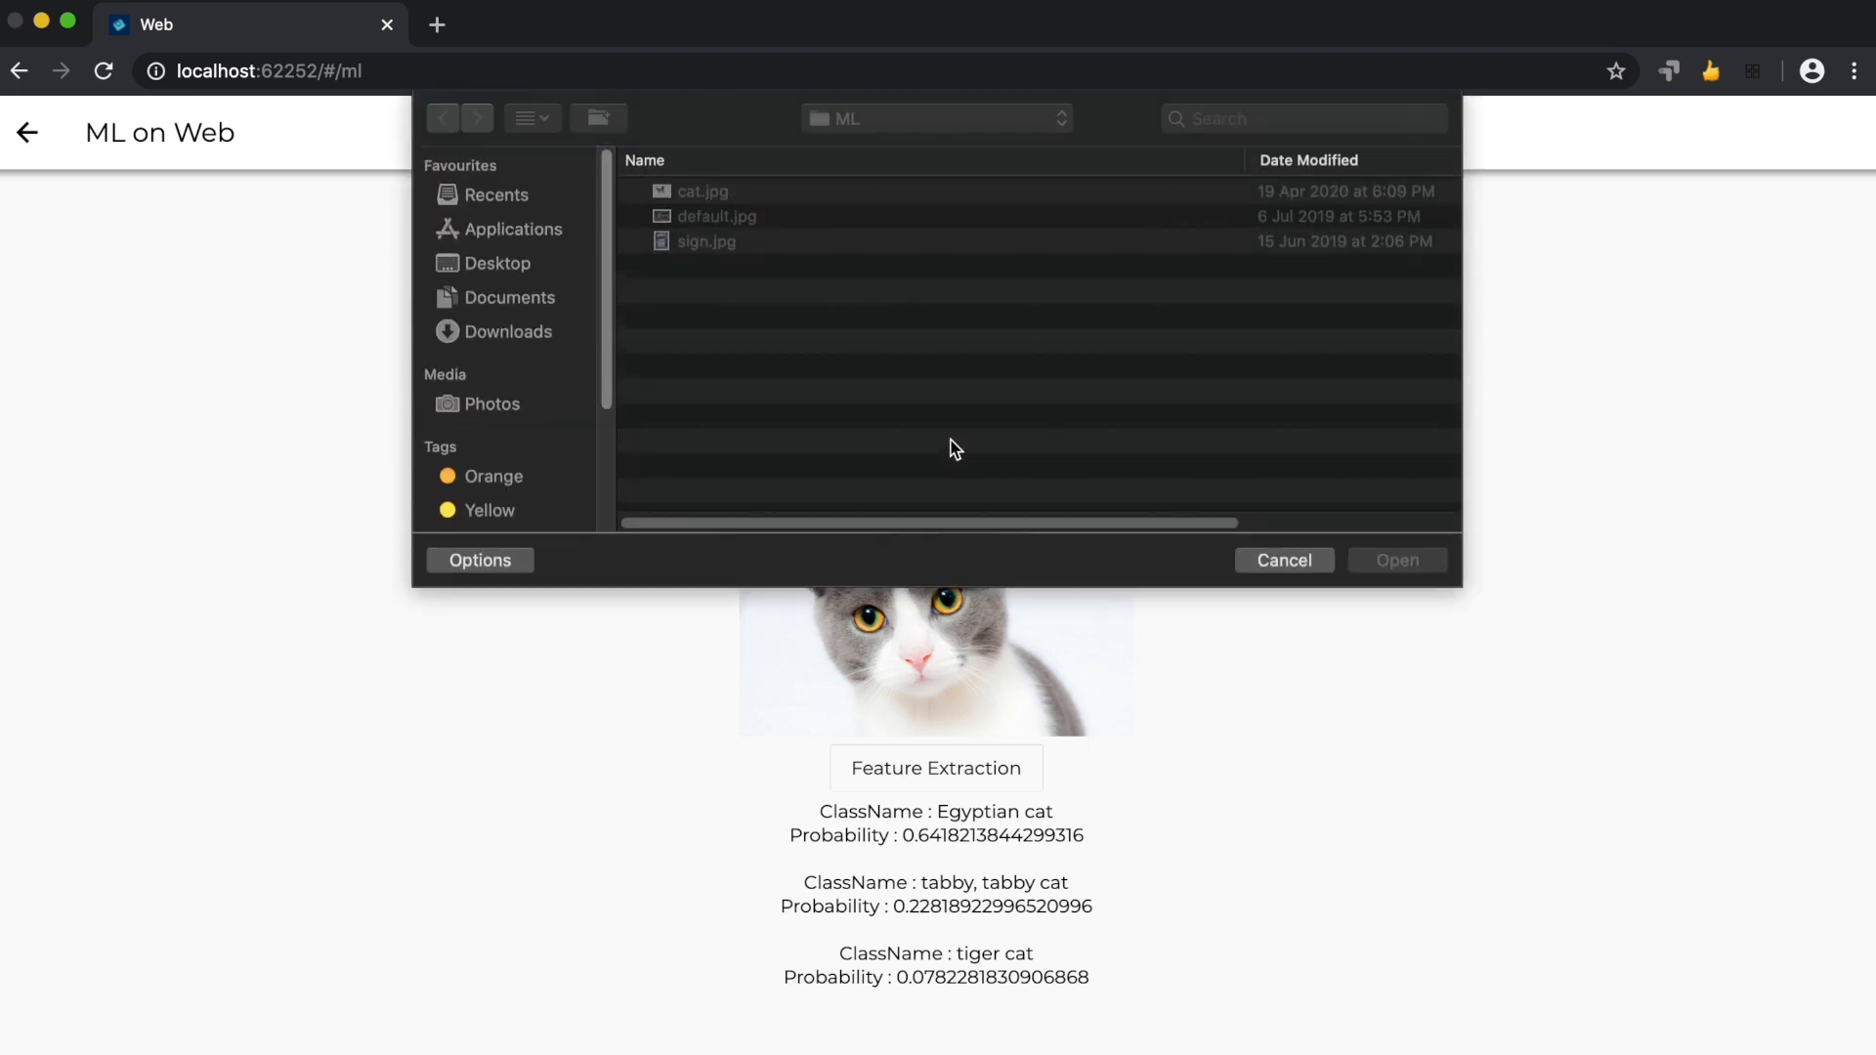
{"action": "left_click", "coordinate": [715, 217]}
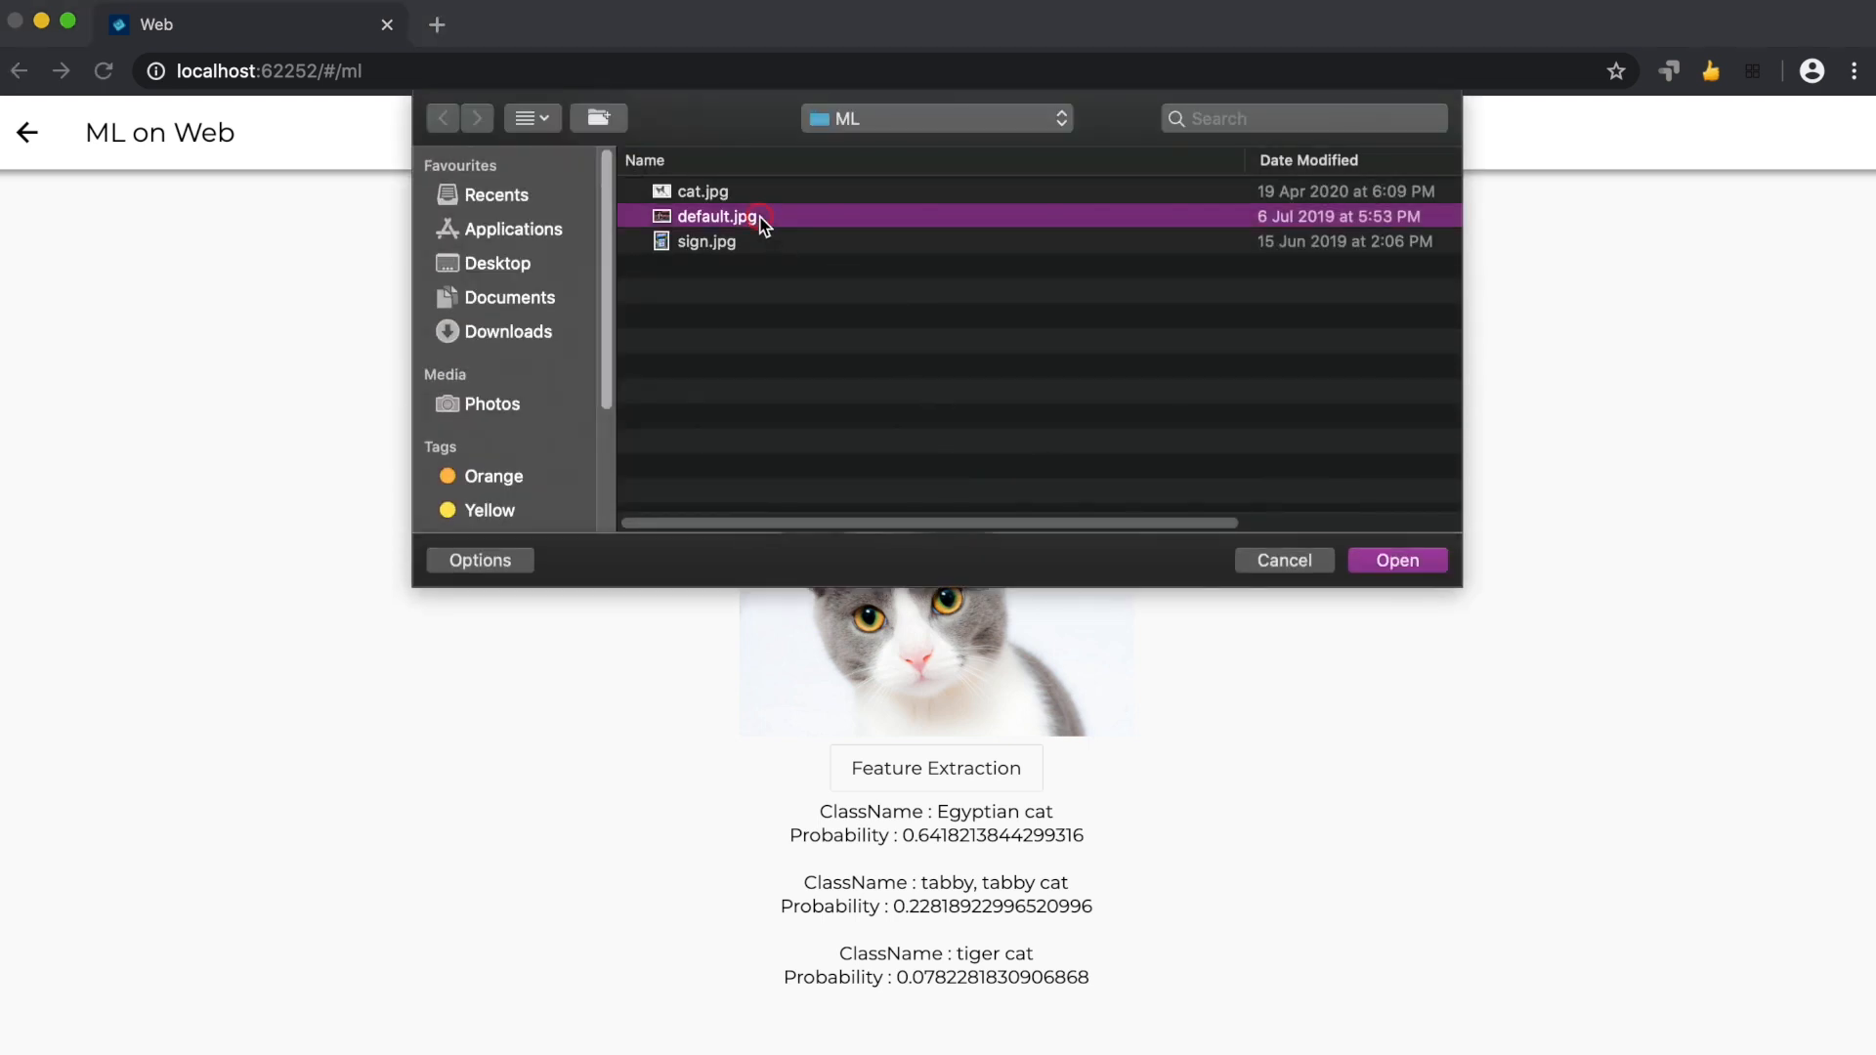
{"action": "left_click", "coordinate": [1395, 561]}
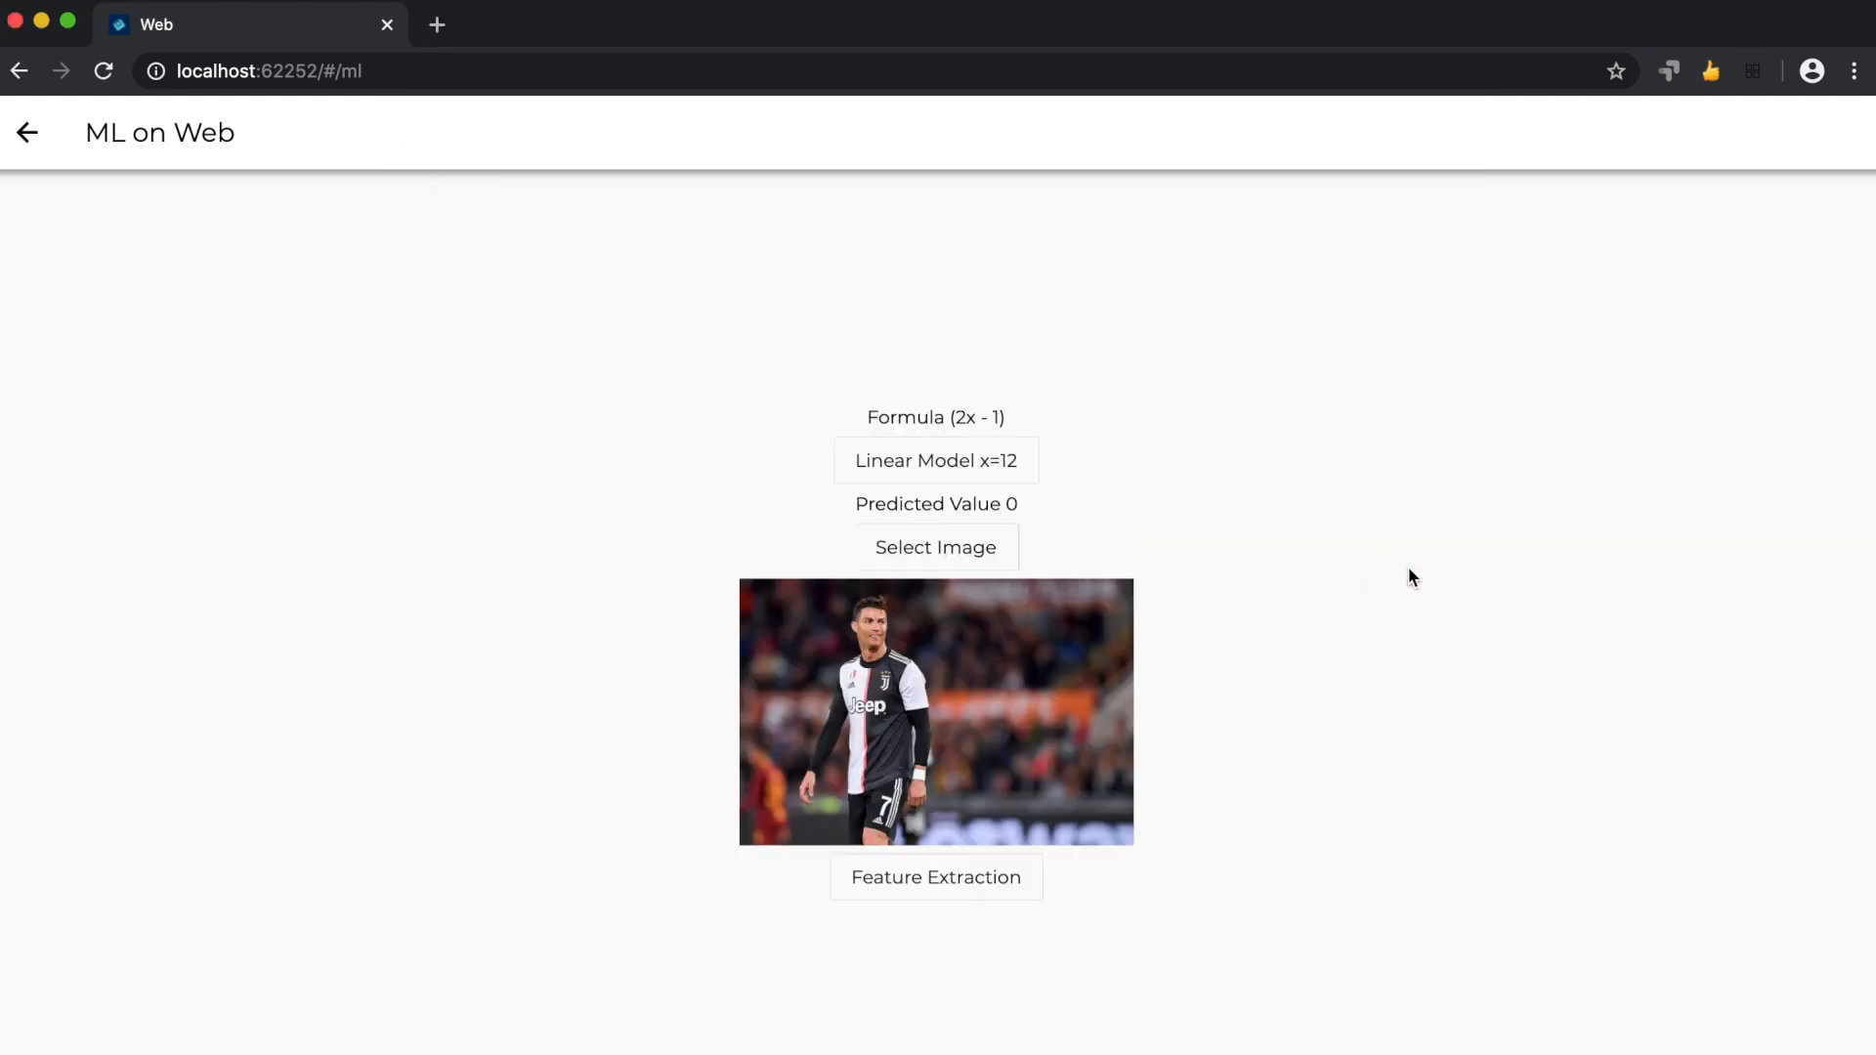
{"action": "mouse_move", "coordinate": [1035, 728]}
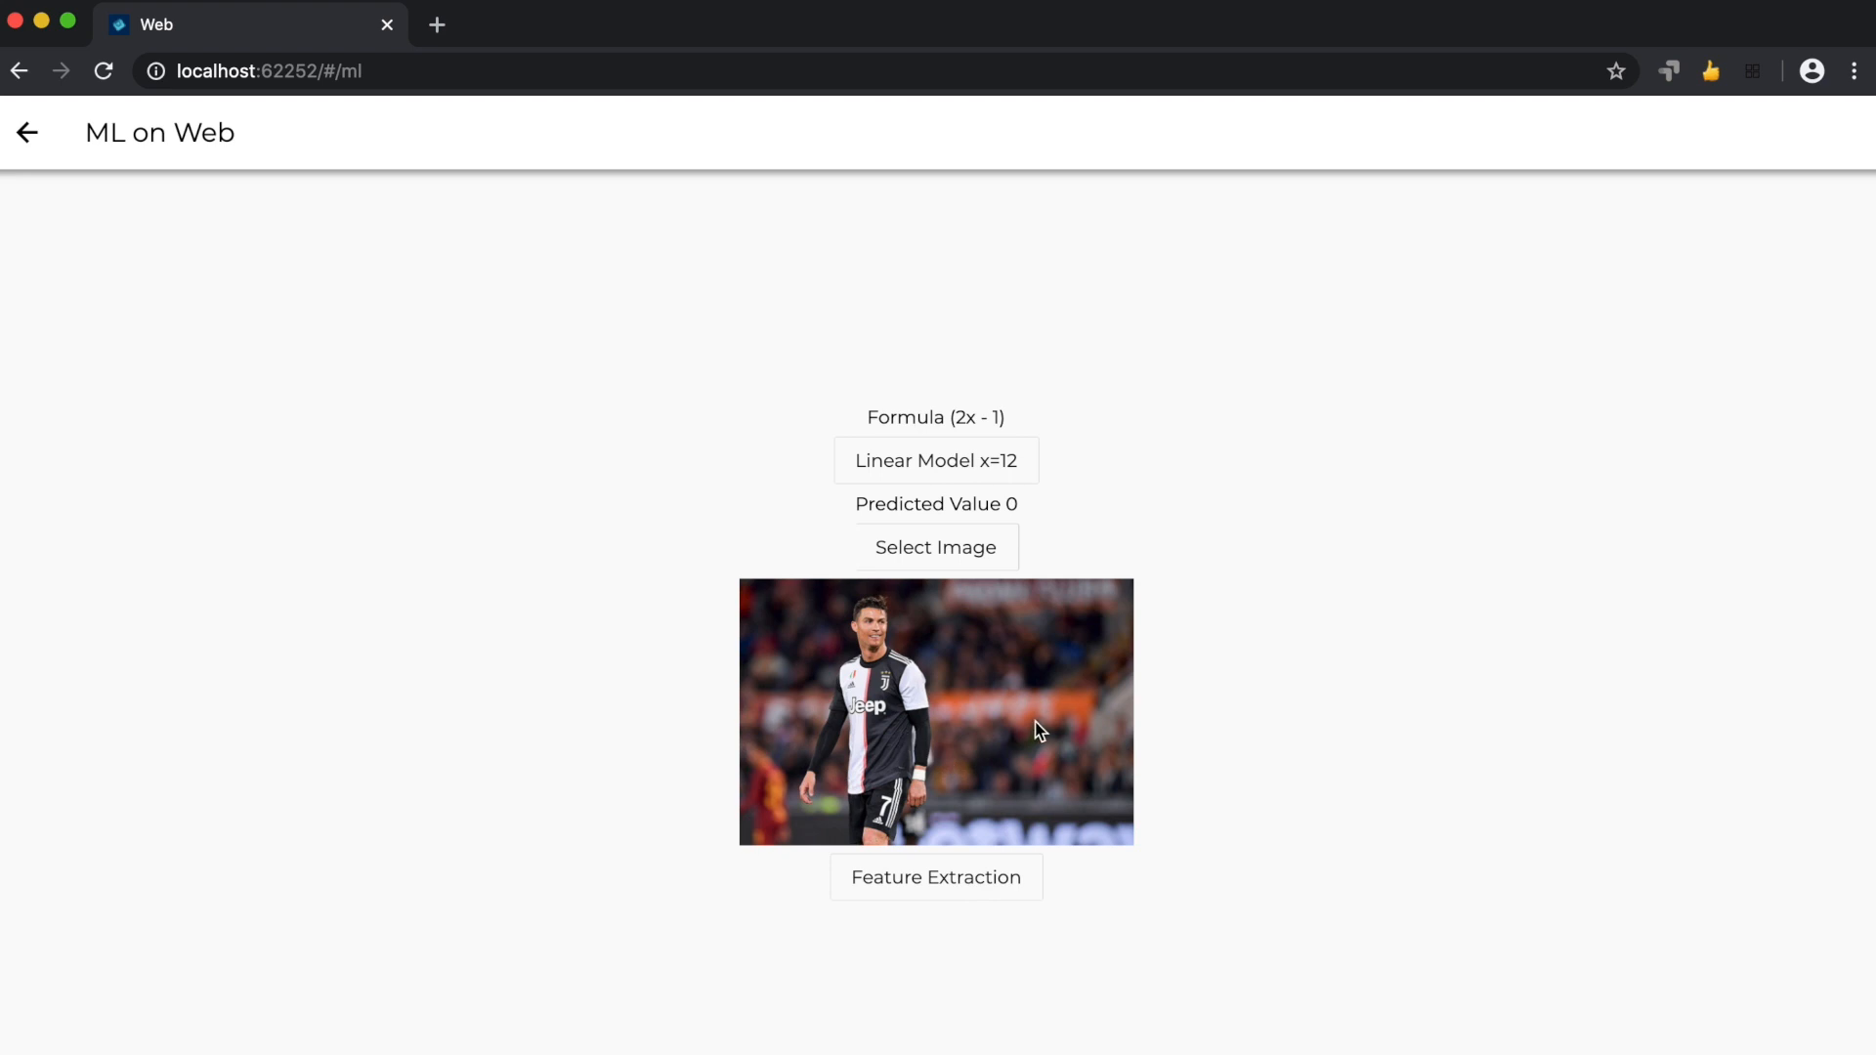
Run MobileNet on the footballer photo, listing parallel bars (about 0.17), ballplayer and ski.
{"action": "left_click", "coordinate": [936, 877]}
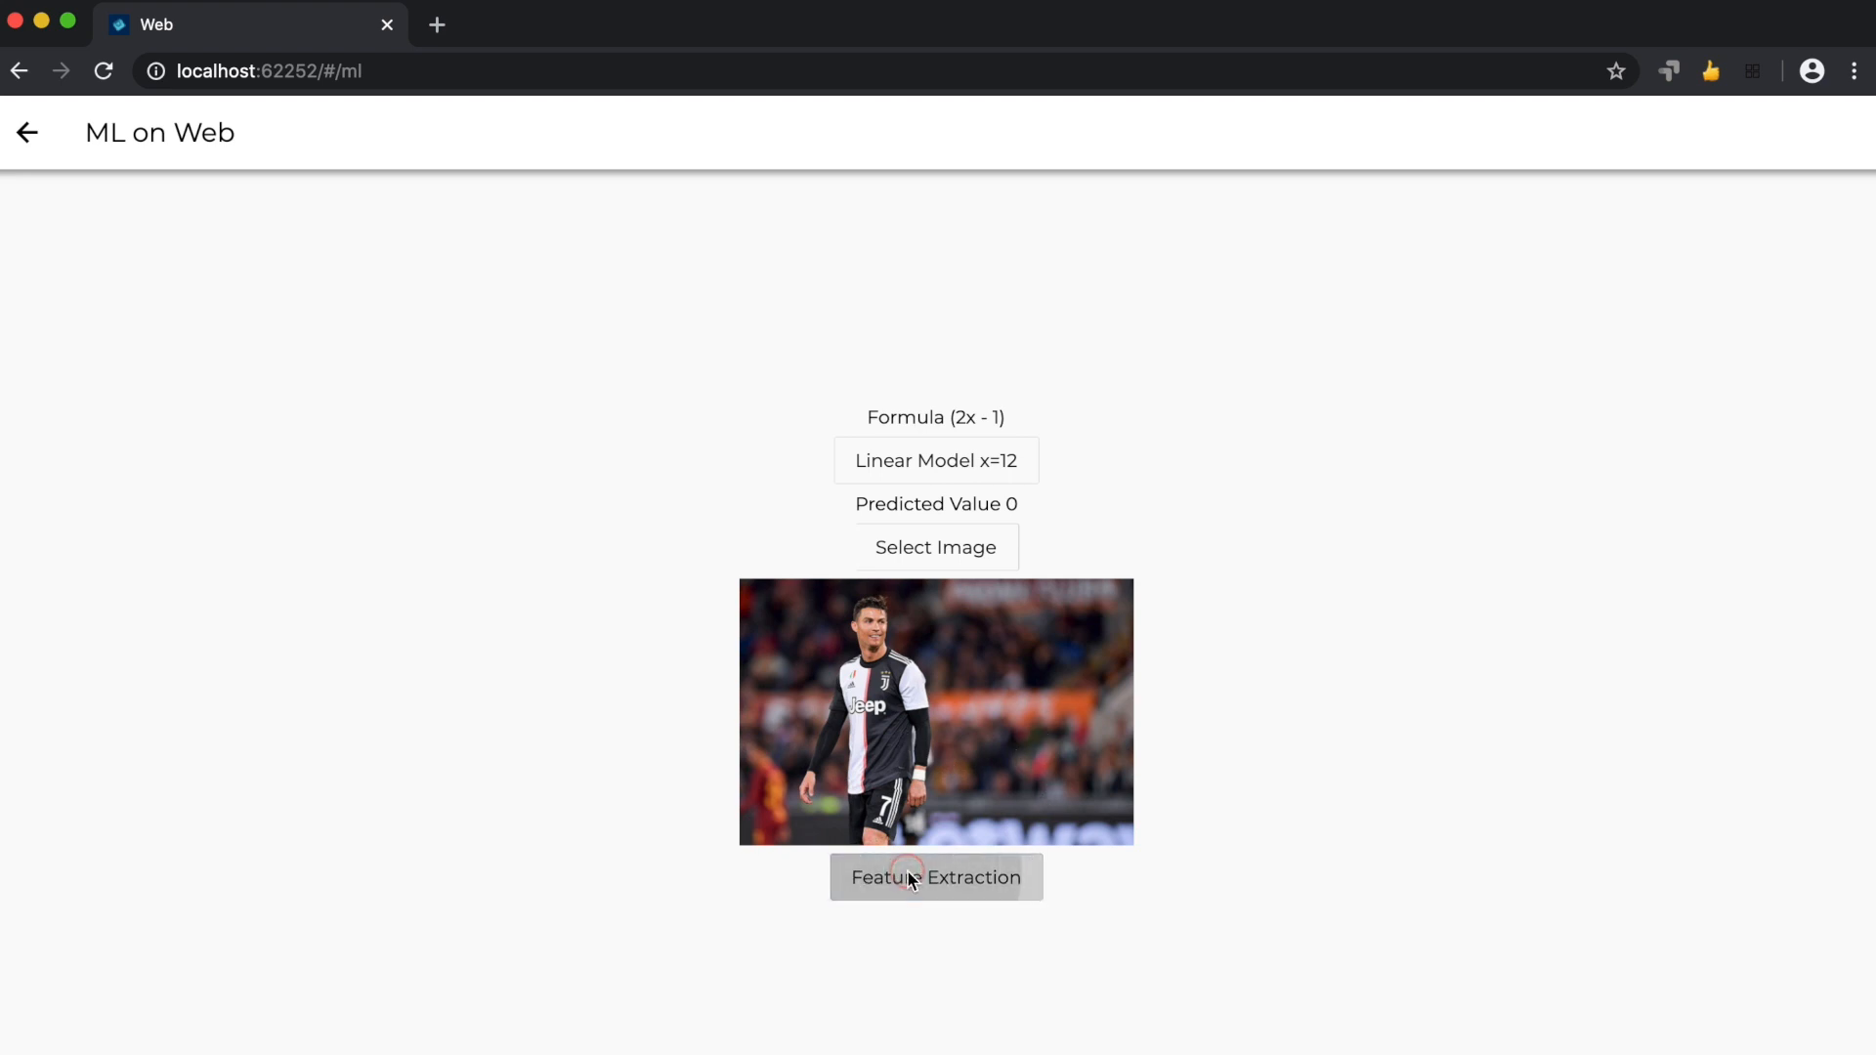
{"action": "left_click", "coordinate": [935, 877]}
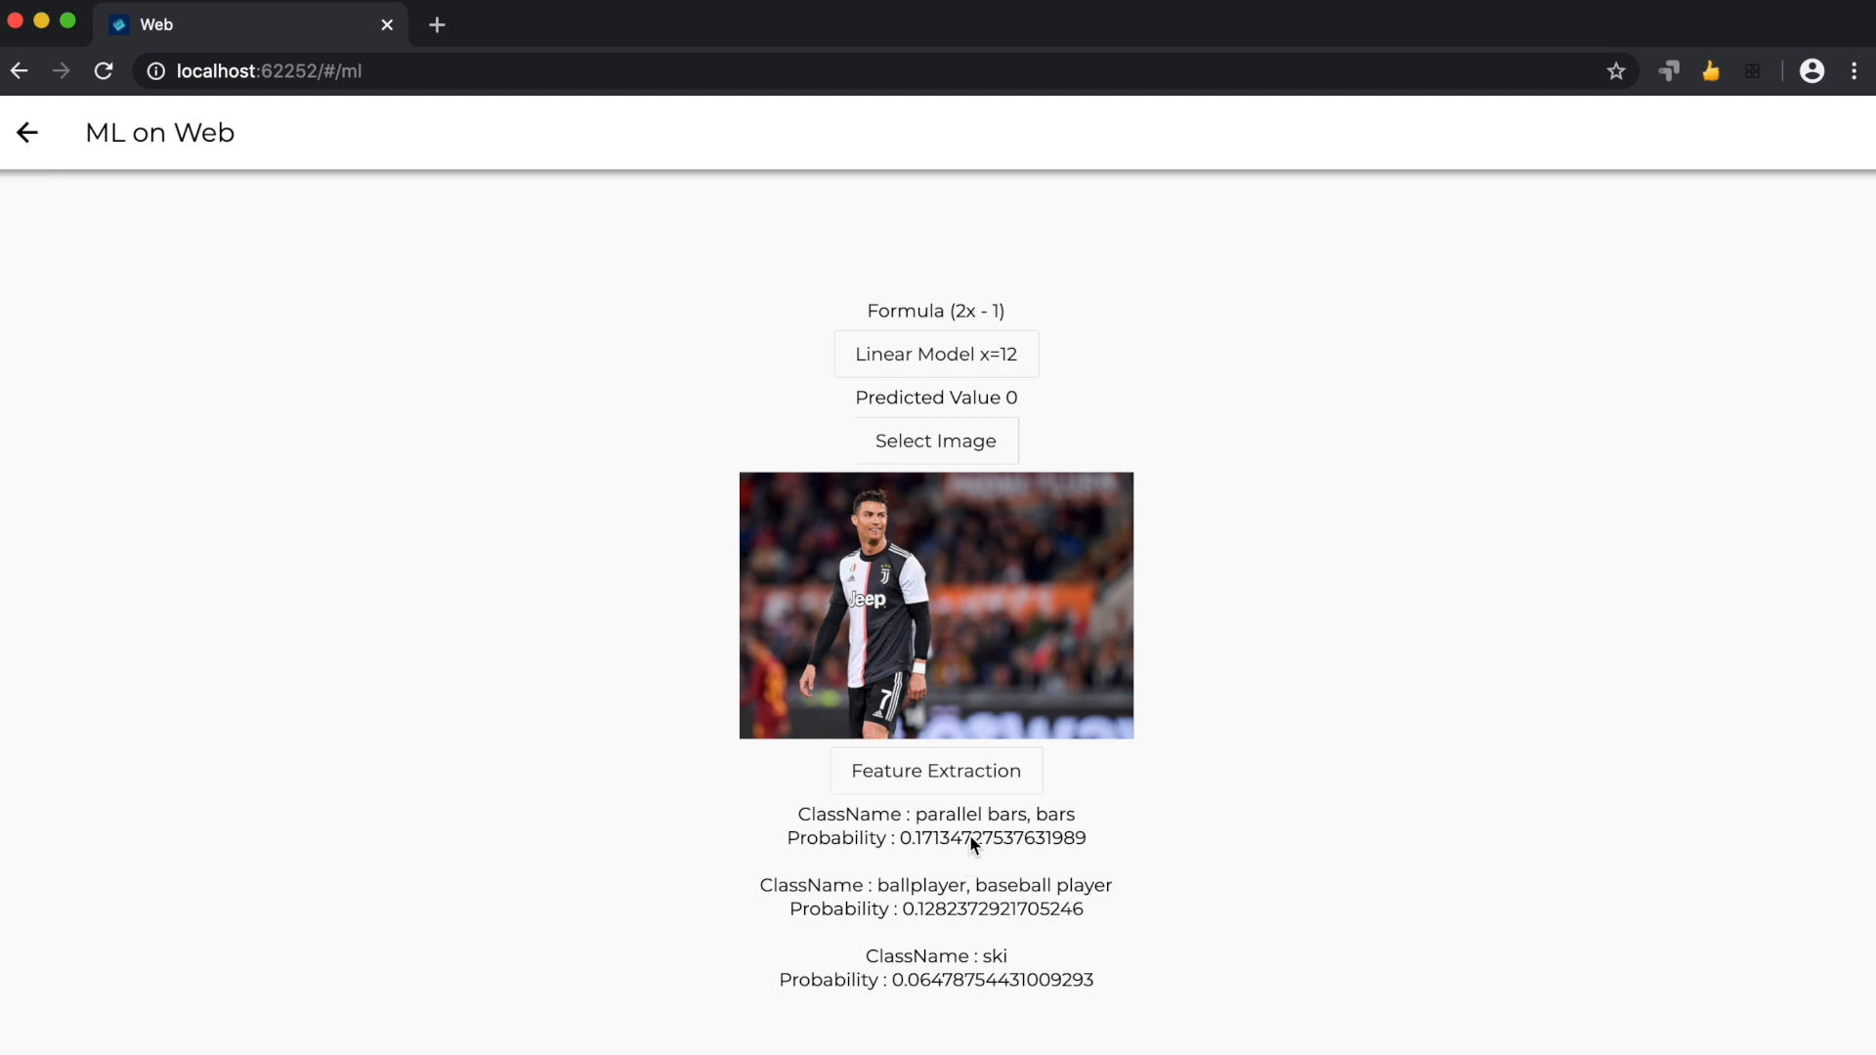
{"action": "mouse_move", "coordinate": [932, 861]}
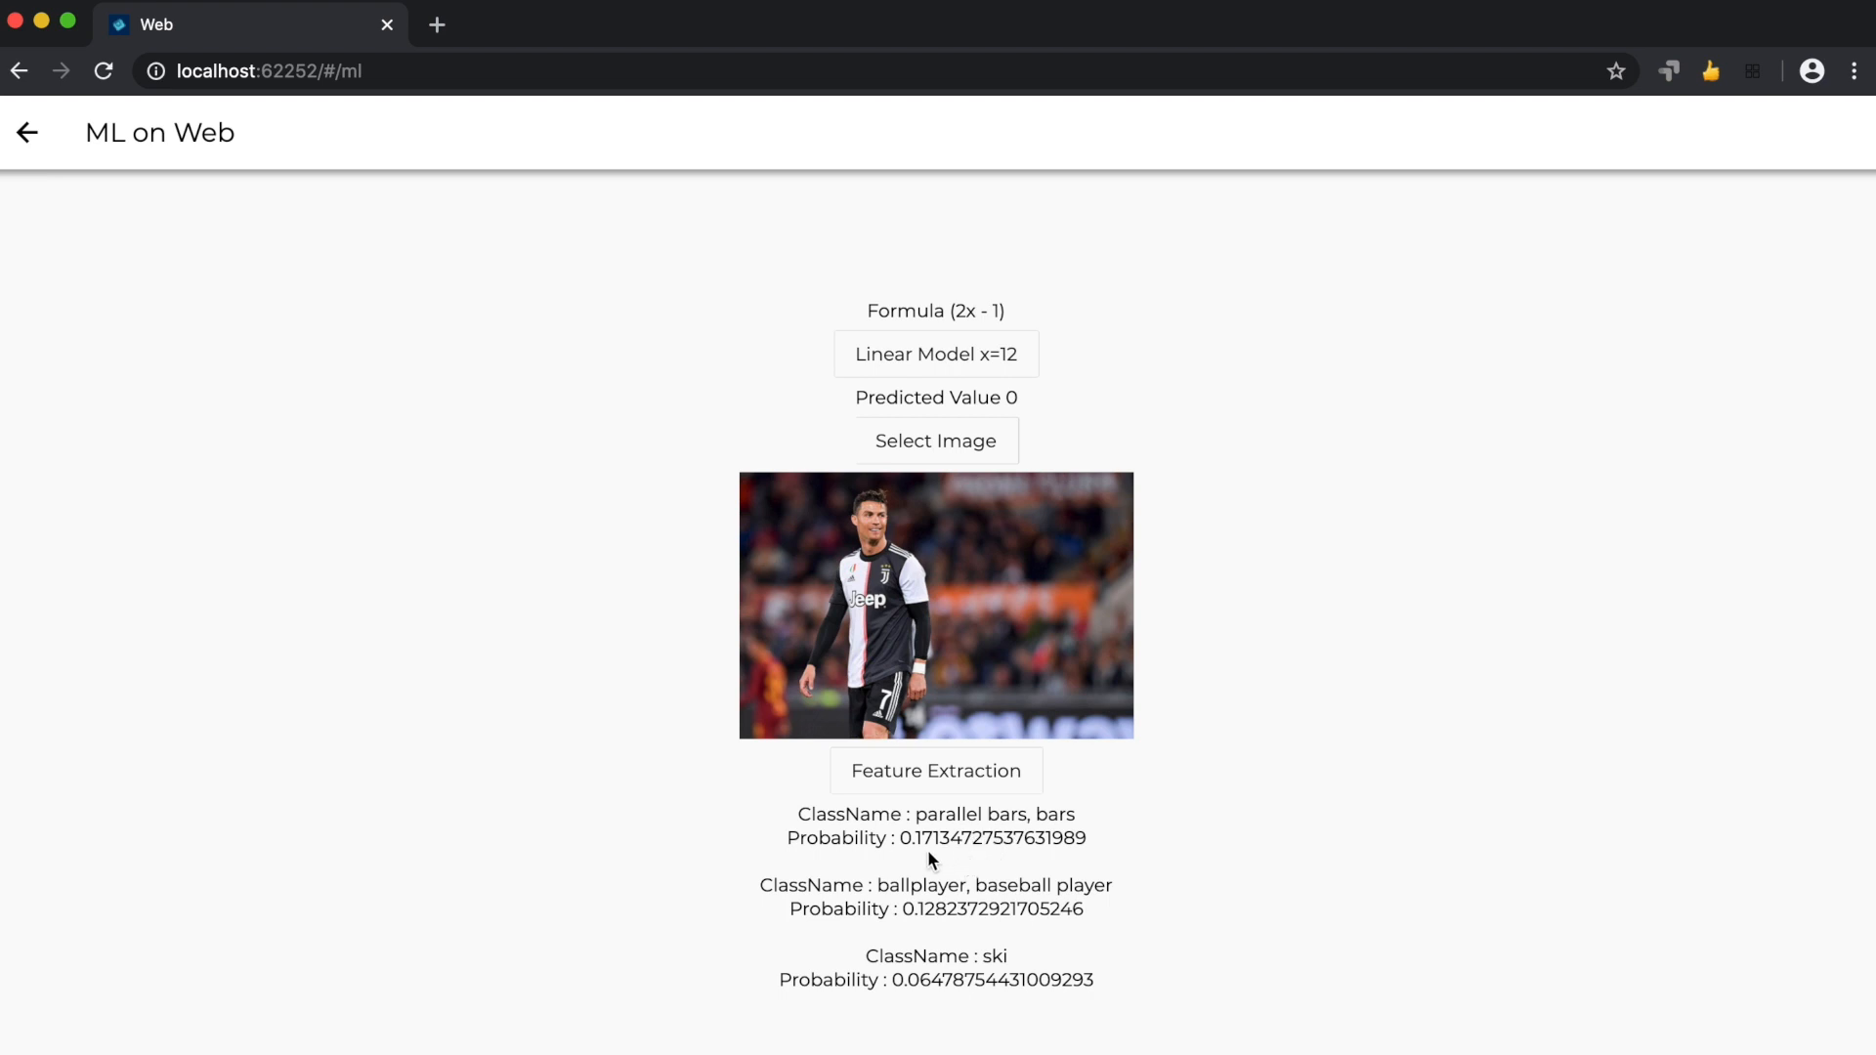
{"action": "mouse_move", "coordinate": [1082, 905]}
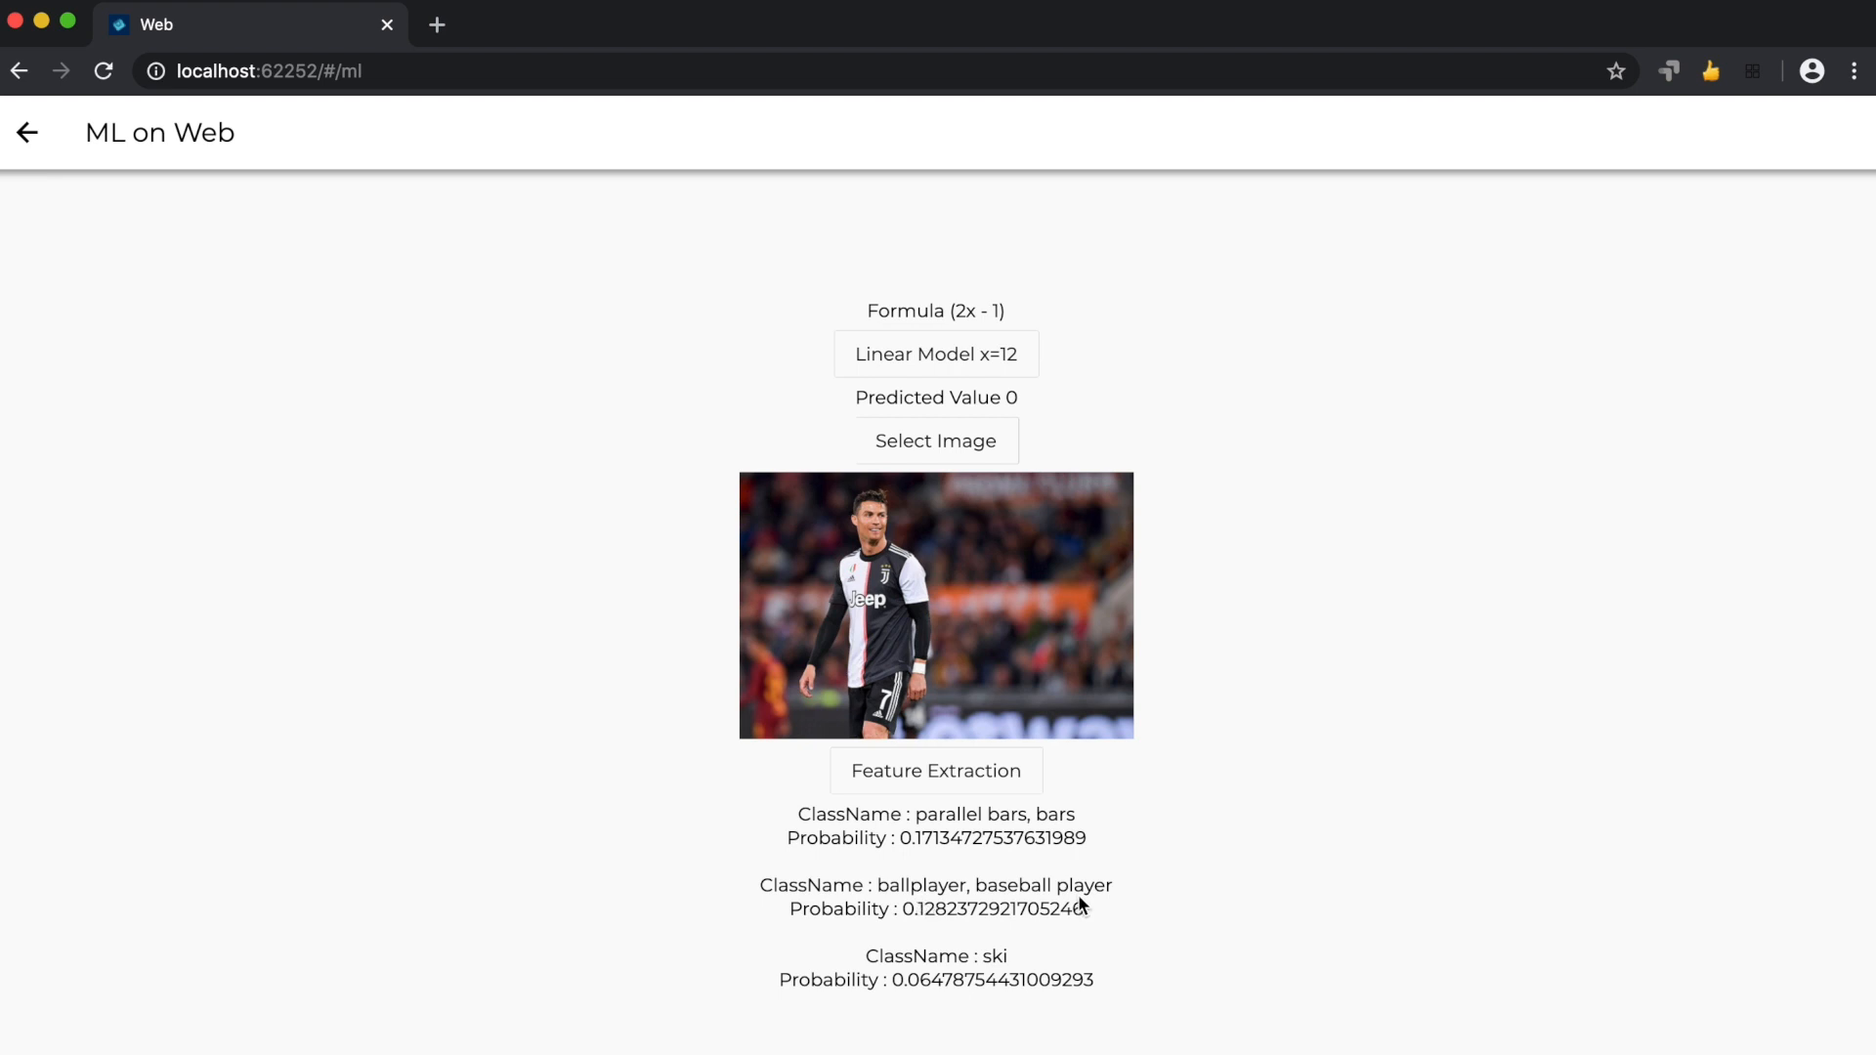
{"action": "mouse_move", "coordinate": [939, 945]}
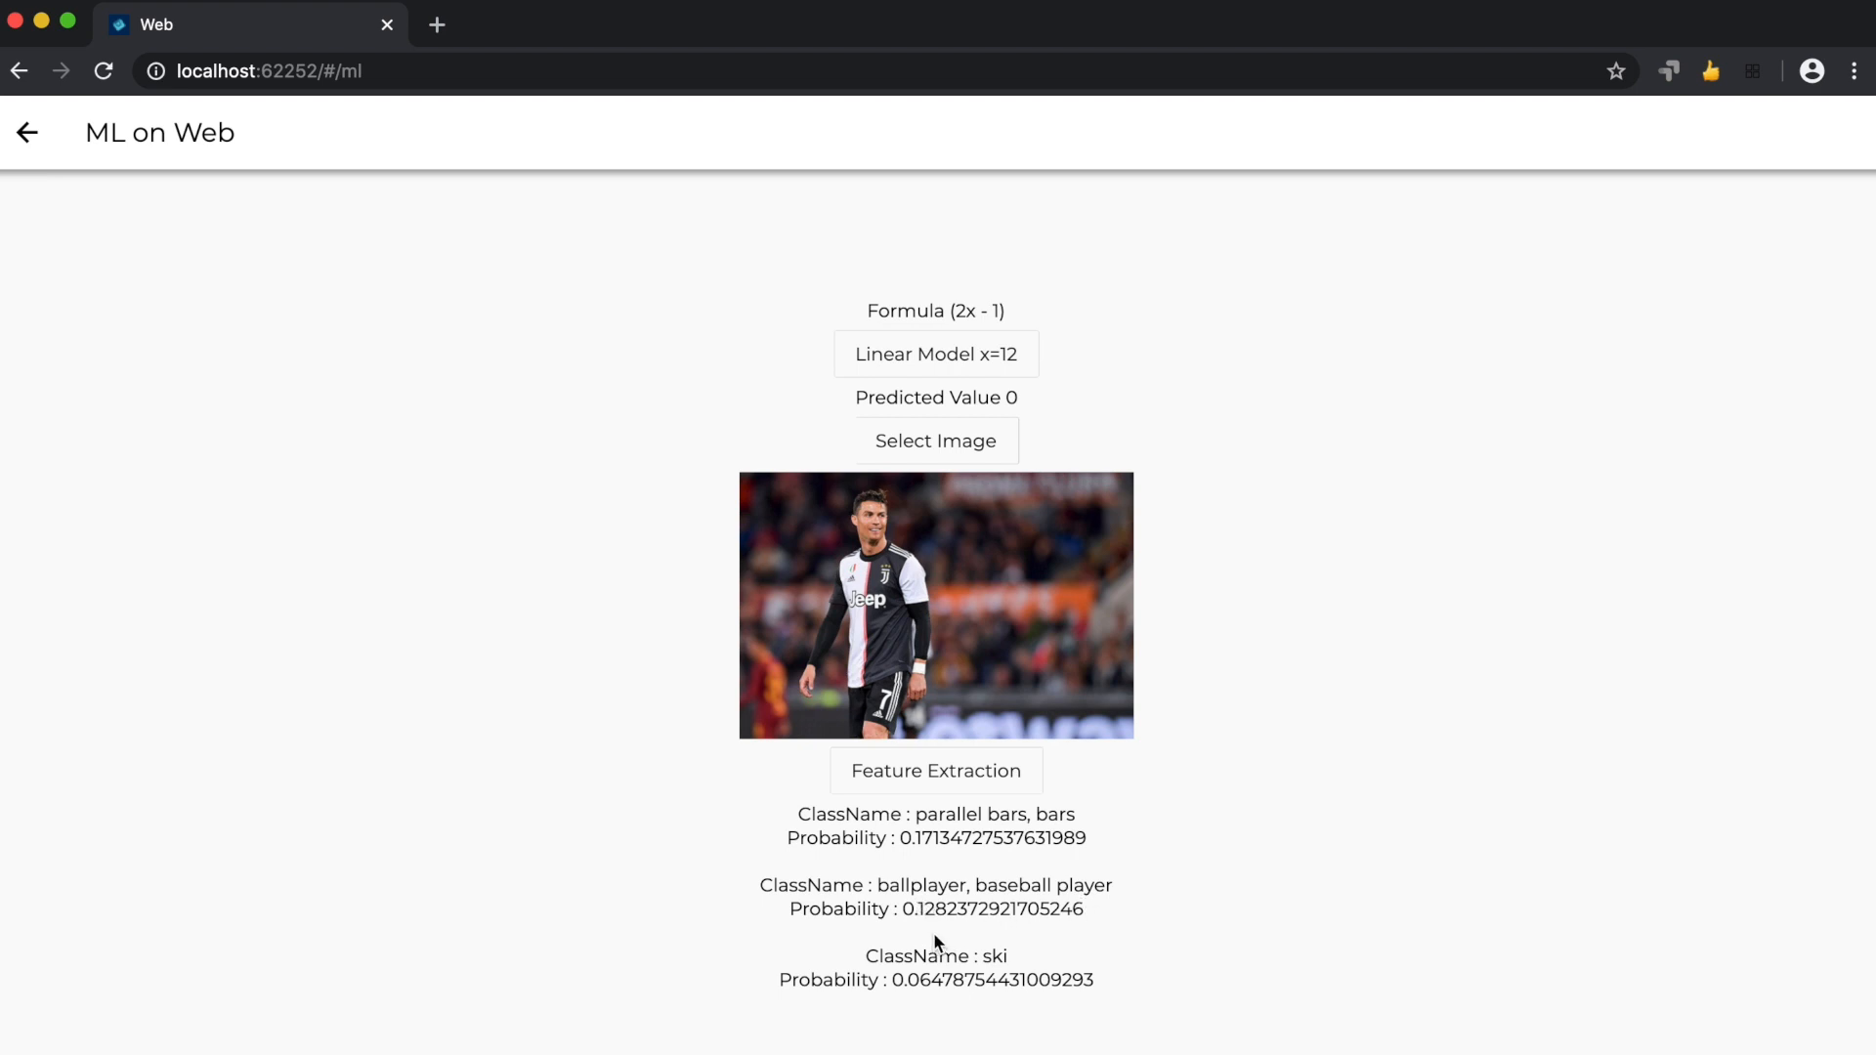
{"action": "mouse_move", "coordinate": [986, 977]}
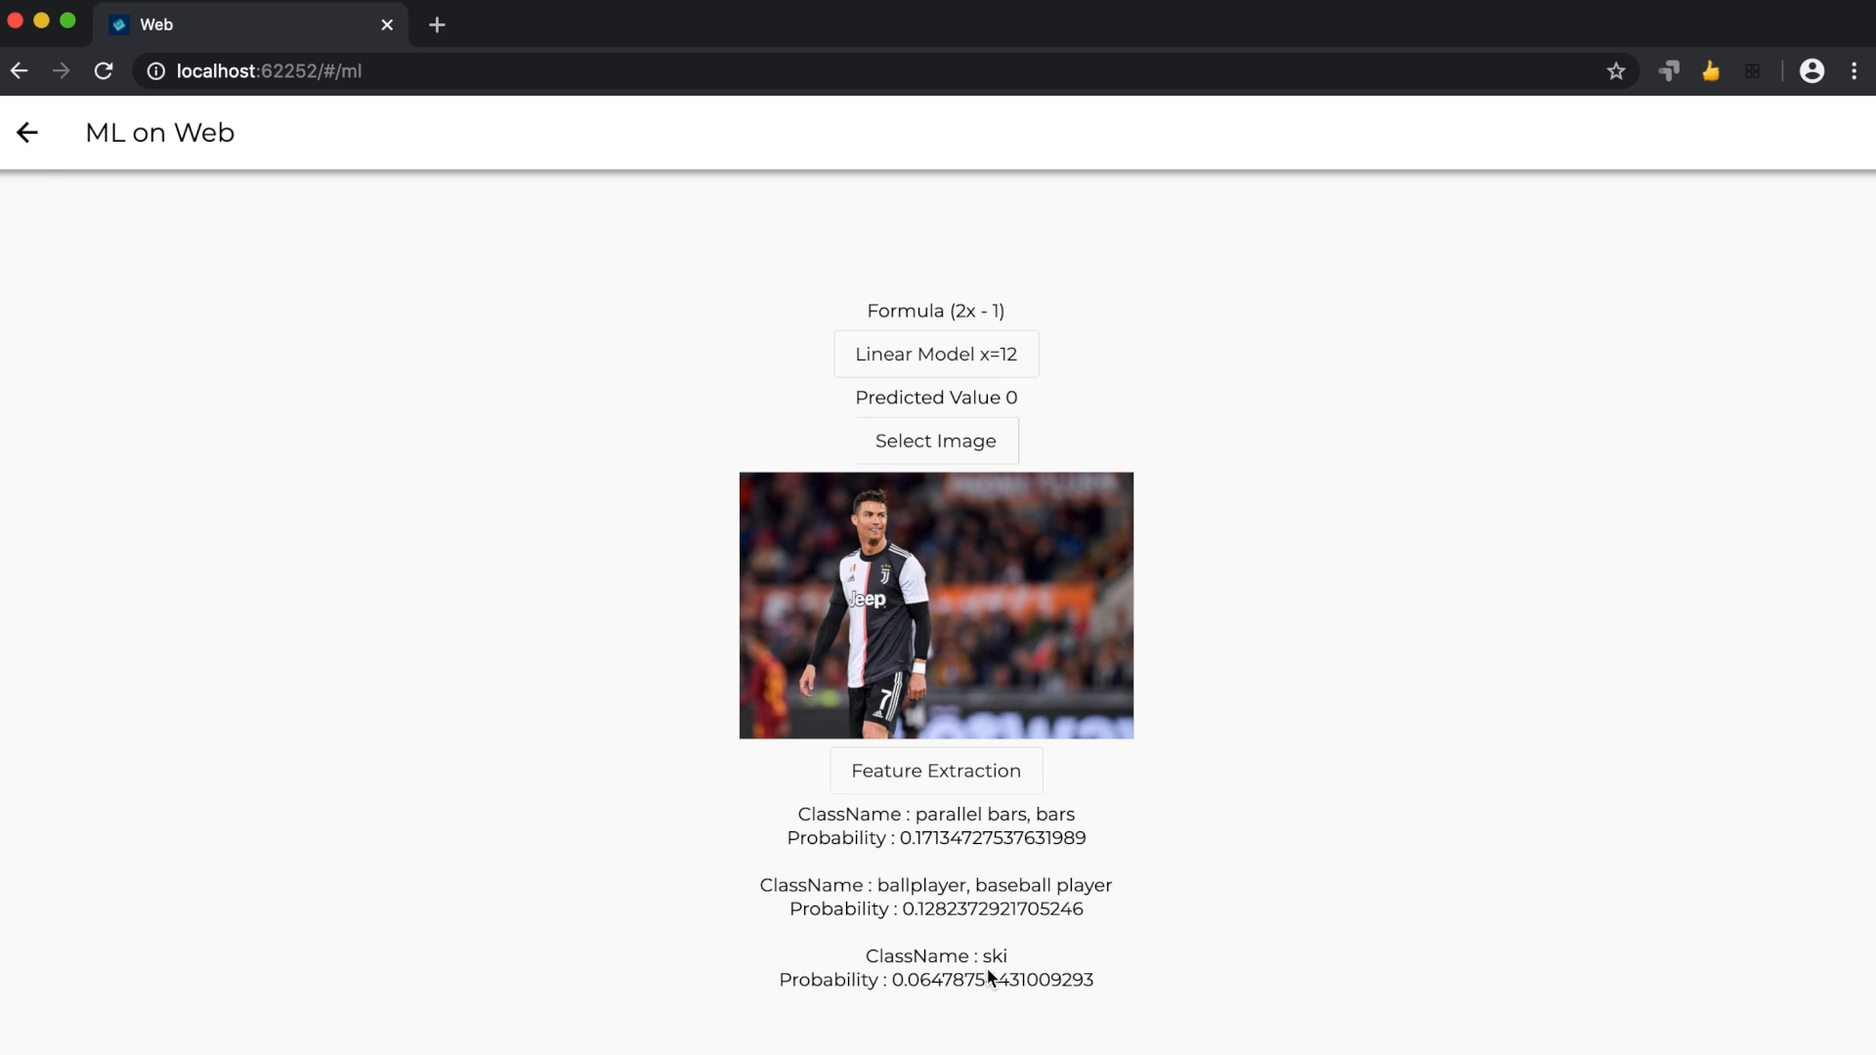
{"action": "mouse_move", "coordinate": [1473, 480]}
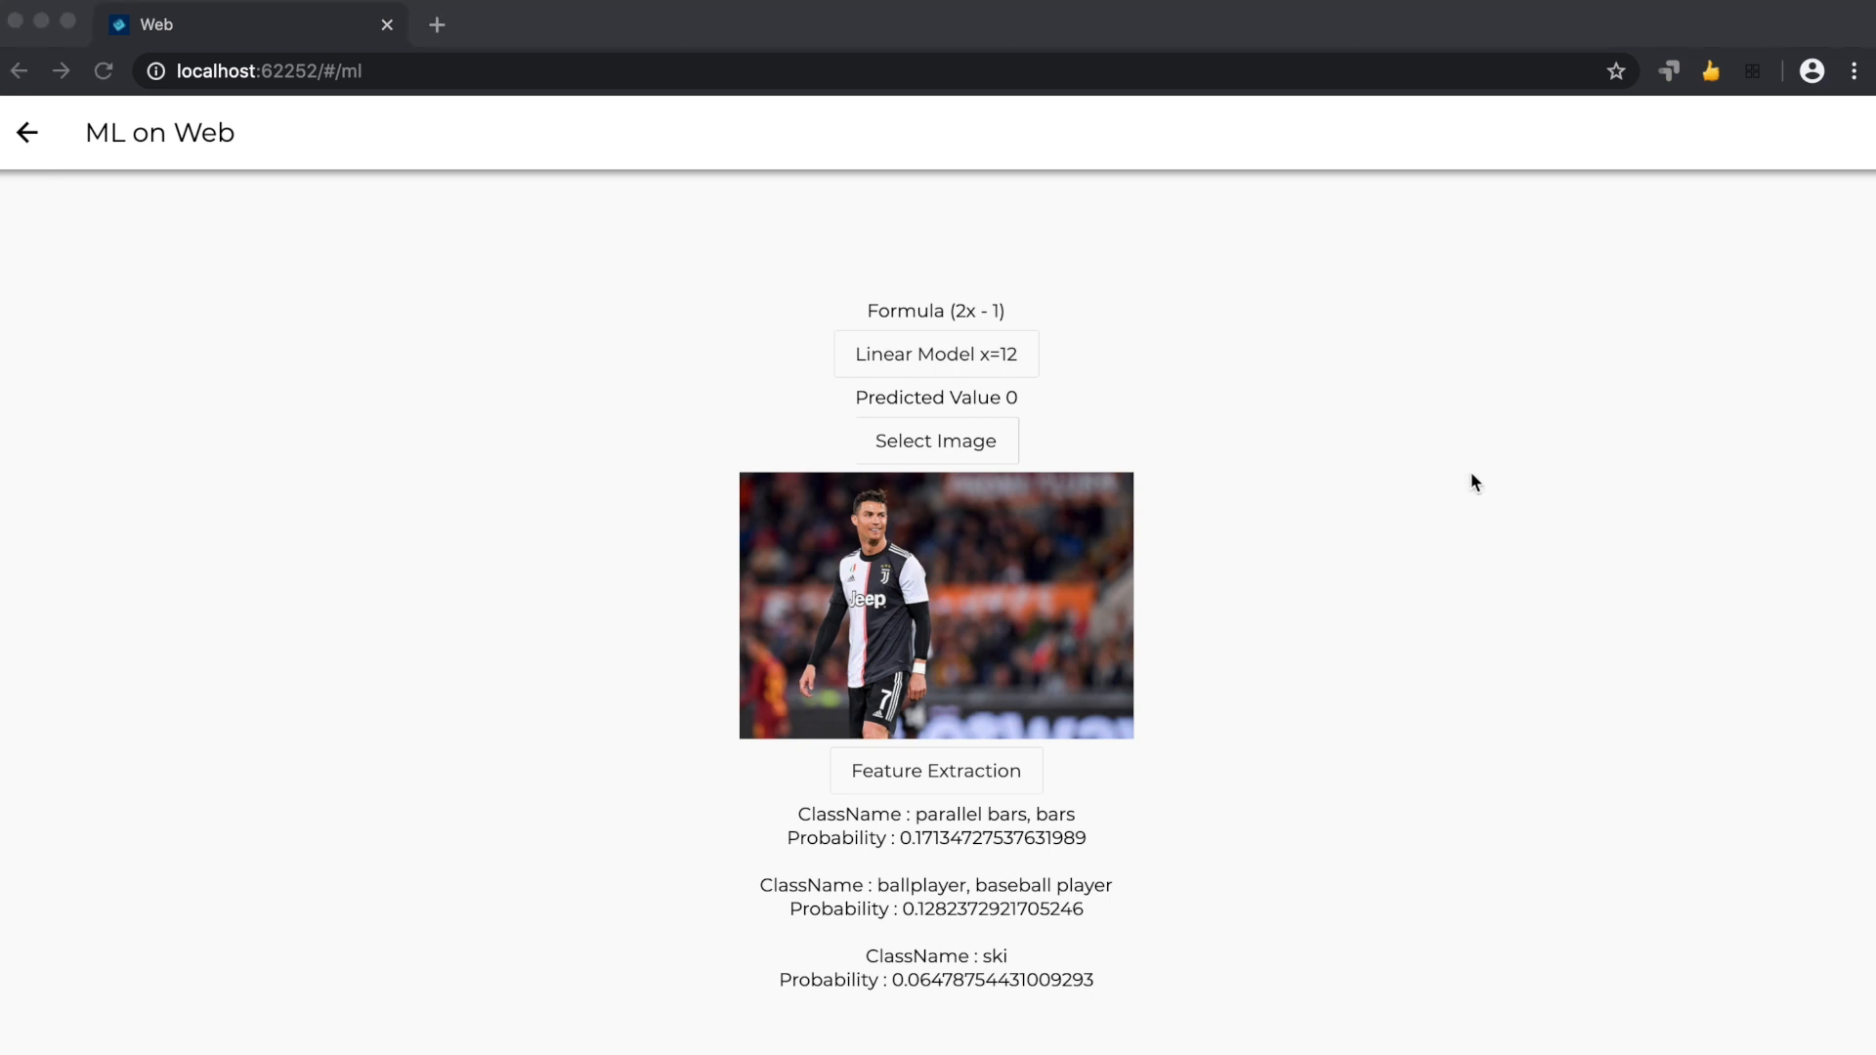
Load sign.jpg, the Le Bien Public sign, from the ML folder in place of the footballer.
{"action": "left_click", "coordinate": [936, 440]}
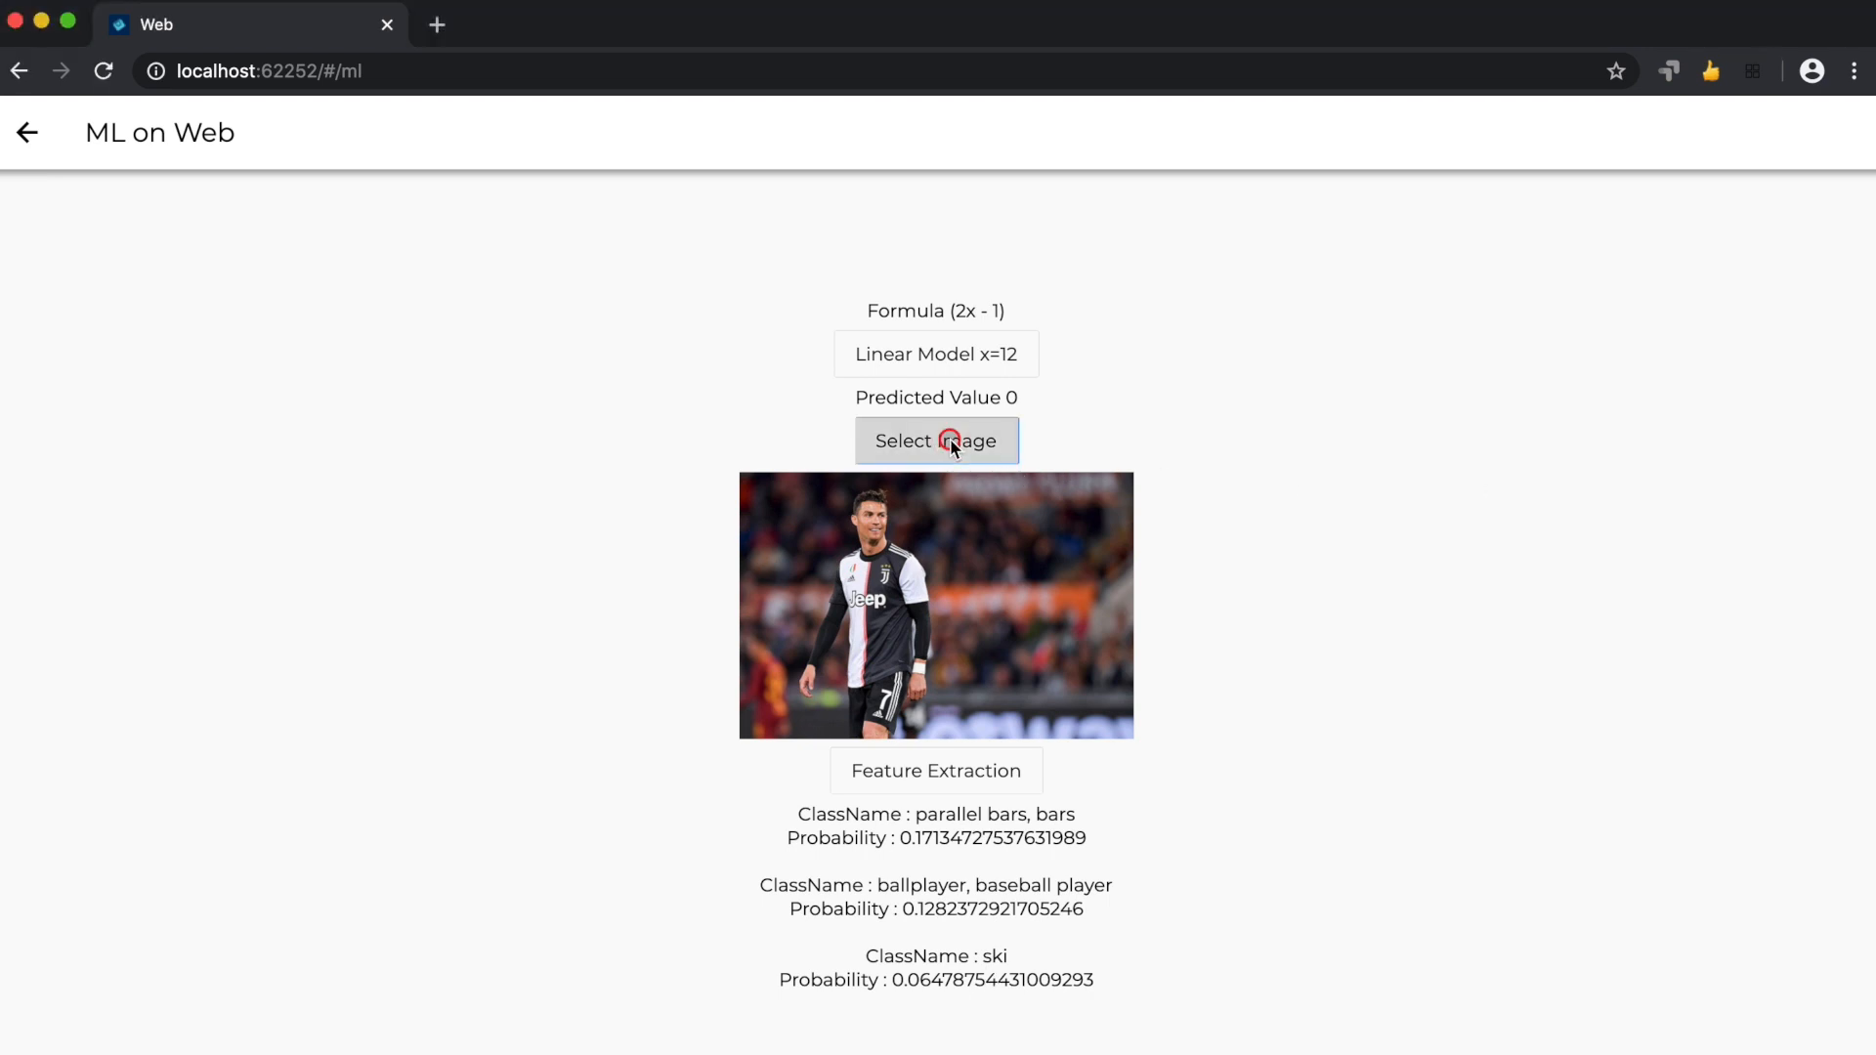
{"action": "left_click", "coordinate": [935, 439]}
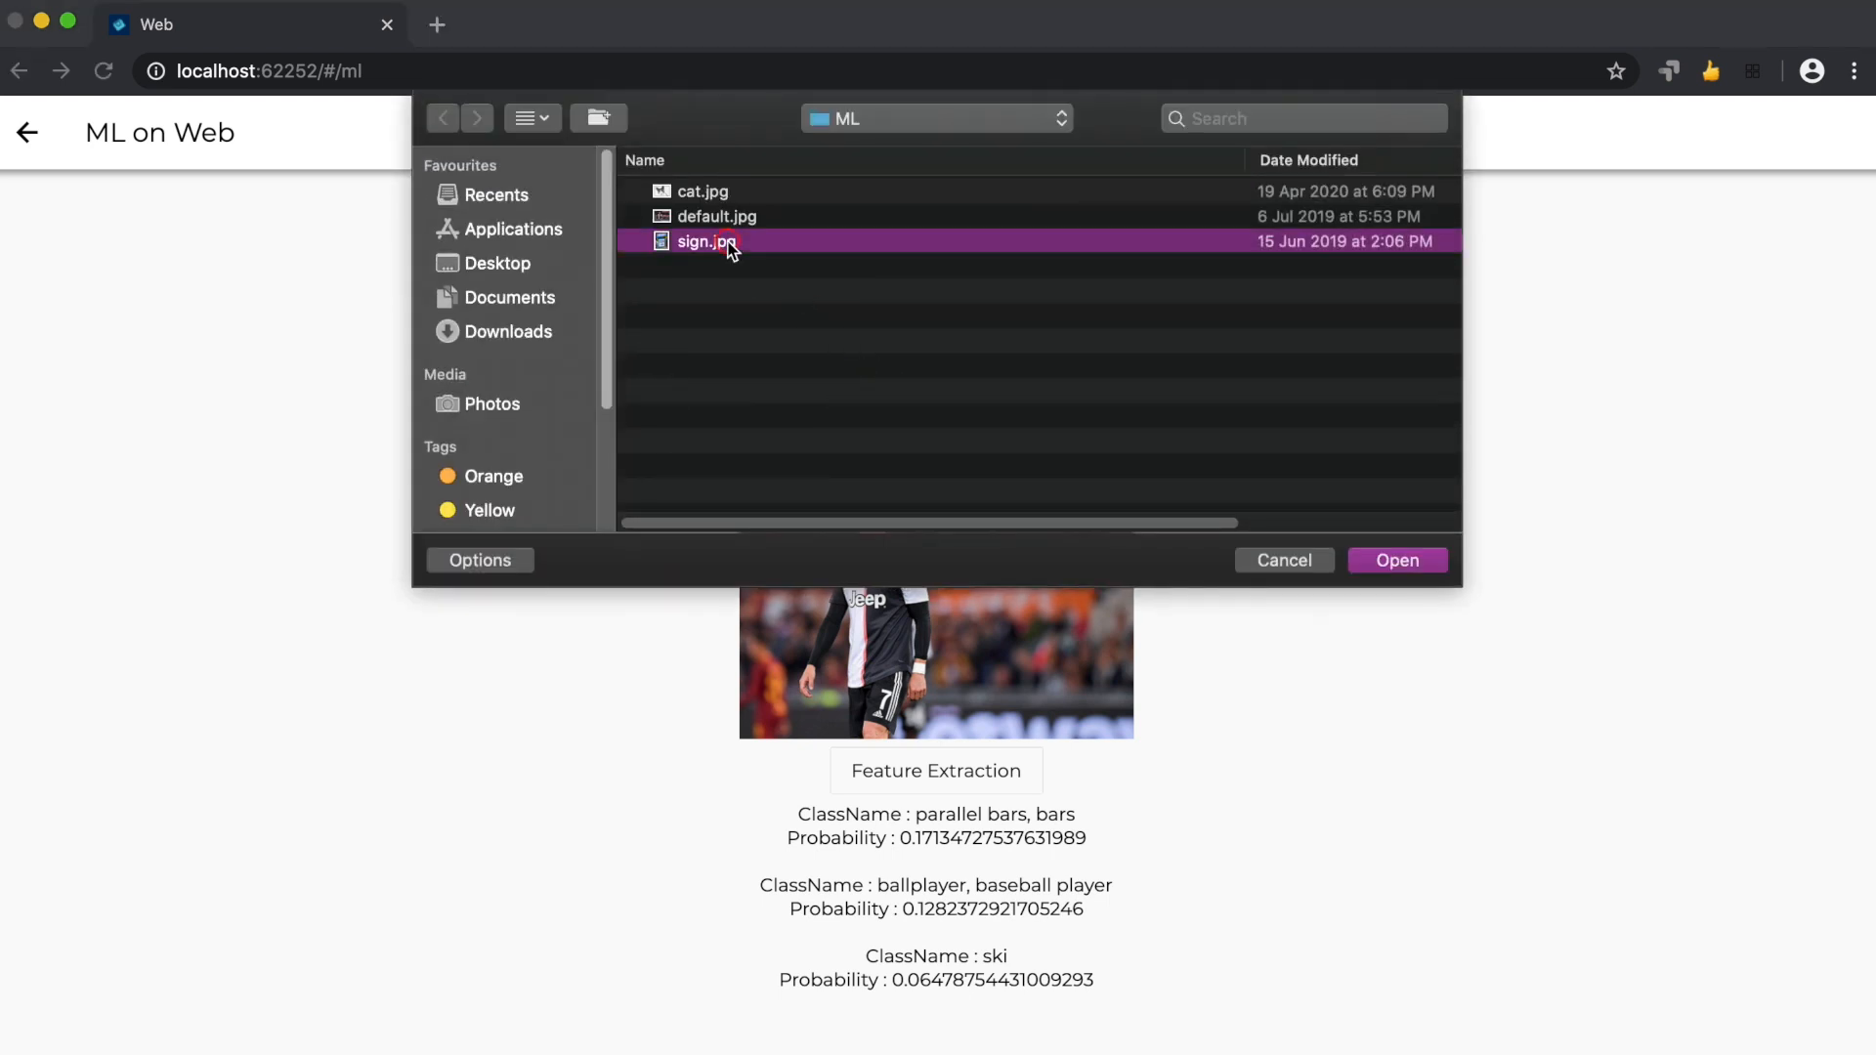
{"action": "left_click", "coordinate": [1395, 561]}
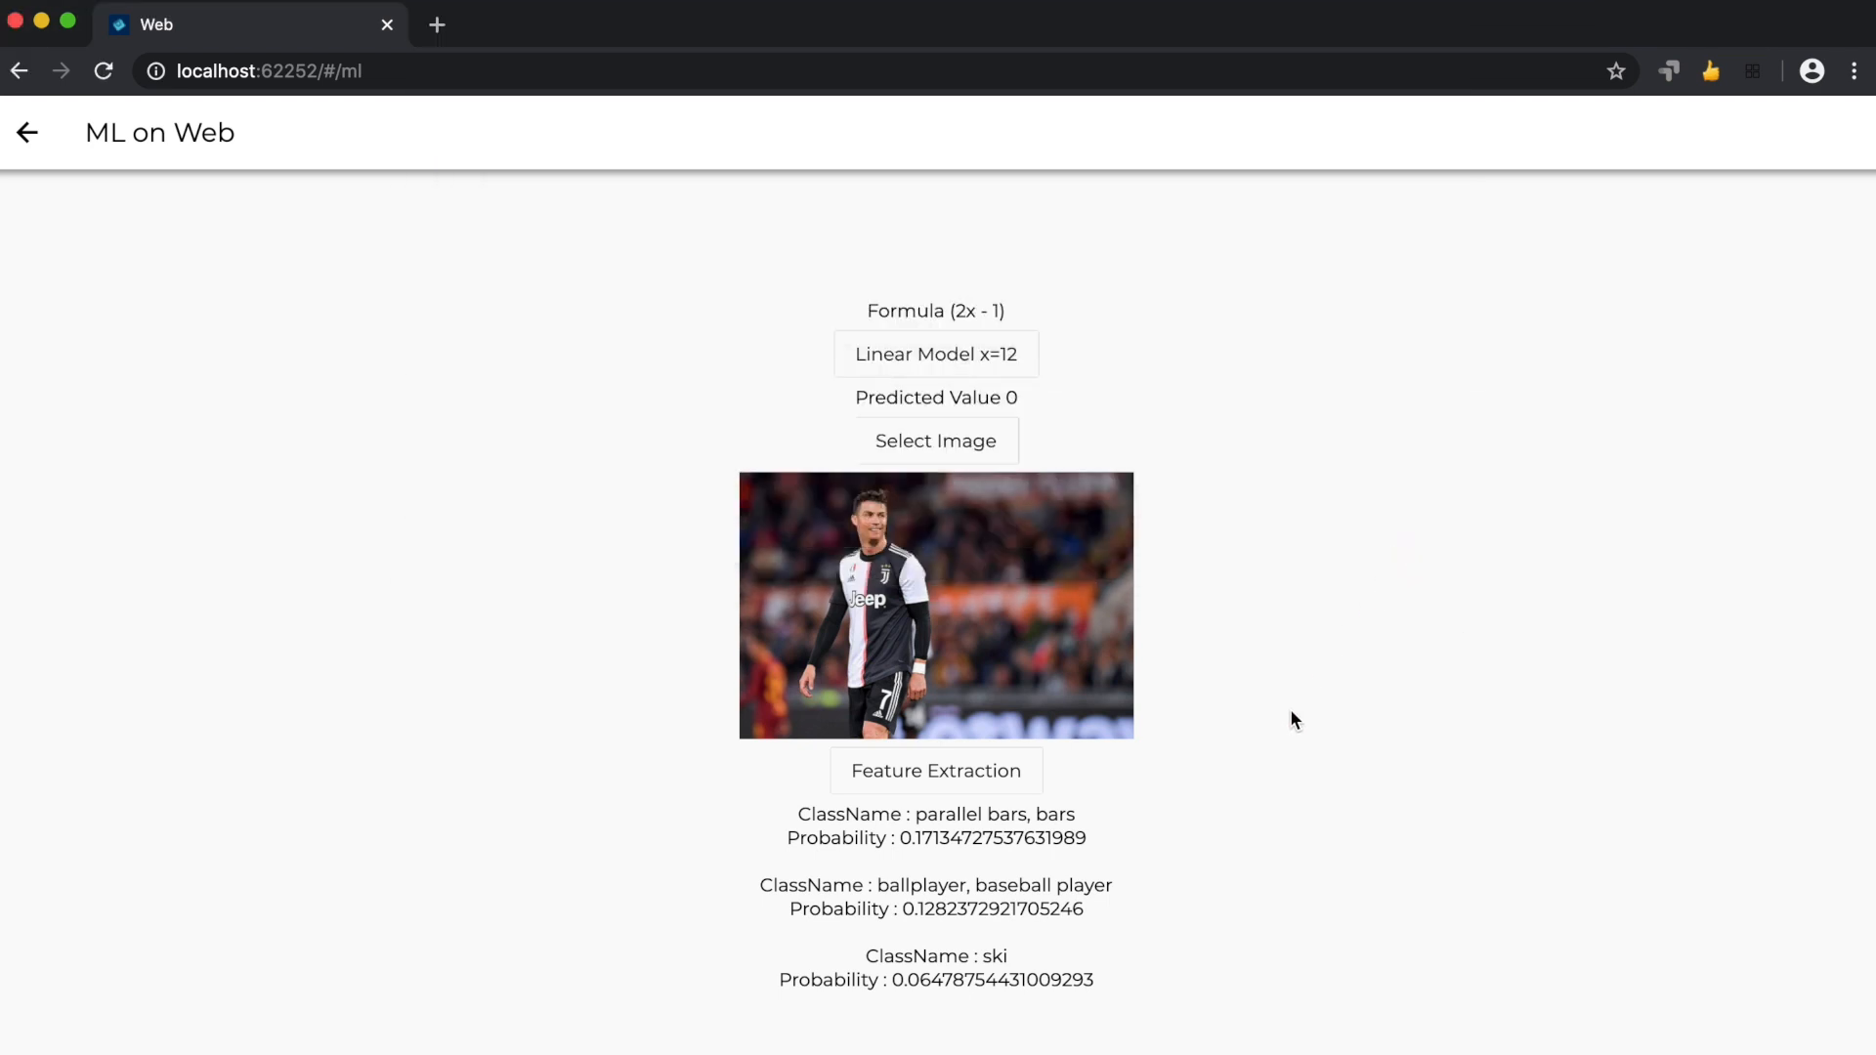
{"action": "left_click", "coordinate": [936, 440]}
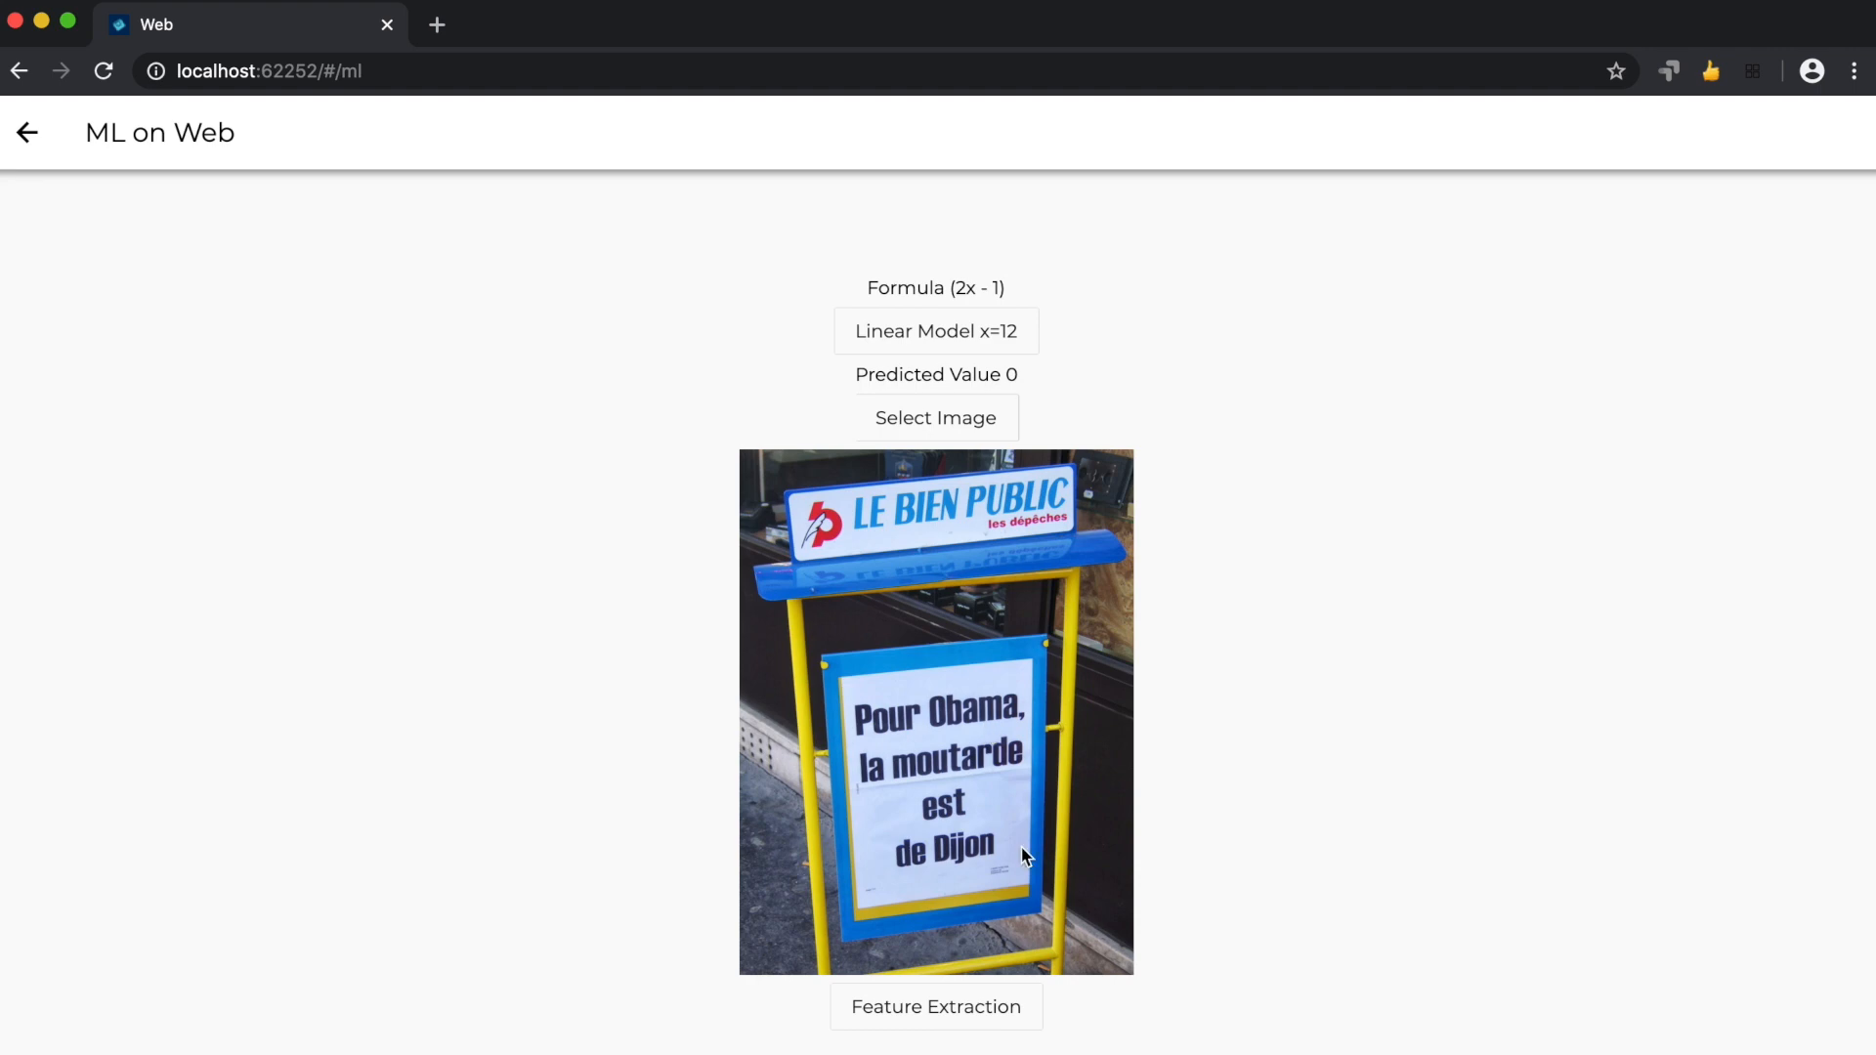
{"action": "mouse_move", "coordinate": [936, 1006]}
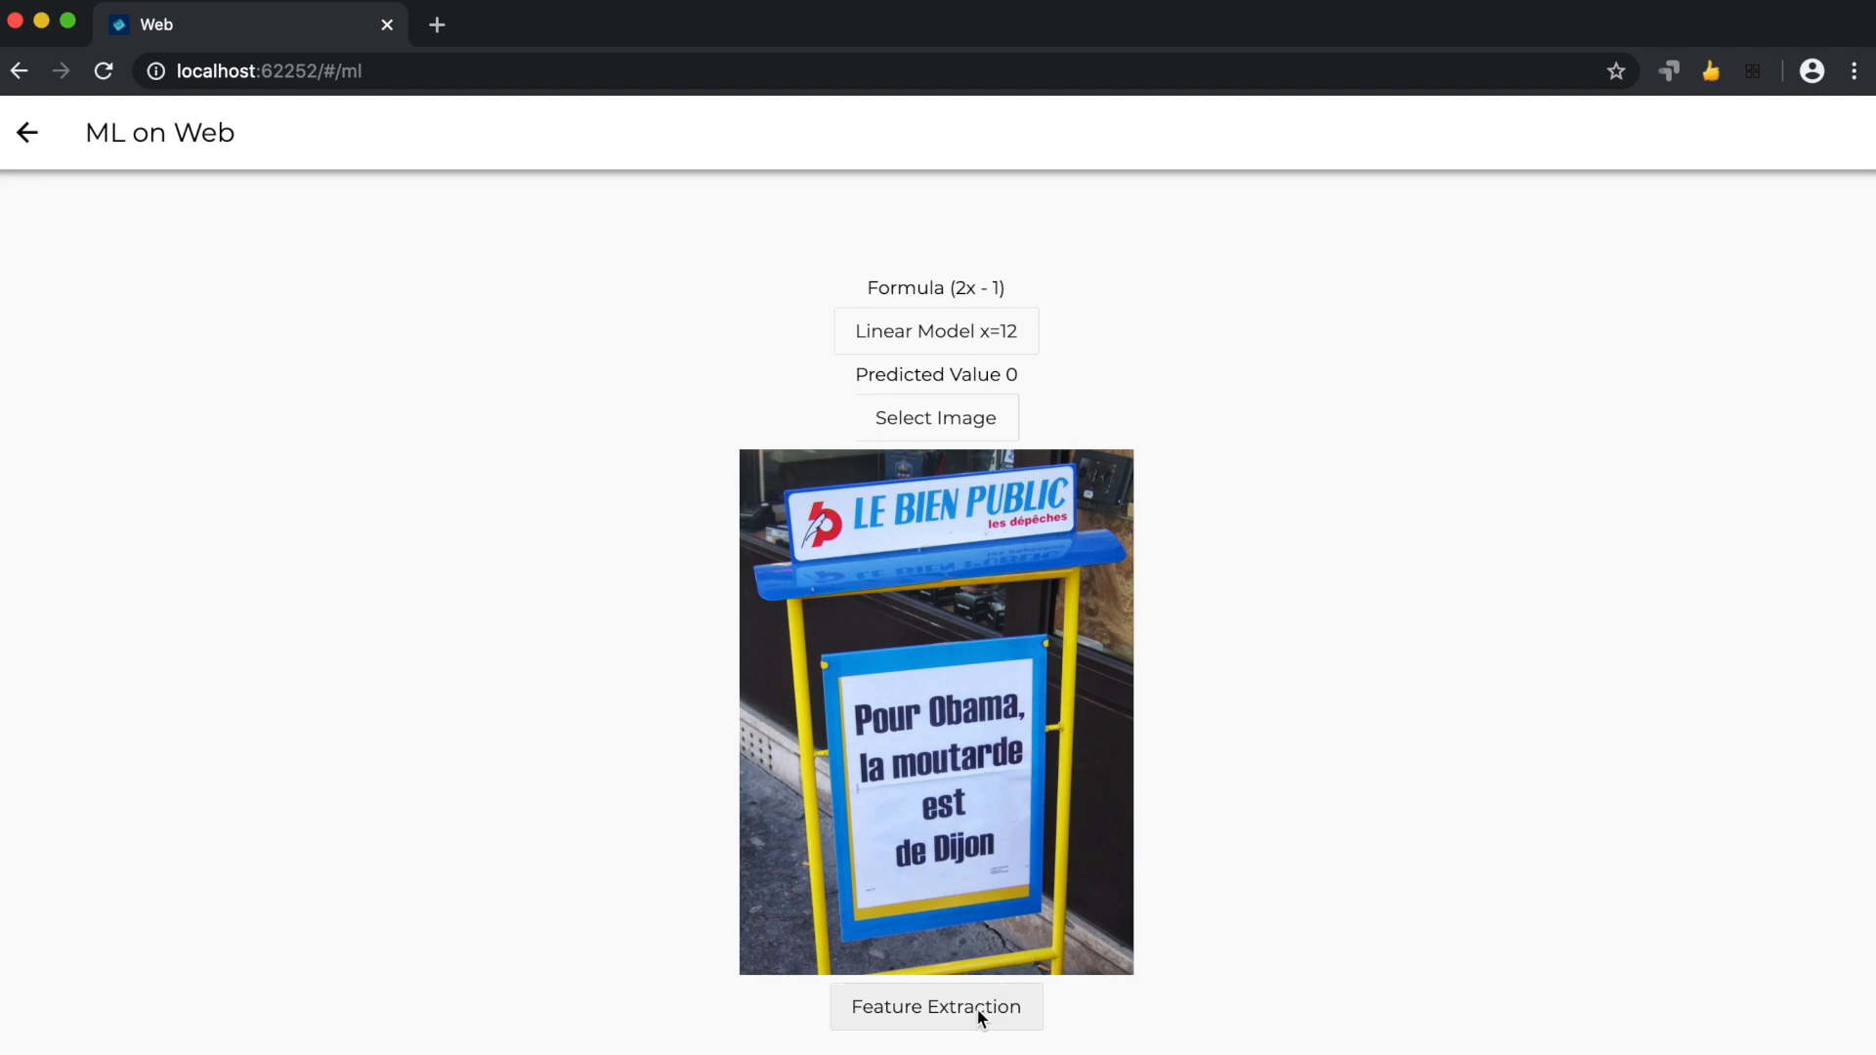
Classify the sign photo as chainlink fence (about 0.44), review the results, then return to the home screen.
{"action": "left_click", "coordinate": [936, 1006]}
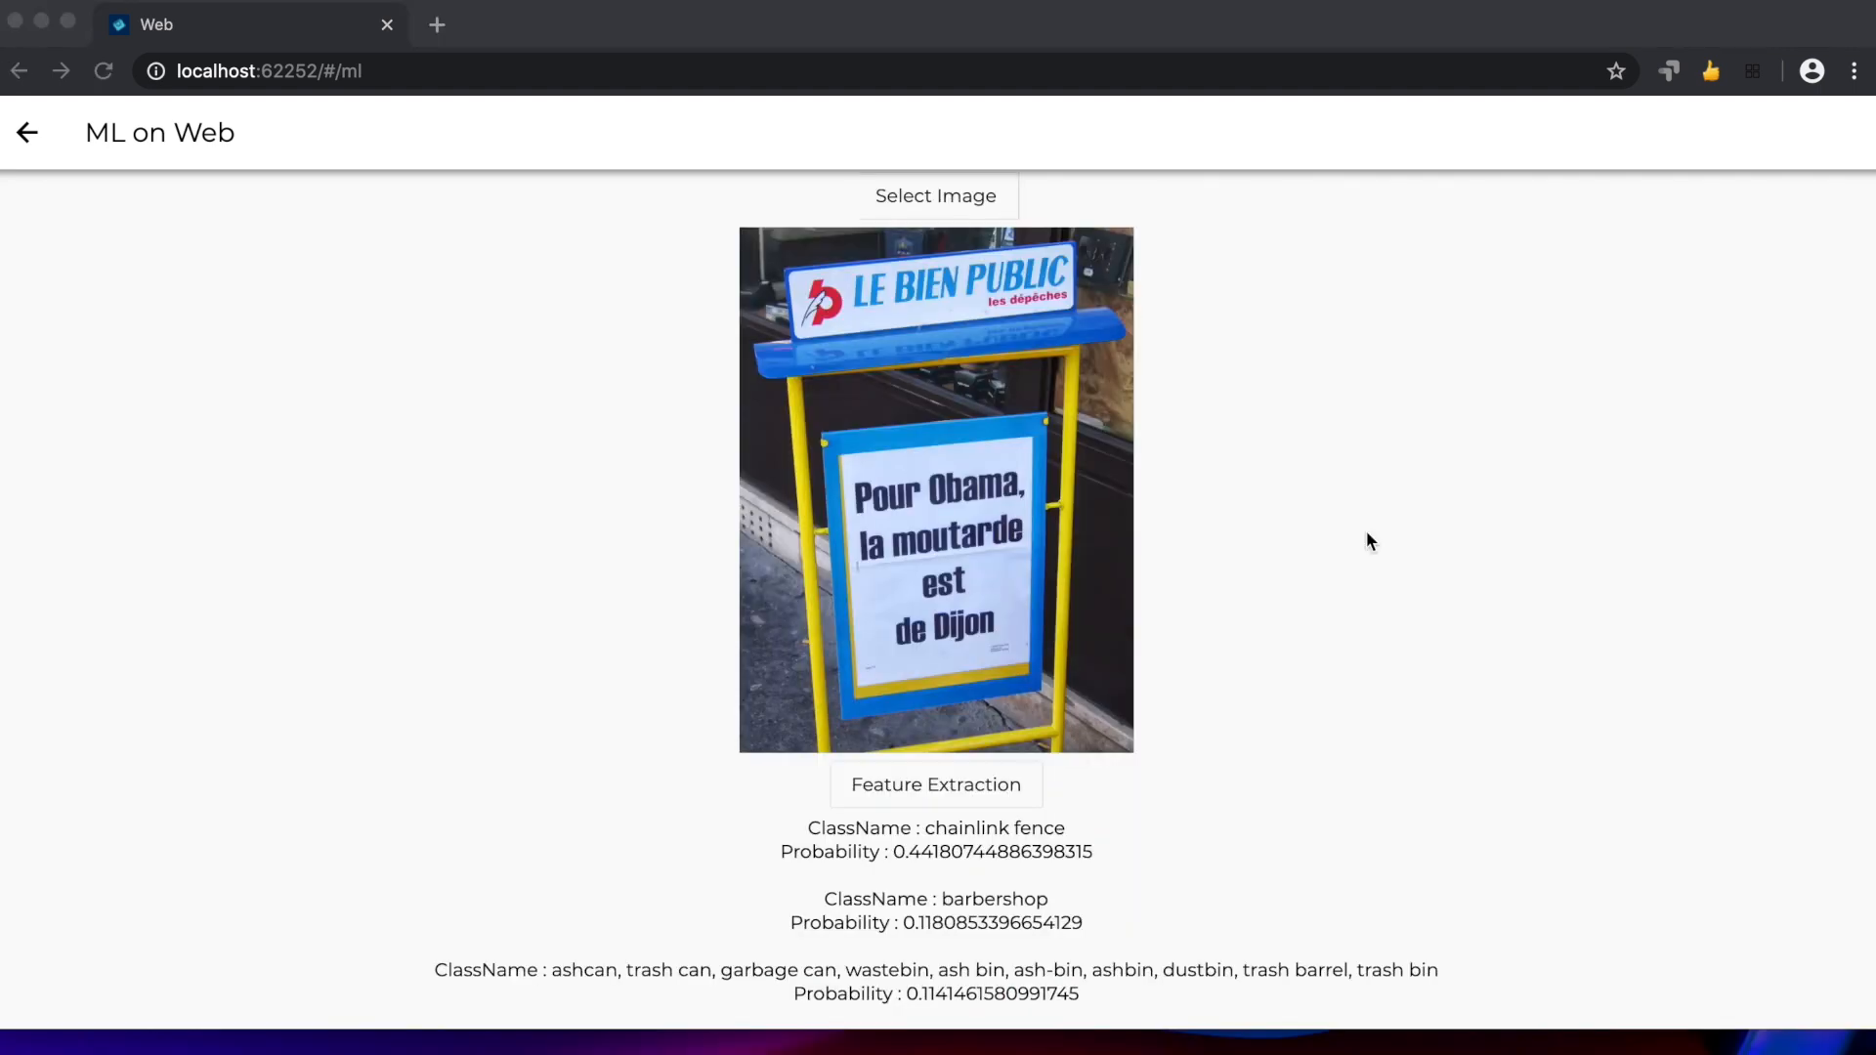
{"action": "mouse_move", "coordinate": [1067, 859]}
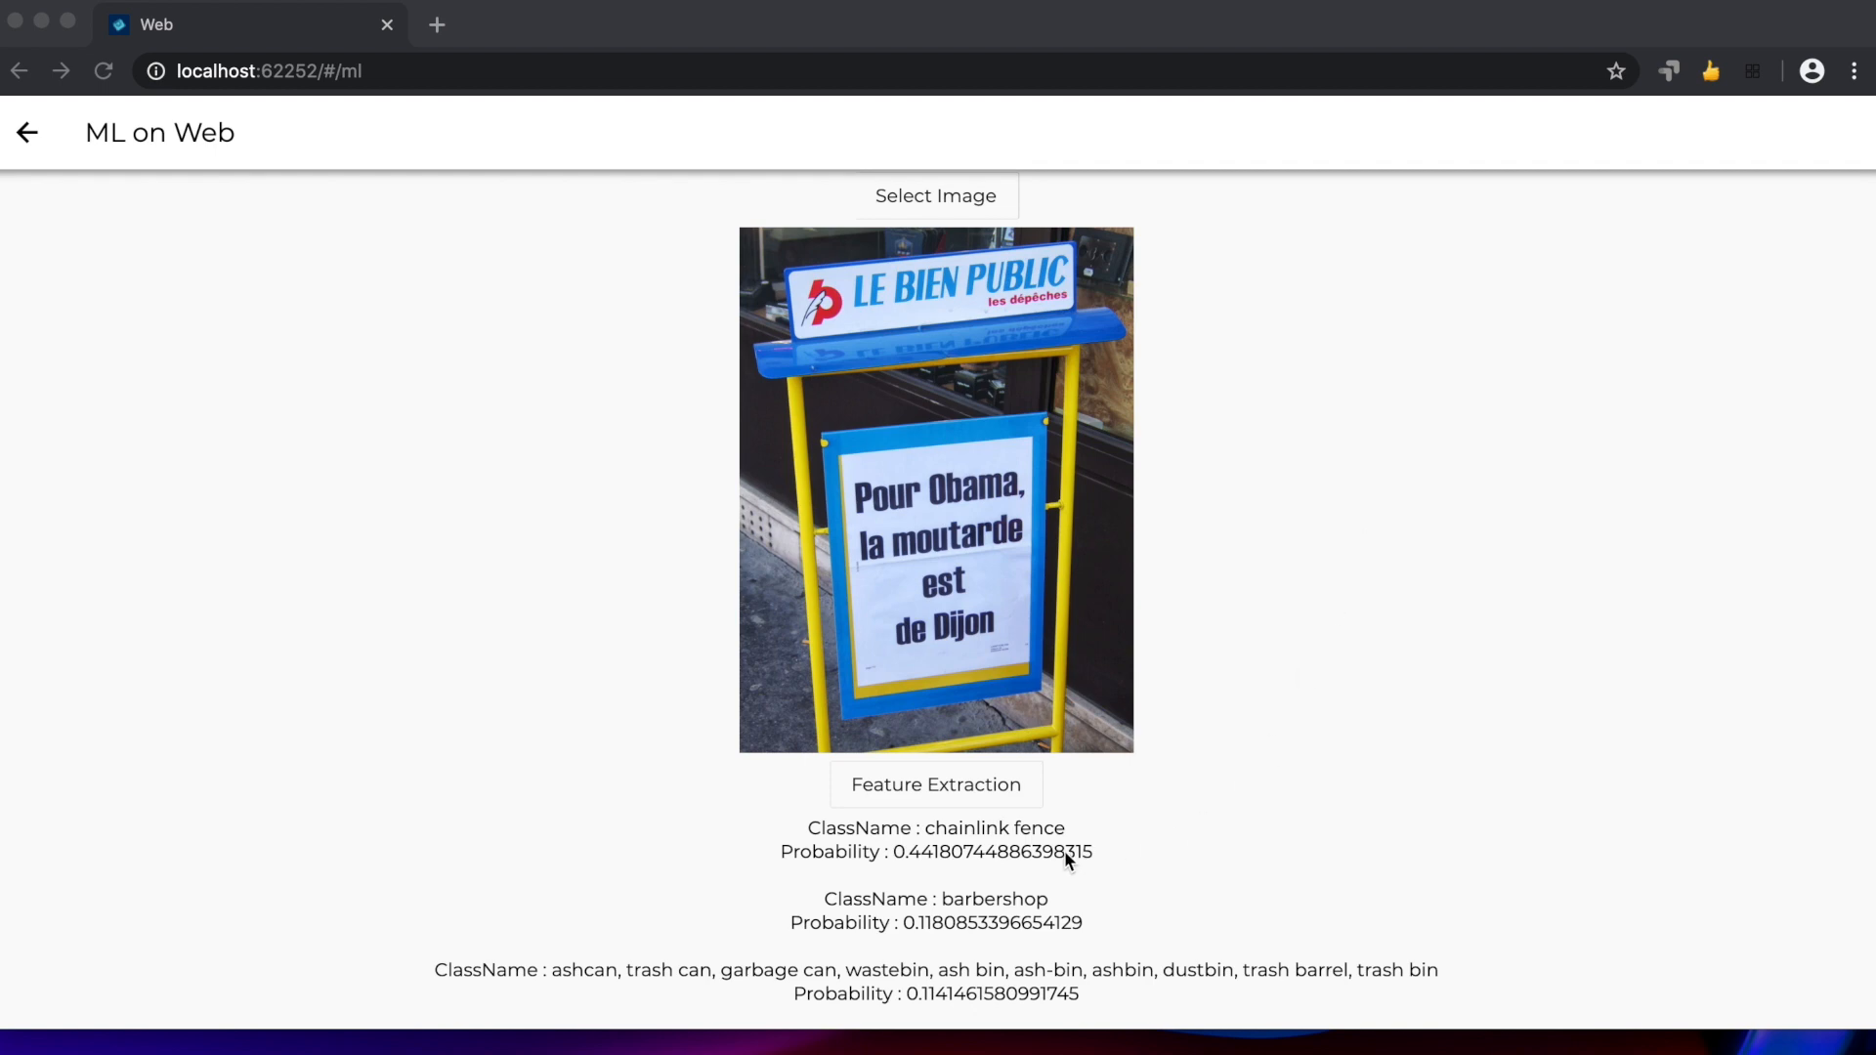
{"action": "mouse_move", "coordinate": [957, 883]}
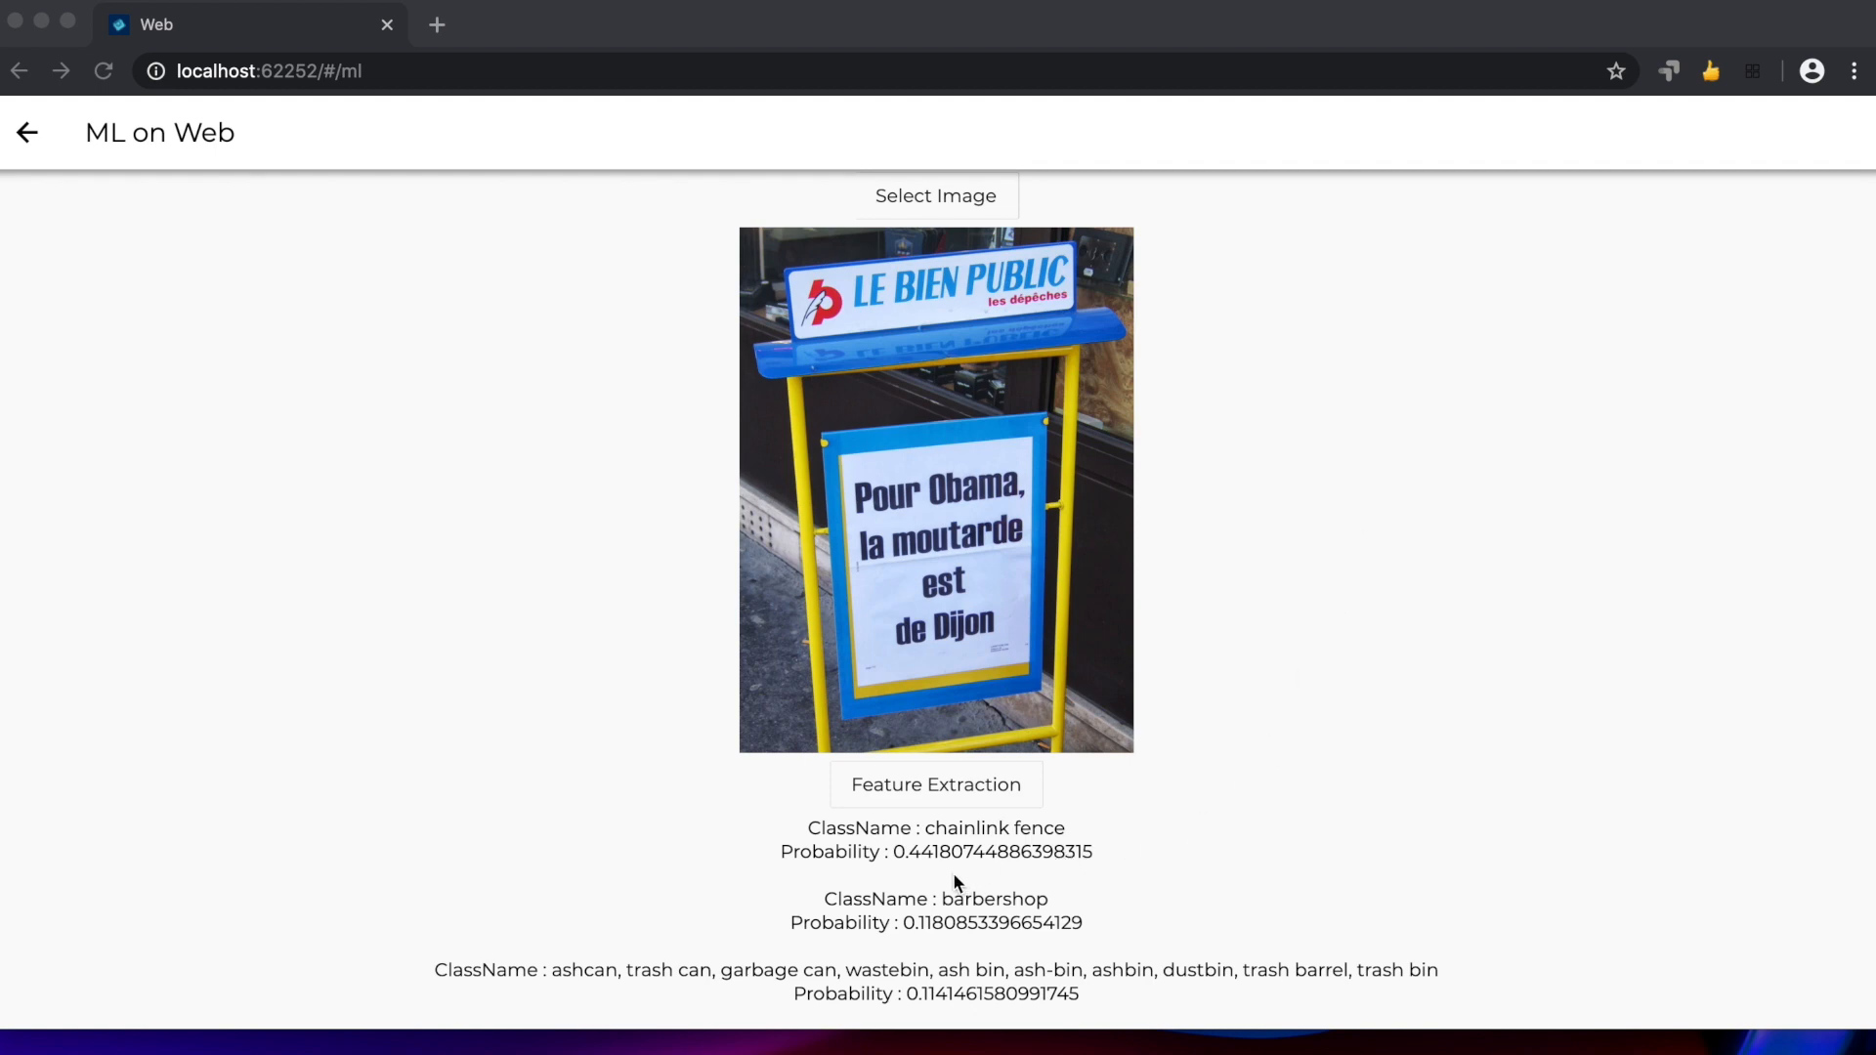
{"action": "mouse_move", "coordinate": [934, 945]}
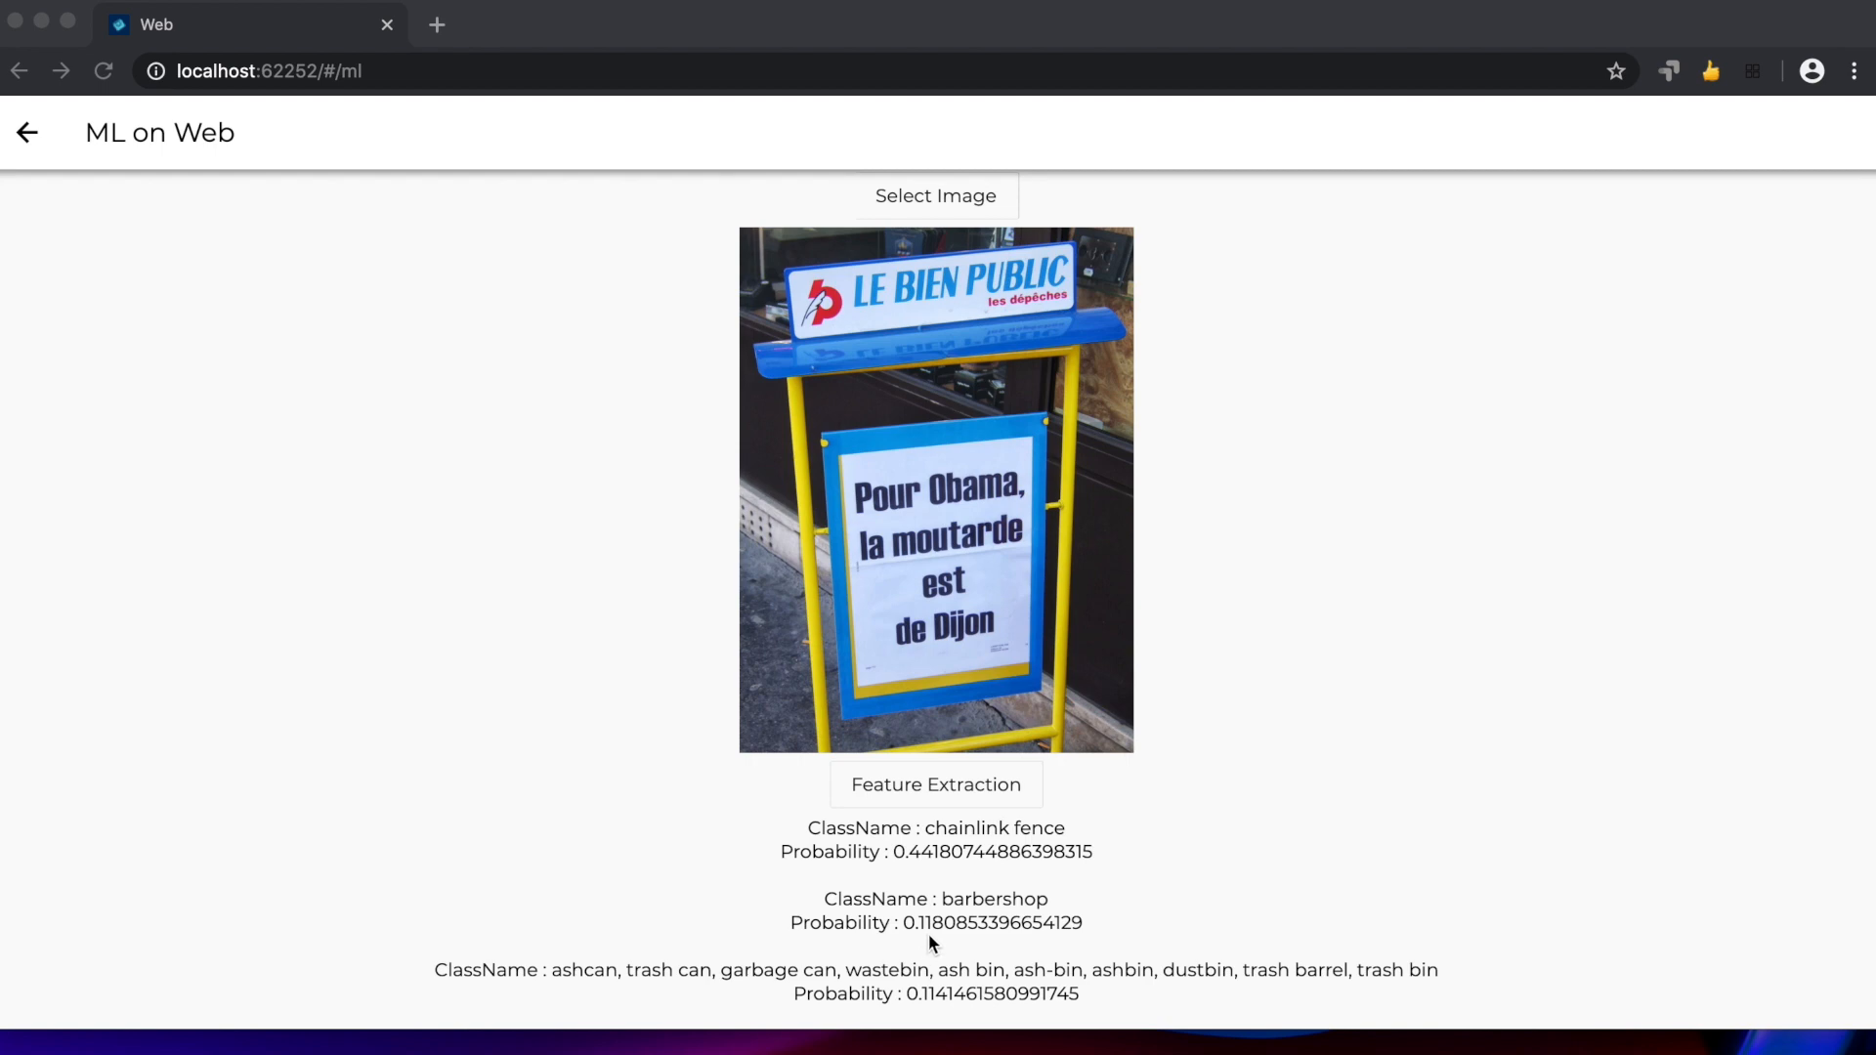
{"action": "mouse_move", "coordinate": [1161, 986]}
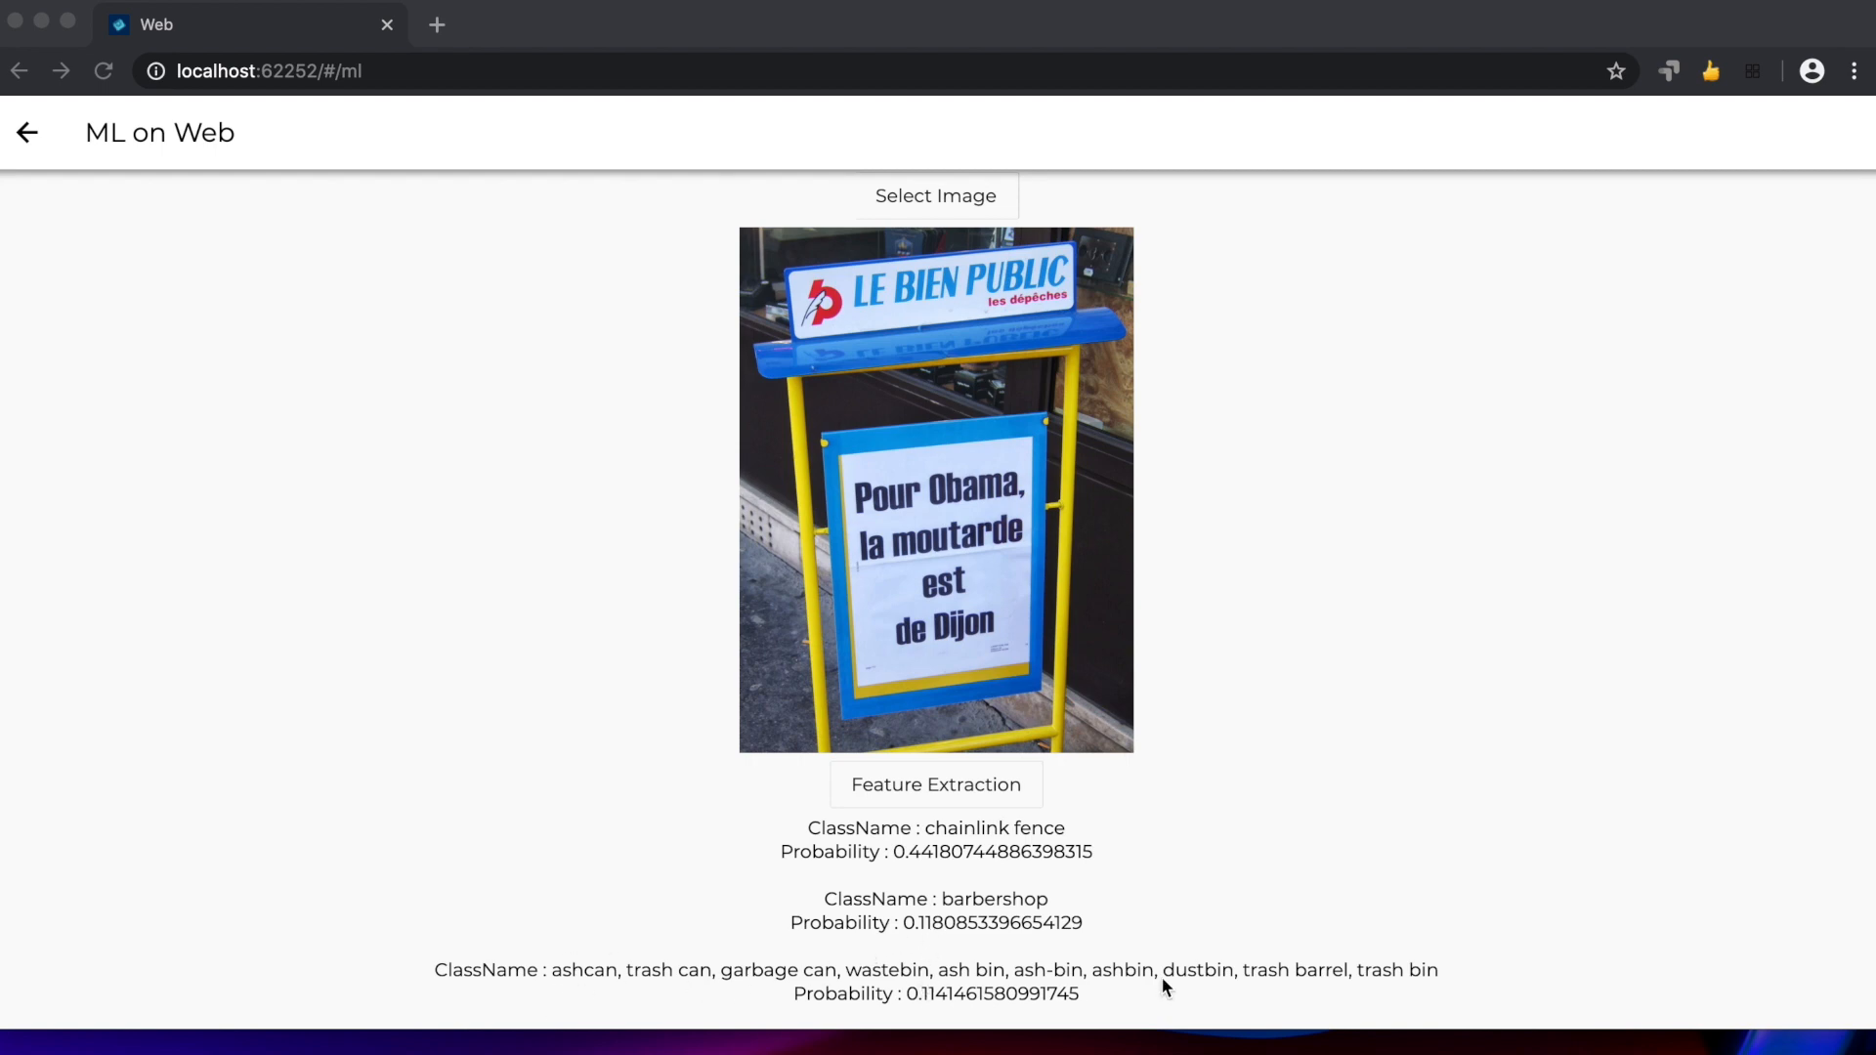
{"action": "mouse_move", "coordinate": [945, 1014]}
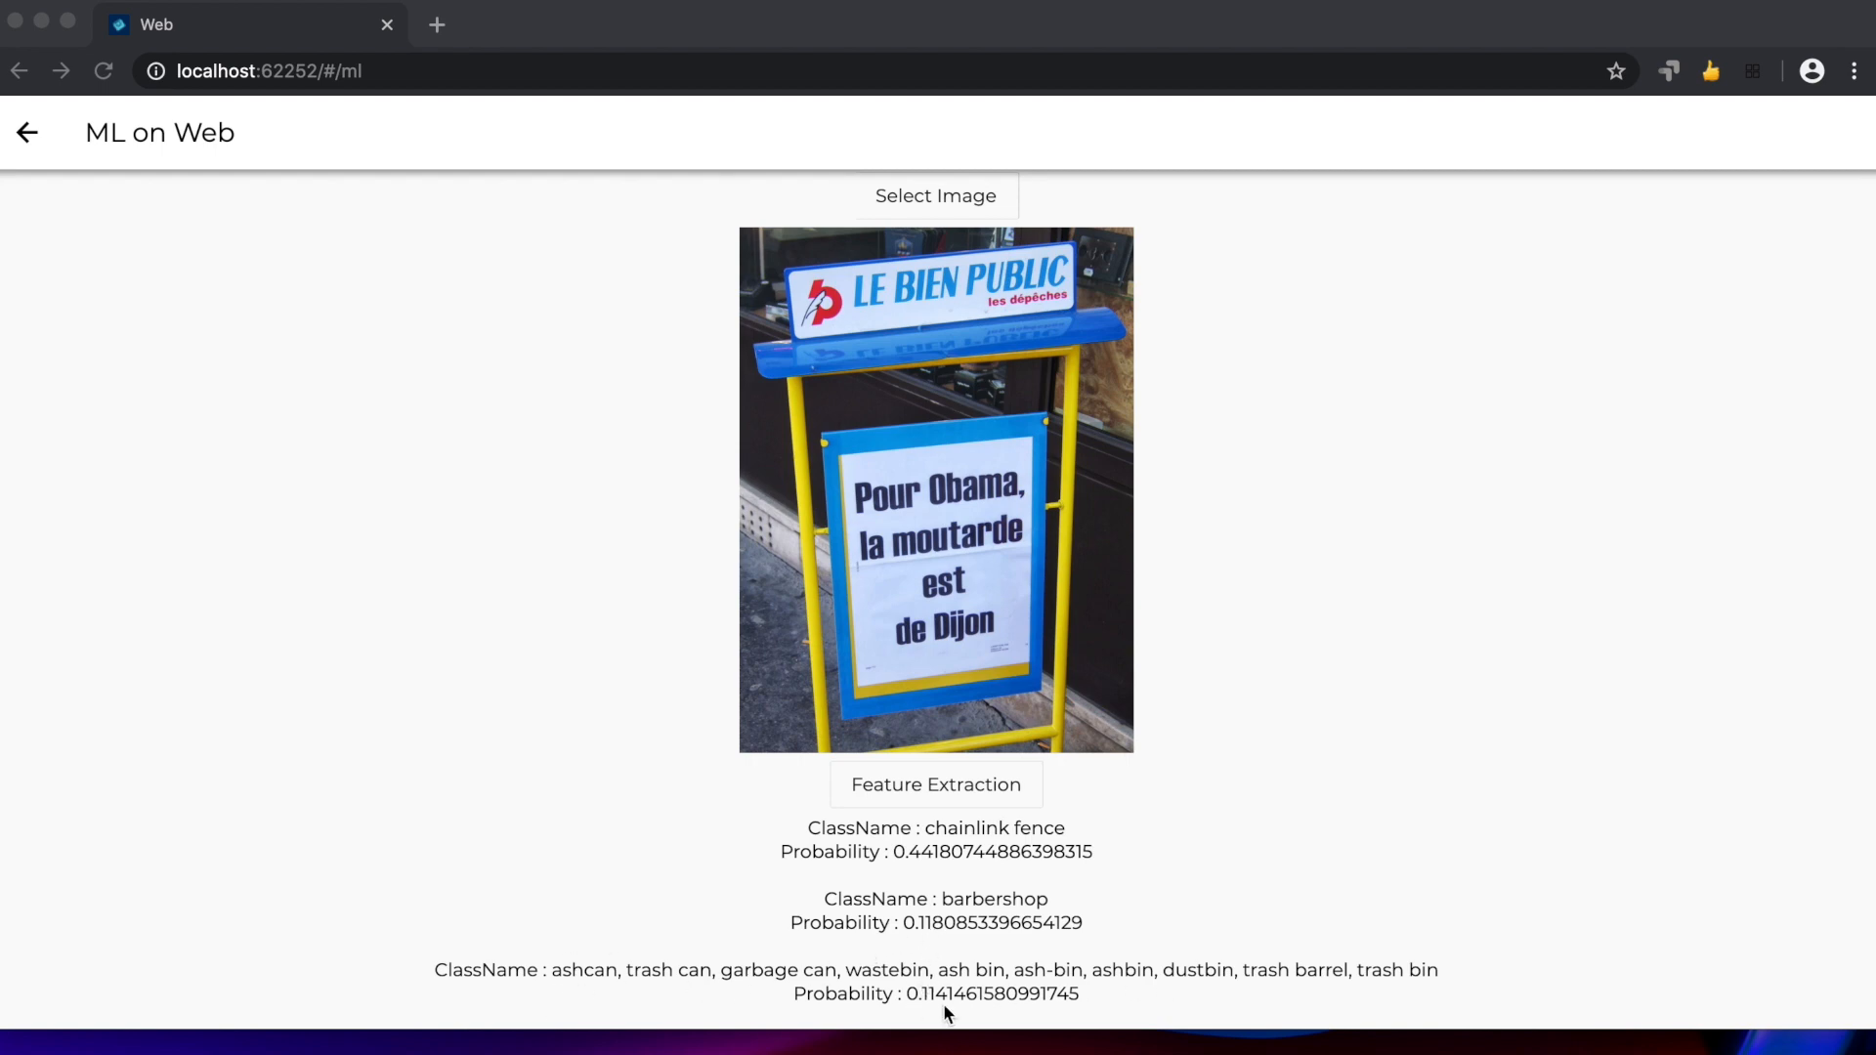
{"action": "scroll", "scroll_direction": "up", "scroll_amount": 3}
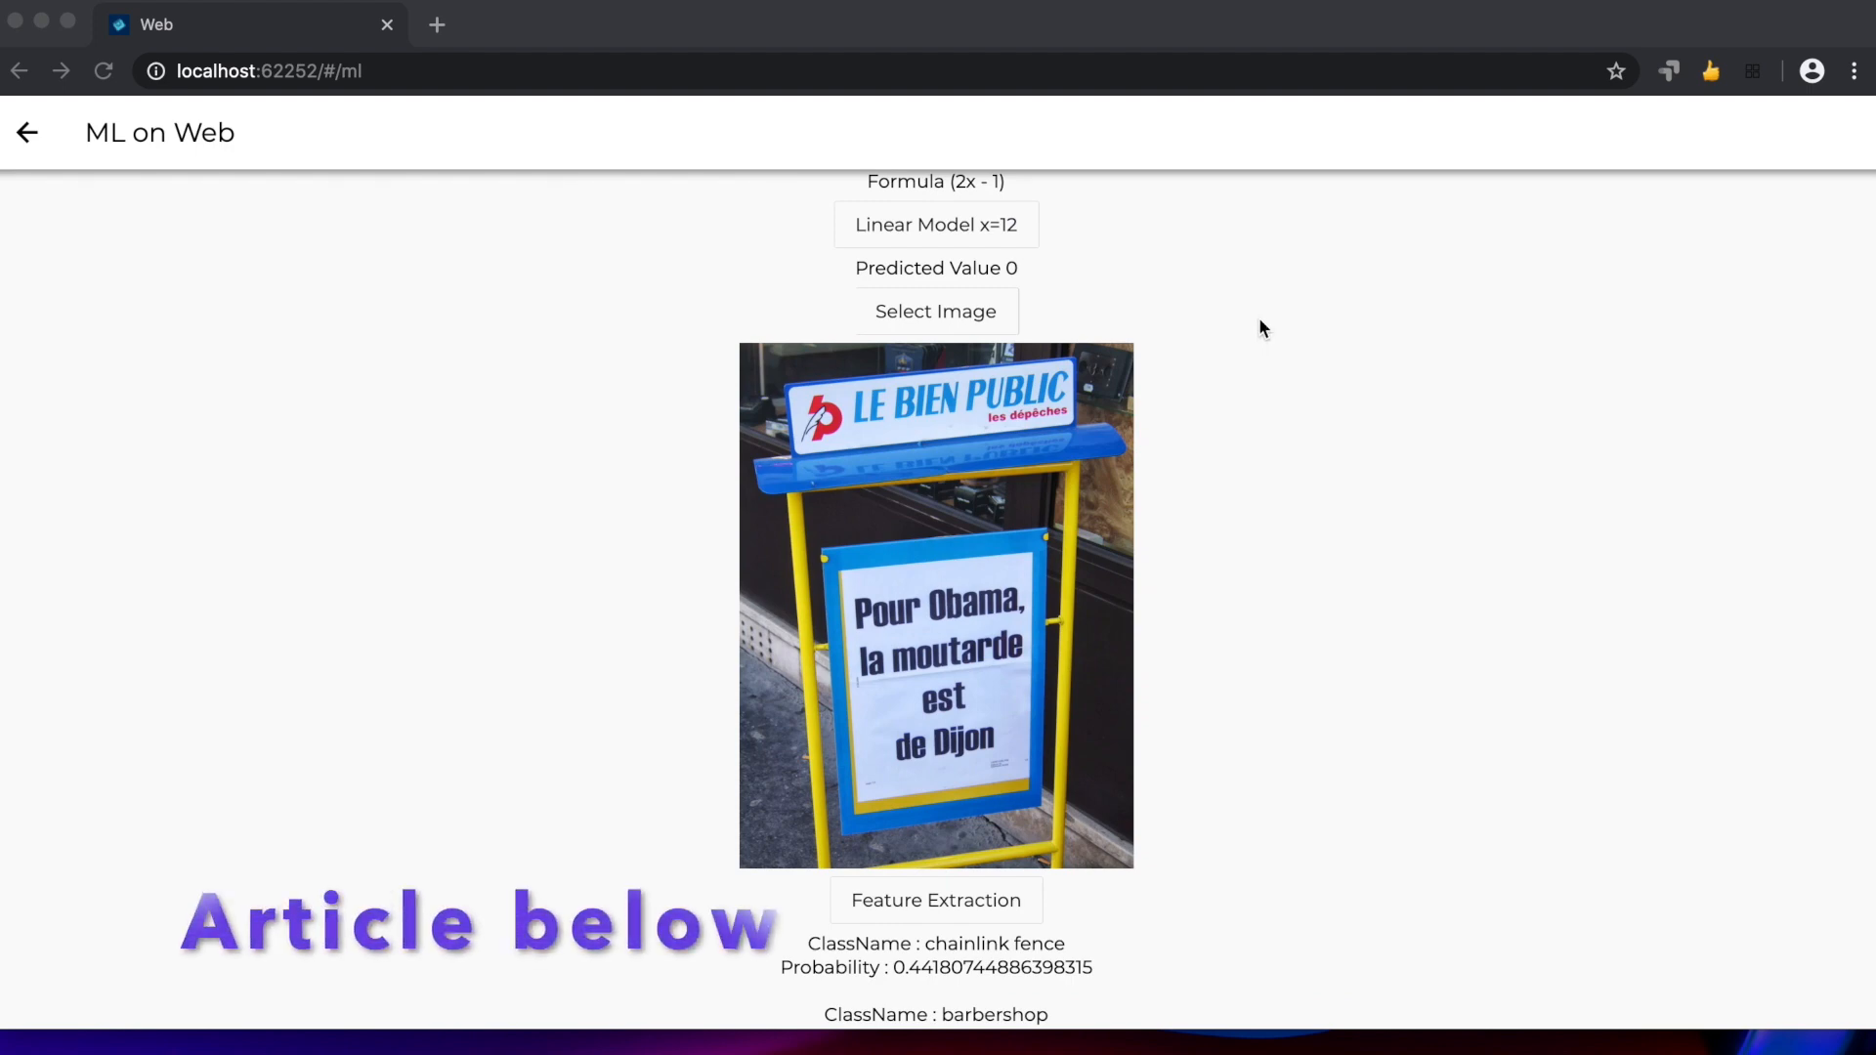
{"action": "scroll", "scroll_direction": "down", "scroll_amount": 3}
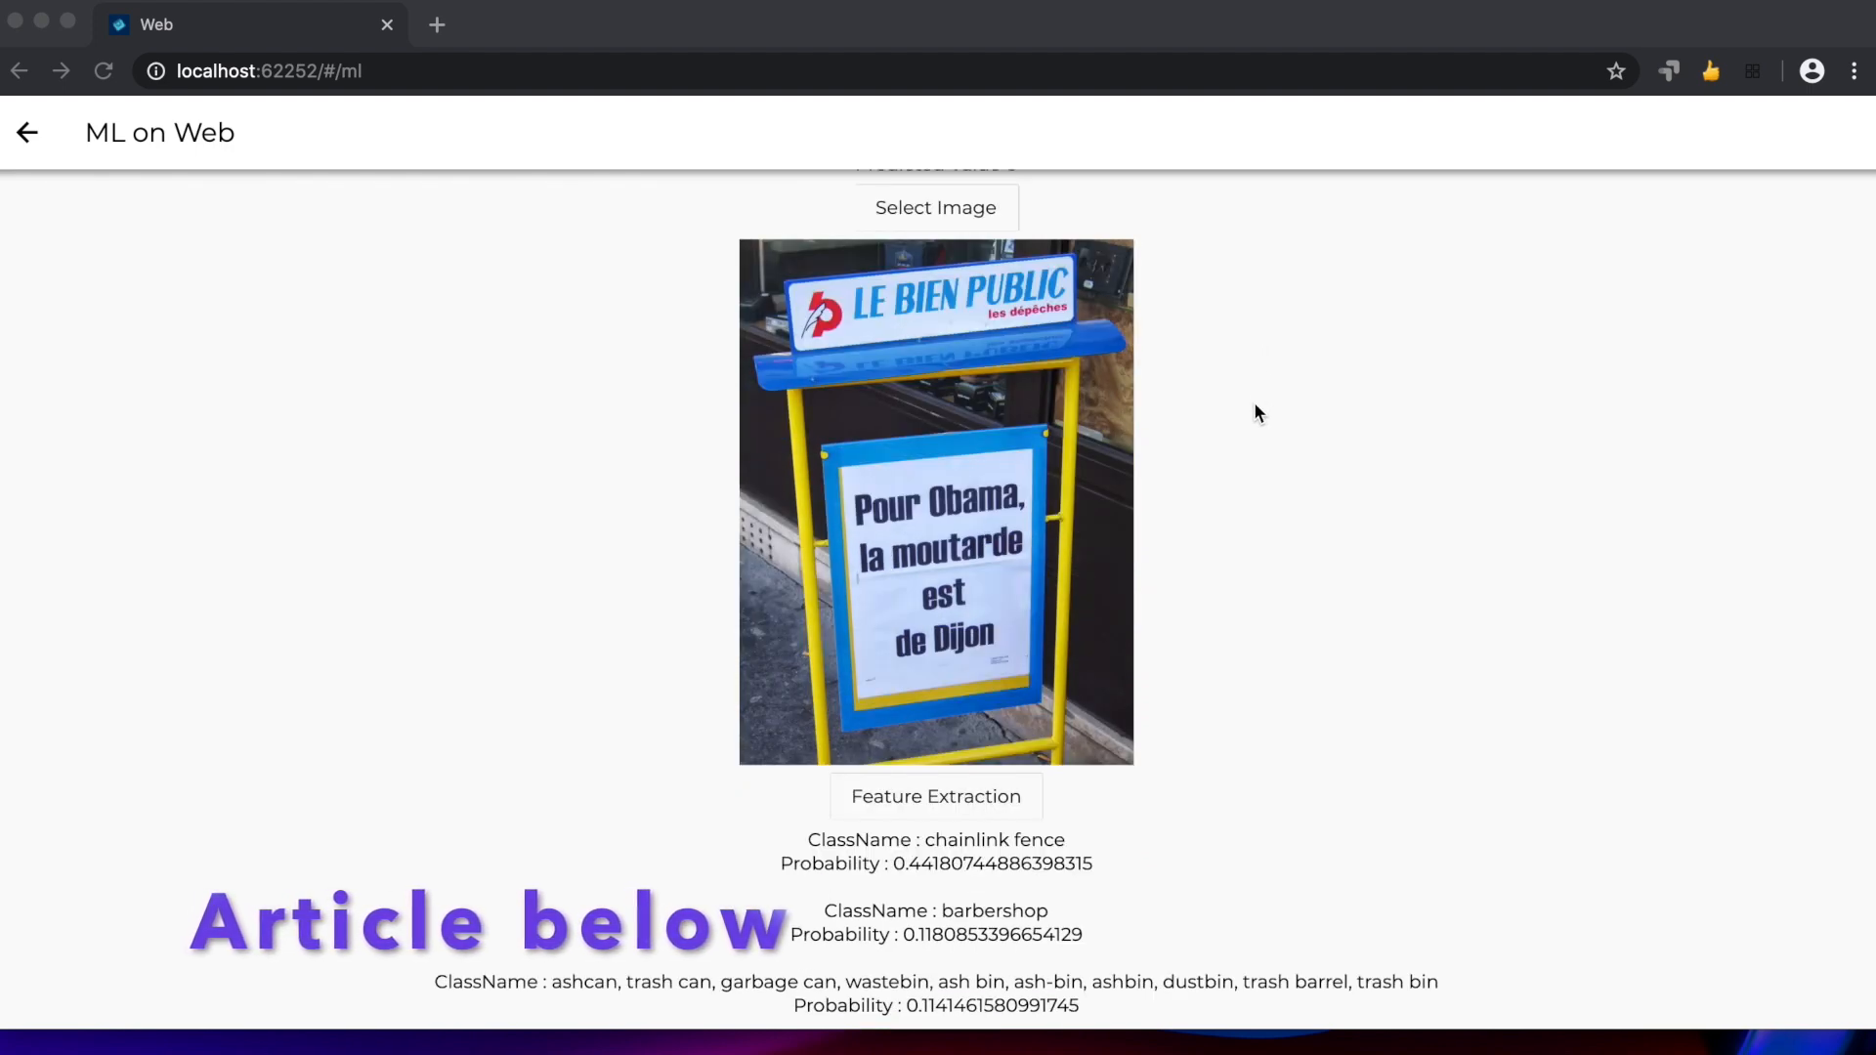
{"action": "scroll", "scroll_direction": "up", "scroll_amount": 3}
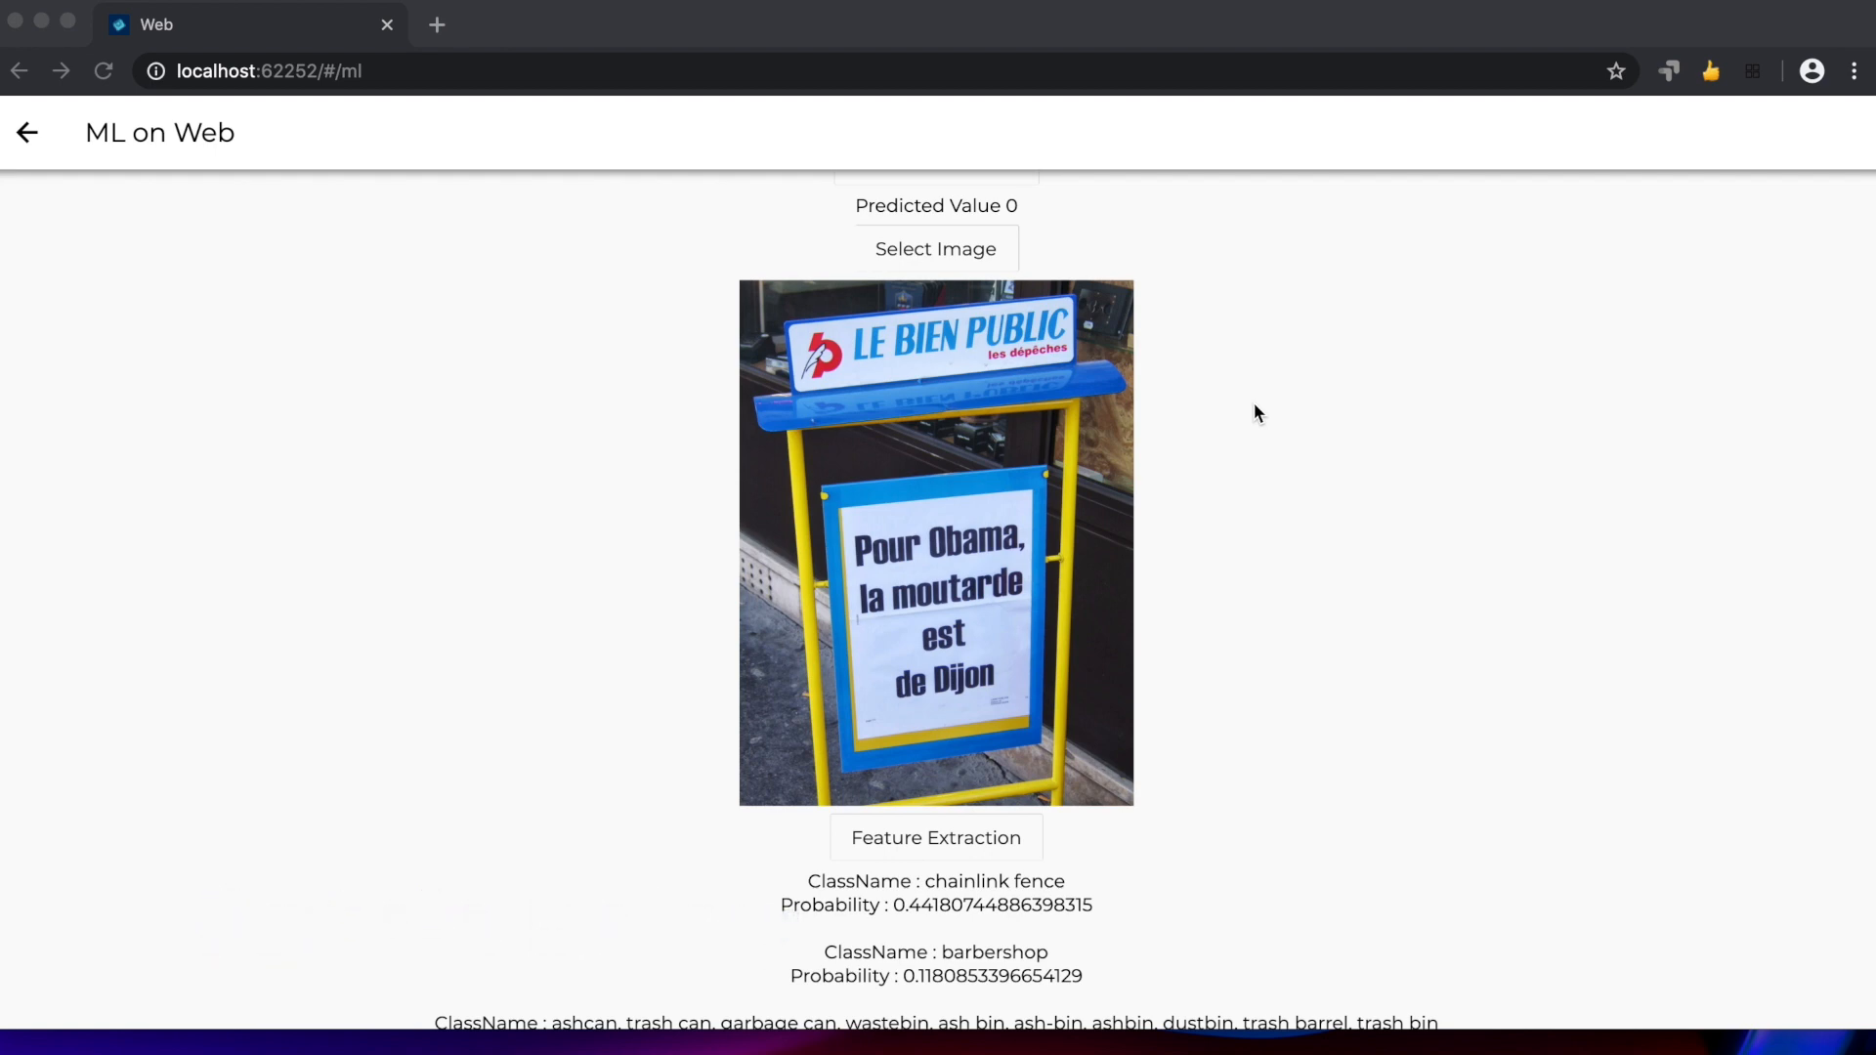
{"action": "left_click", "coordinate": [28, 133]}
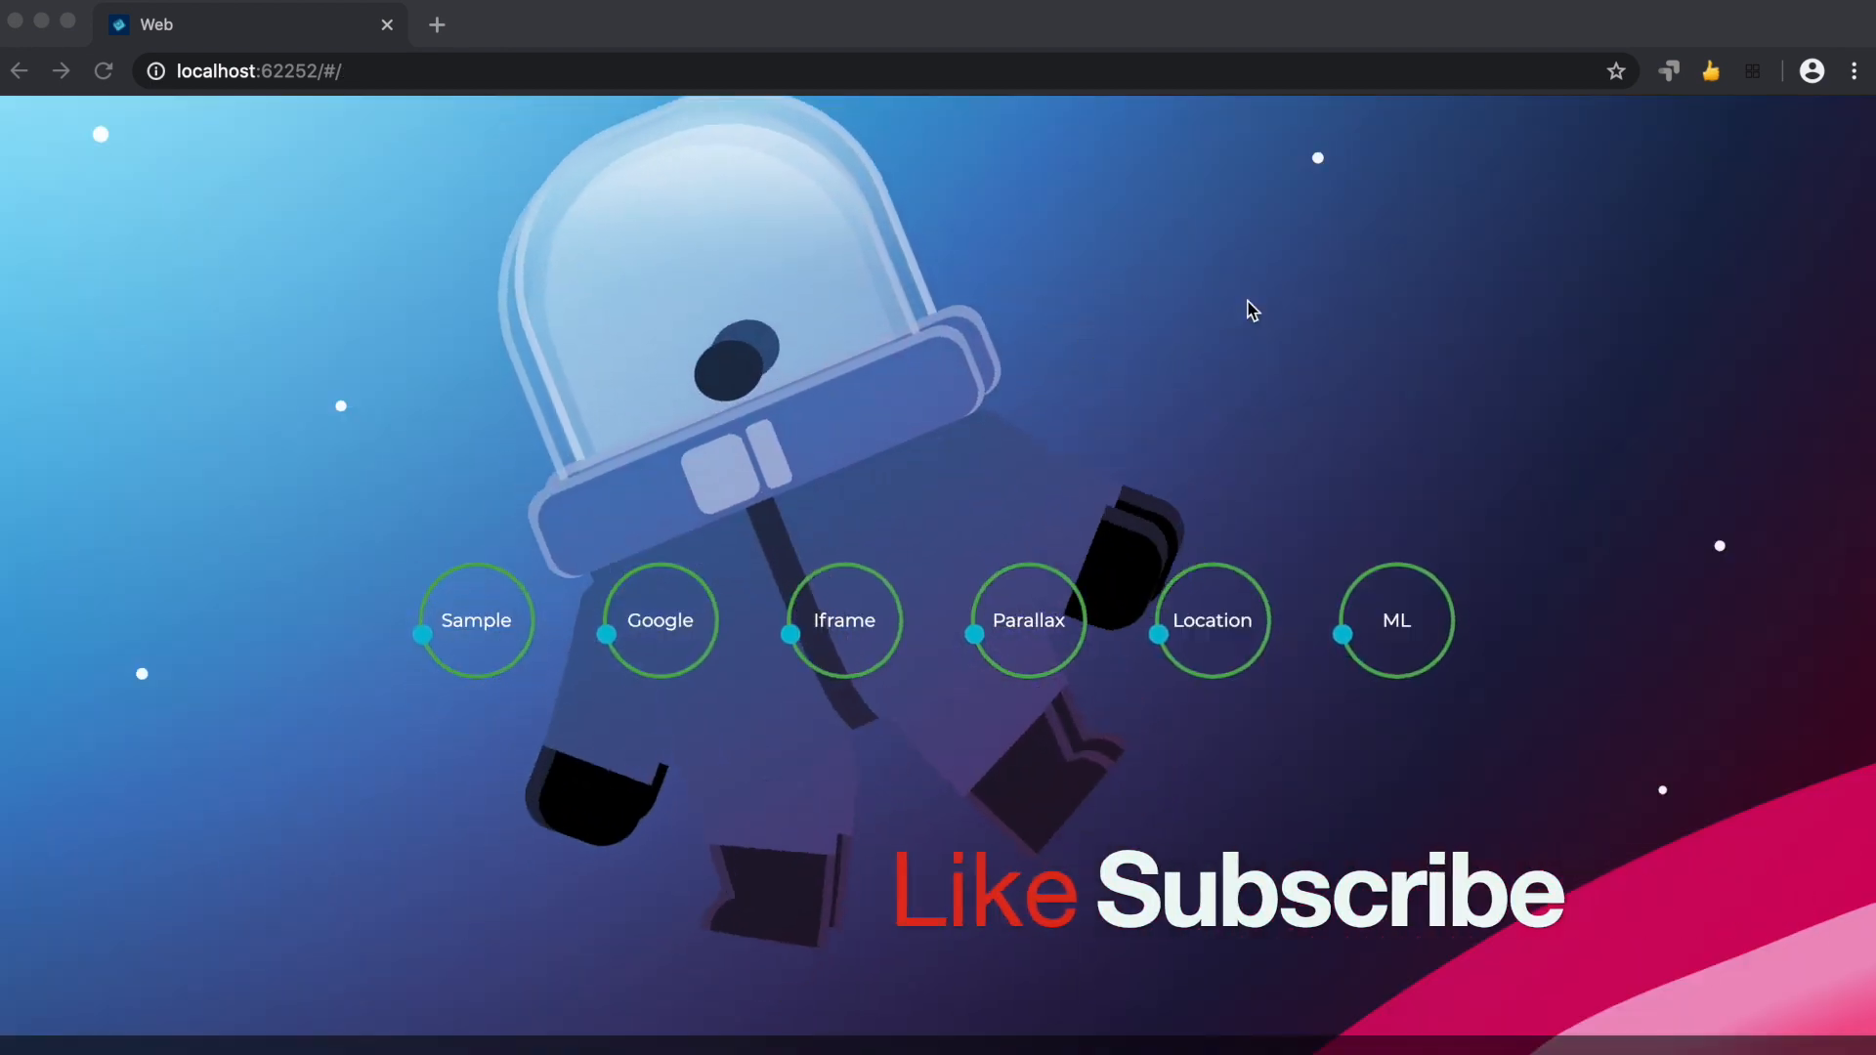